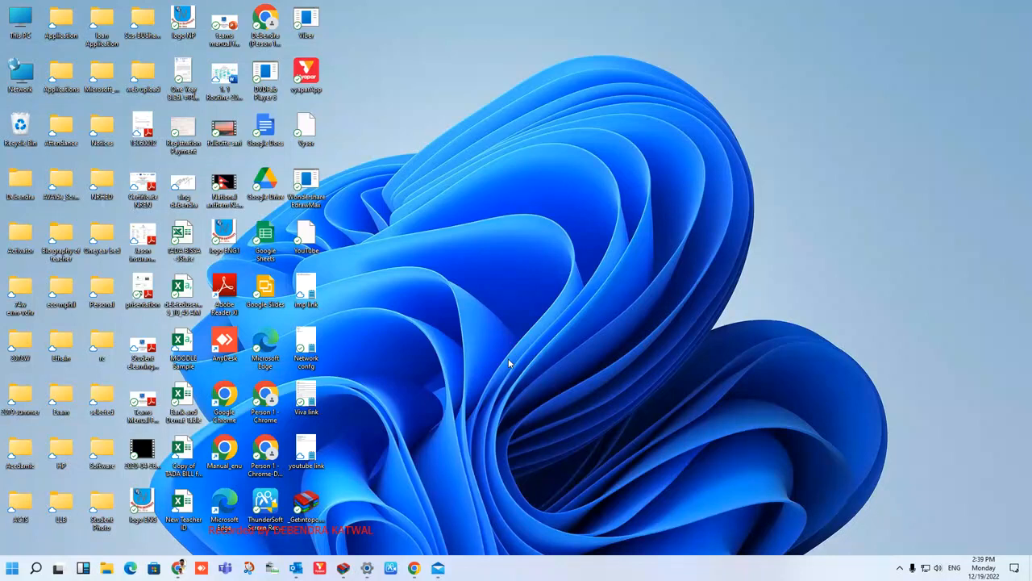
pyautogui.moveTo(458, 371)
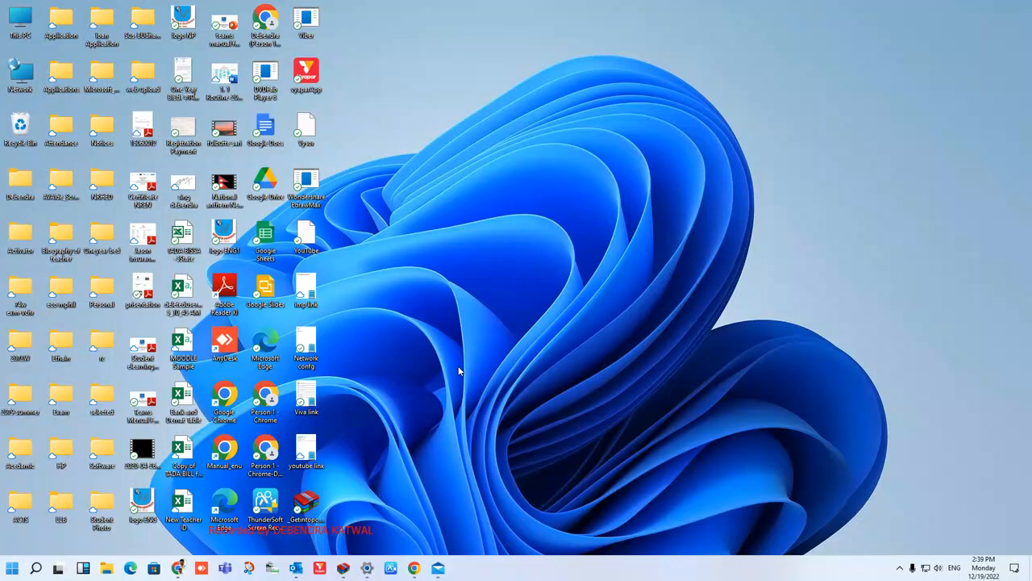
pyautogui.moveTo(413, 568)
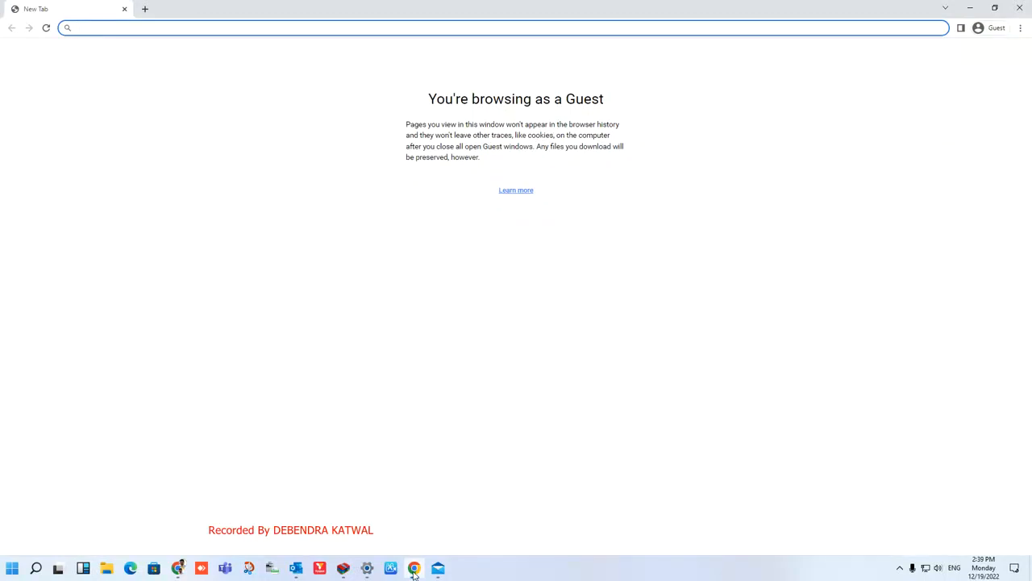
# Step: Load the Nepal Open University site by entering nou.edu.np in the address bar
pyautogui.write('n')
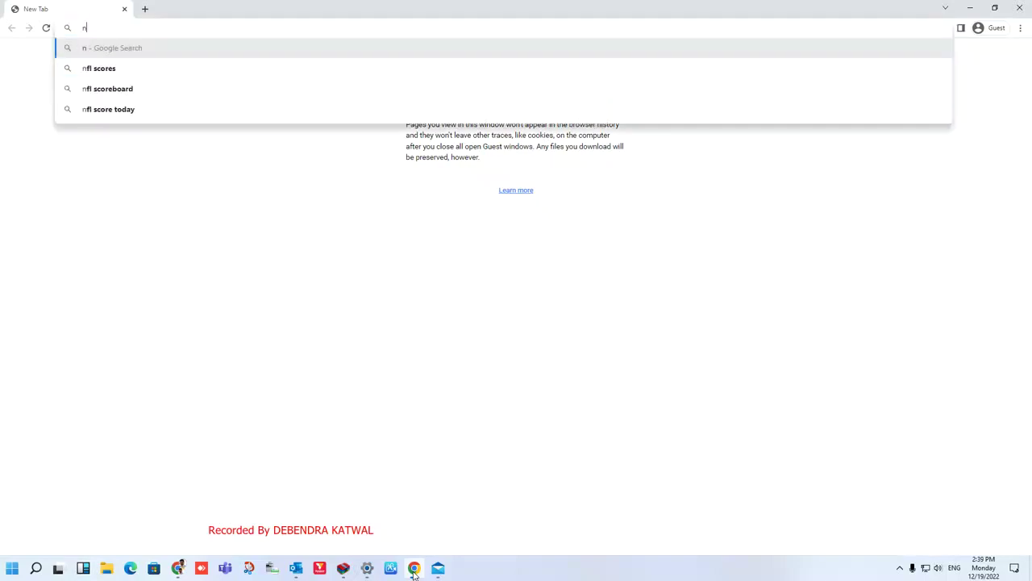
pyautogui.write('ou.edu.np')
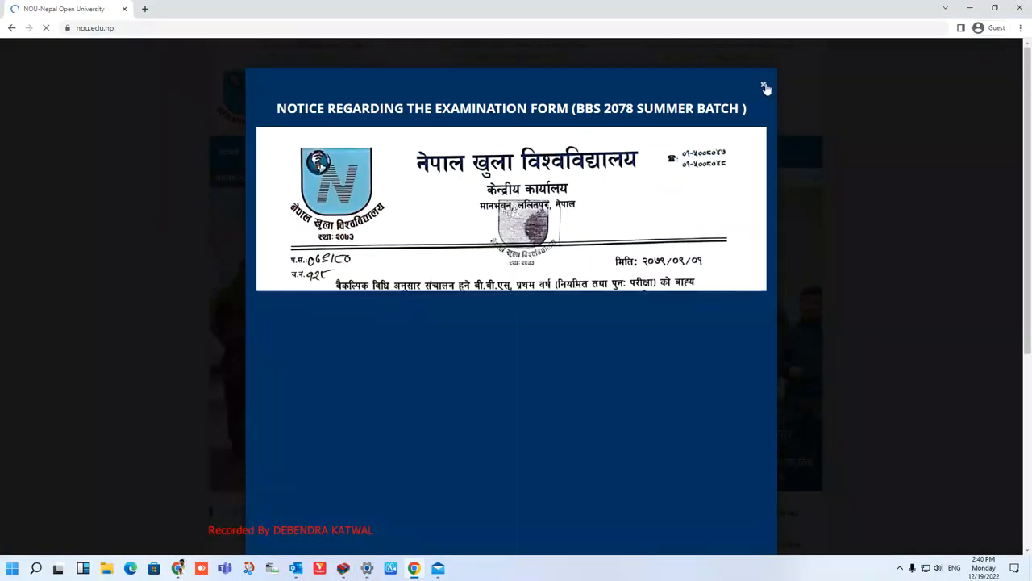
# Step: Close the examination form notice and go to the Student Panel page, scrolling to its links
pyautogui.click(761, 84)
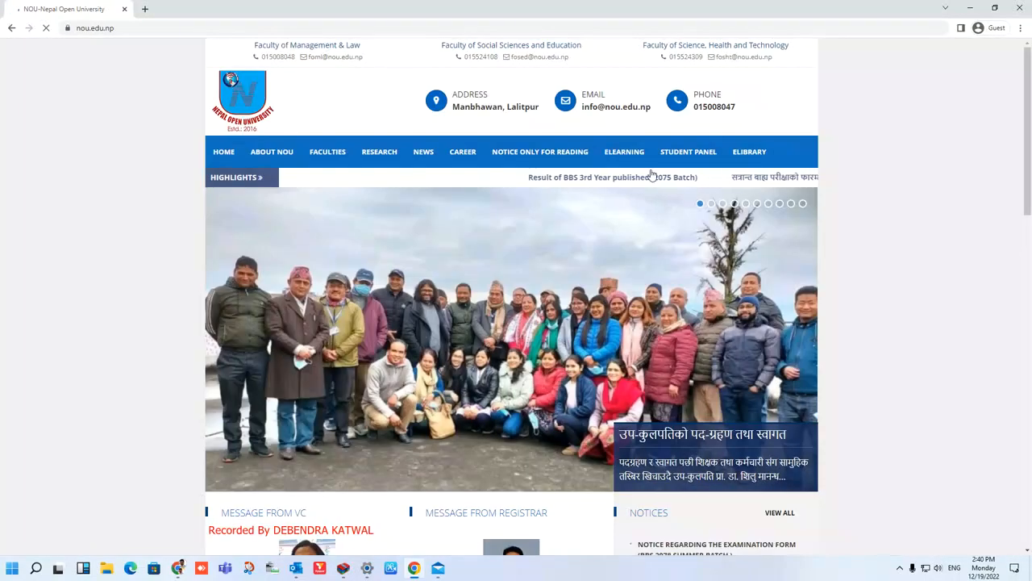
pyautogui.click(689, 151)
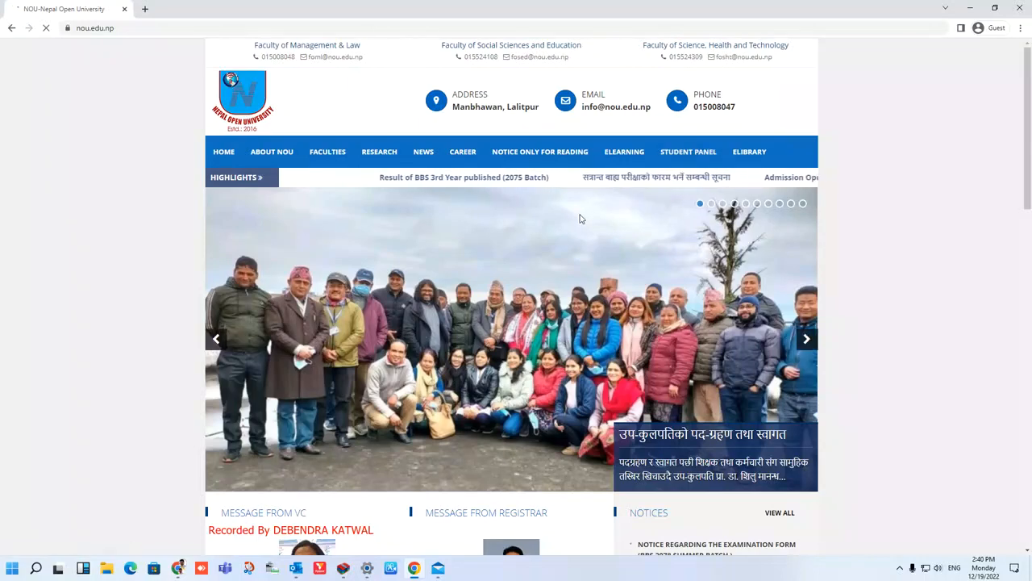
pyautogui.click(688, 151)
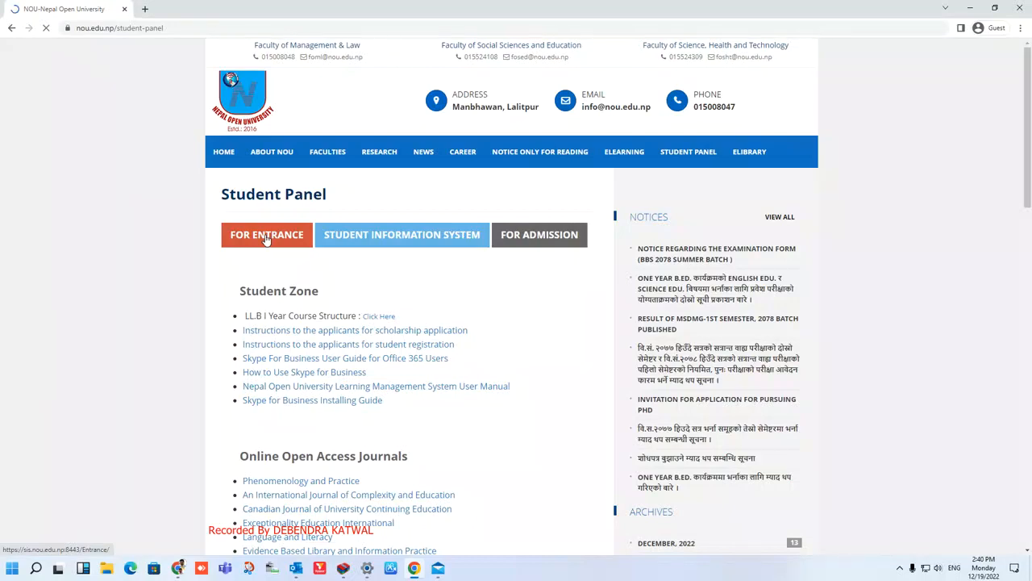
pyautogui.moveTo(380, 387)
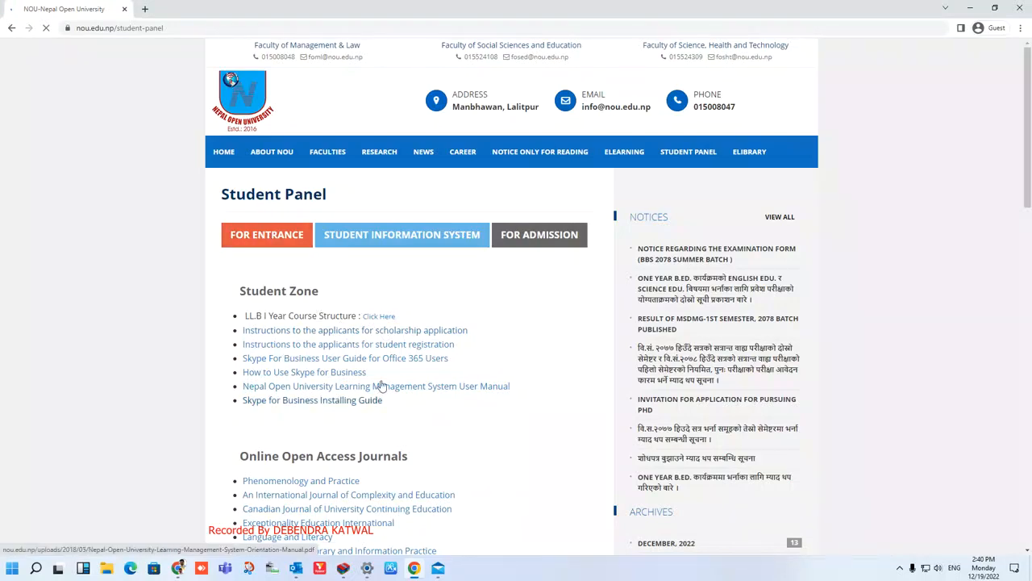
pyautogui.scroll(-3)
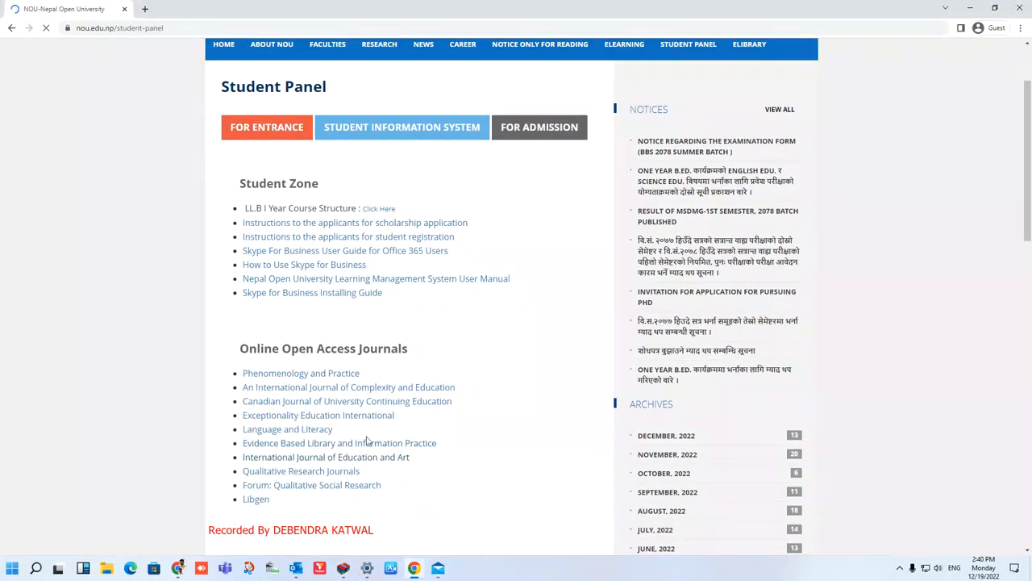
pyautogui.click(266, 126)
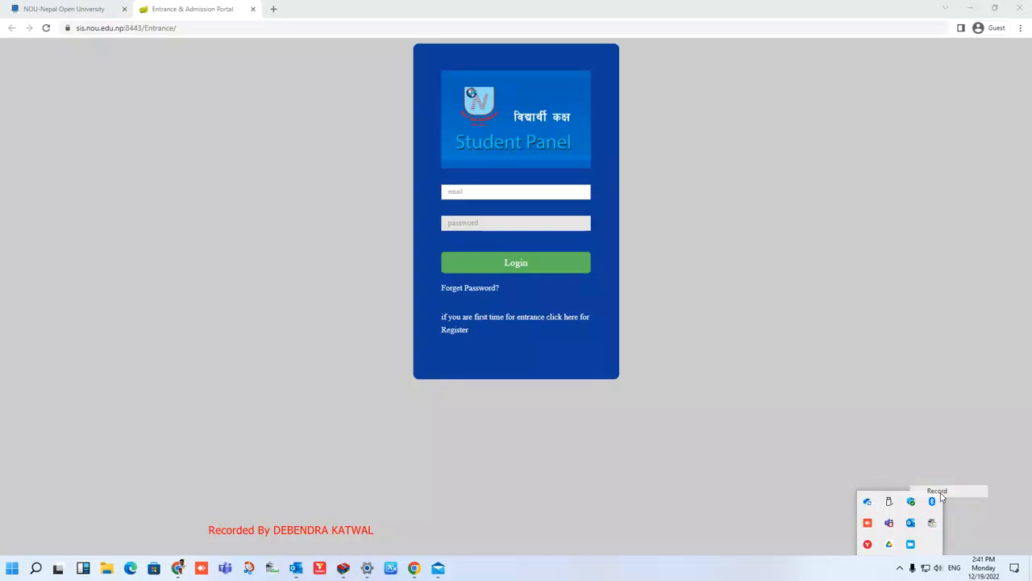
pyautogui.moveTo(932, 500)
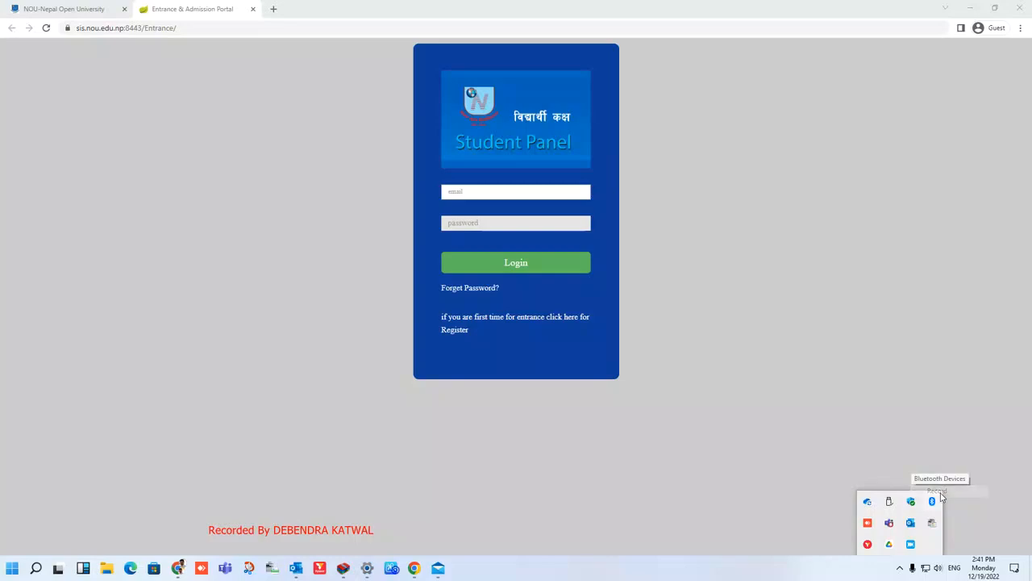
pyautogui.moveTo(669, 468)
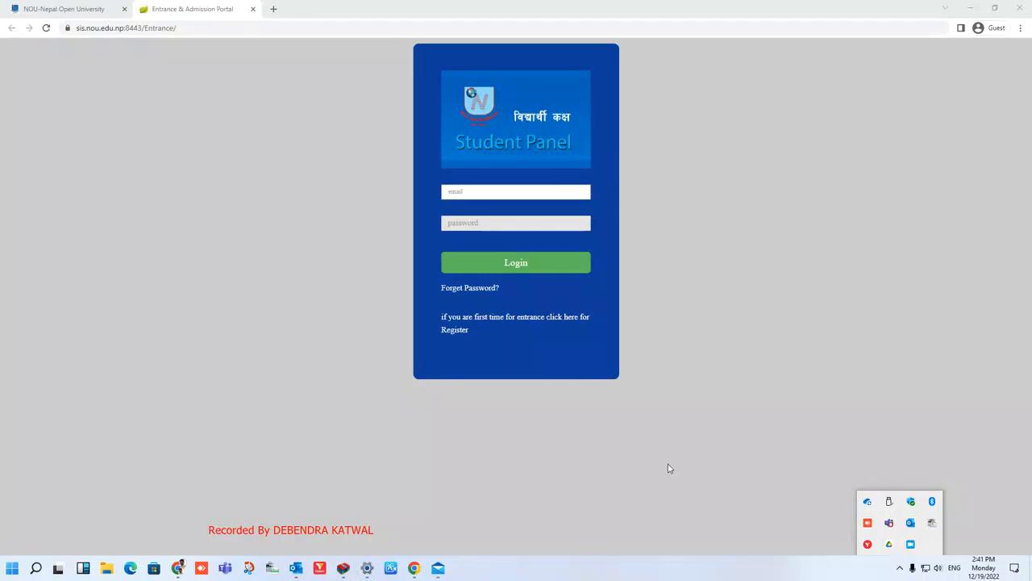
pyautogui.moveTo(509, 471)
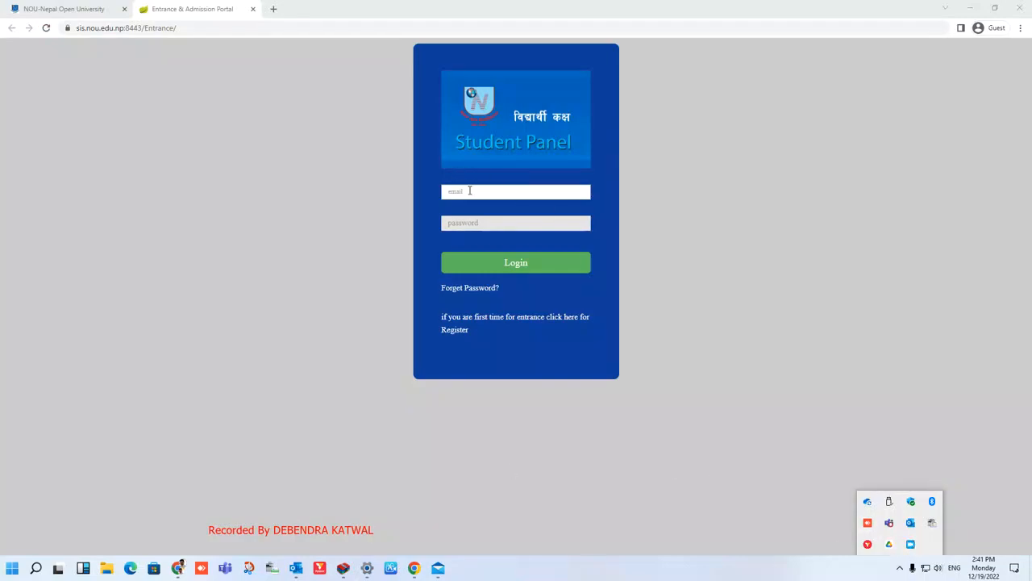
pyautogui.moveTo(454, 332)
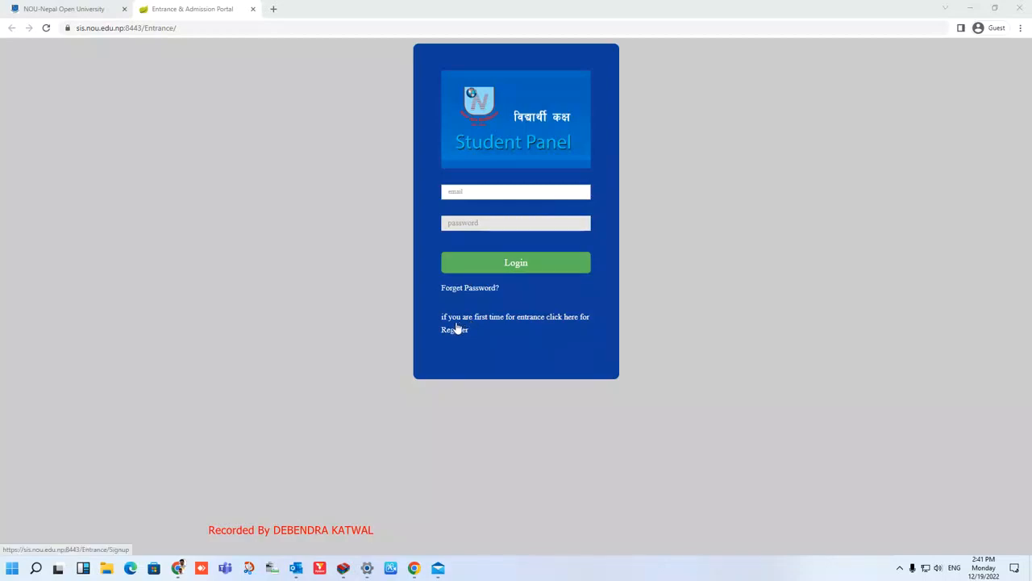
pyautogui.moveTo(468, 319)
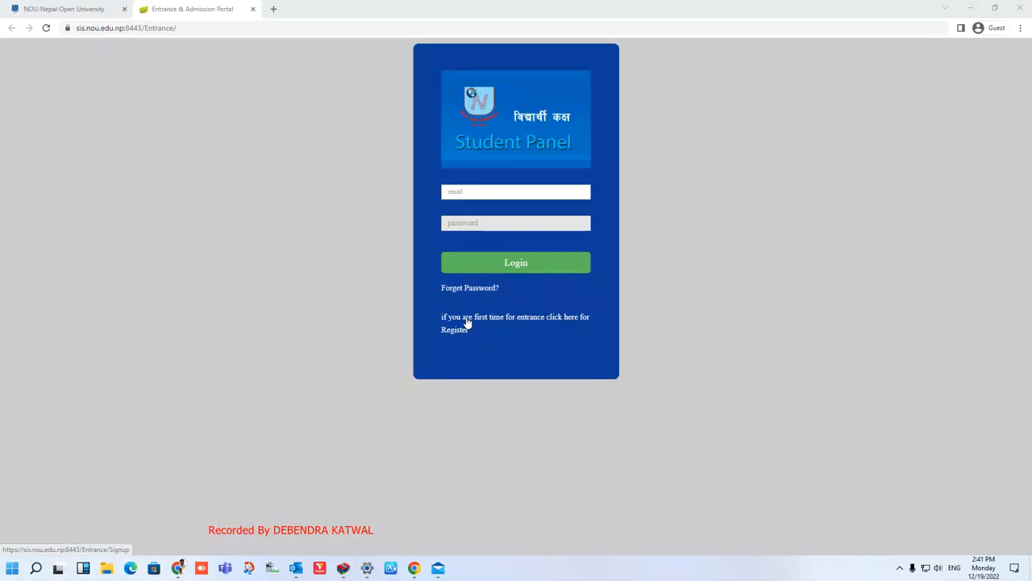
pyautogui.moveTo(467, 329)
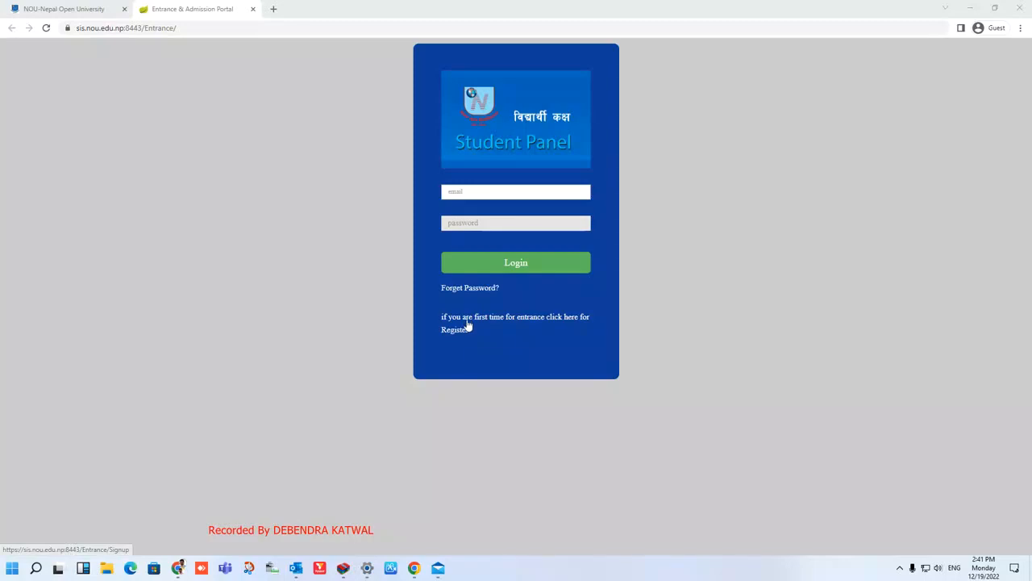
pyautogui.moveTo(474, 332)
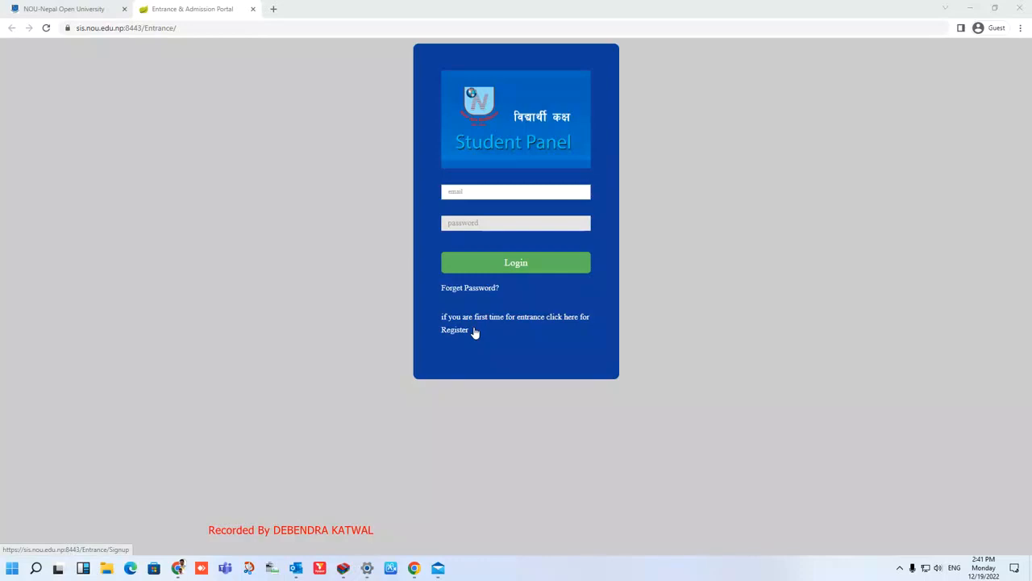
pyautogui.moveTo(479, 290)
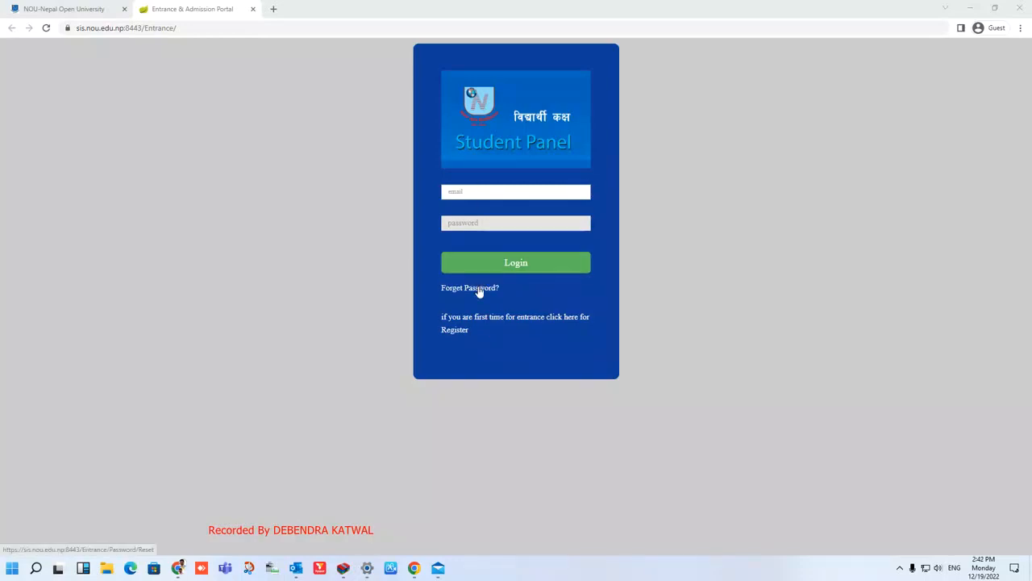
pyautogui.moveTo(458, 292)
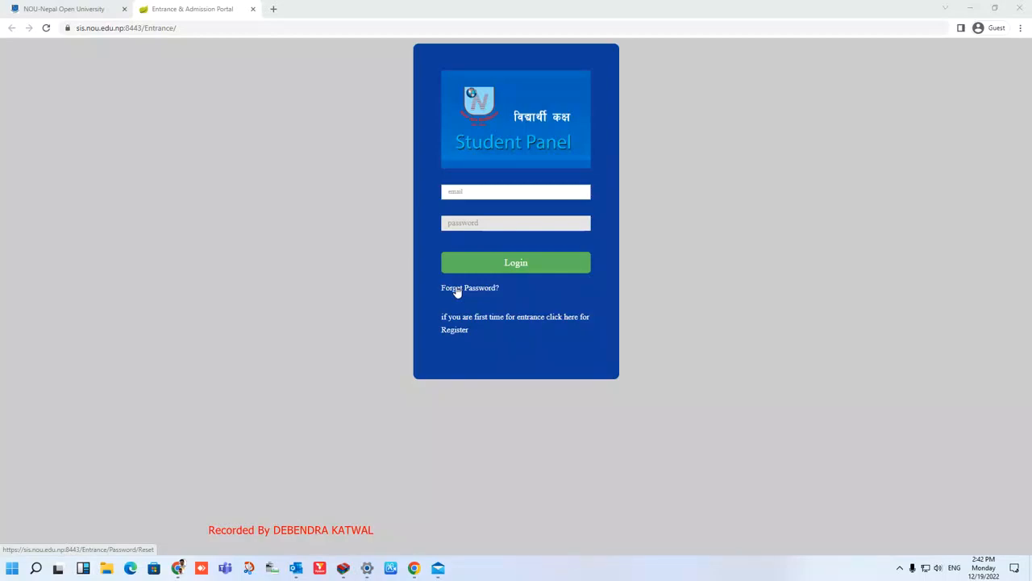
pyautogui.moveTo(490, 293)
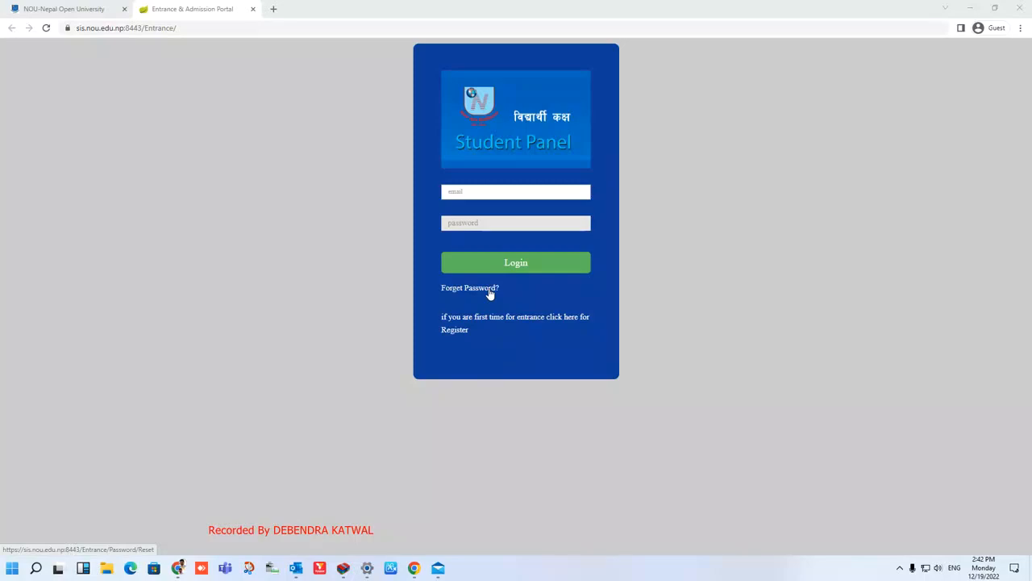
pyautogui.moveTo(487, 324)
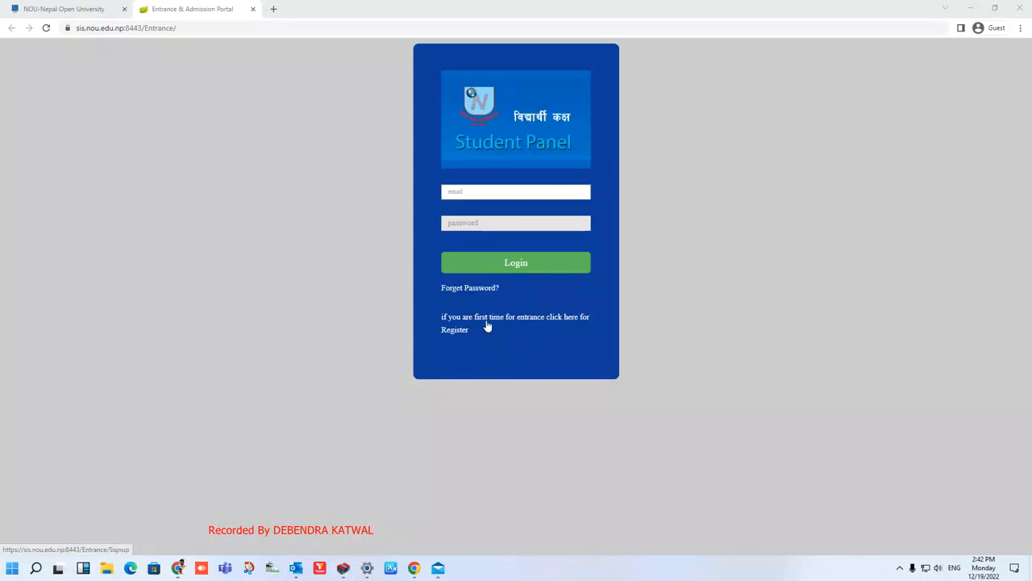
pyautogui.moveTo(490, 322)
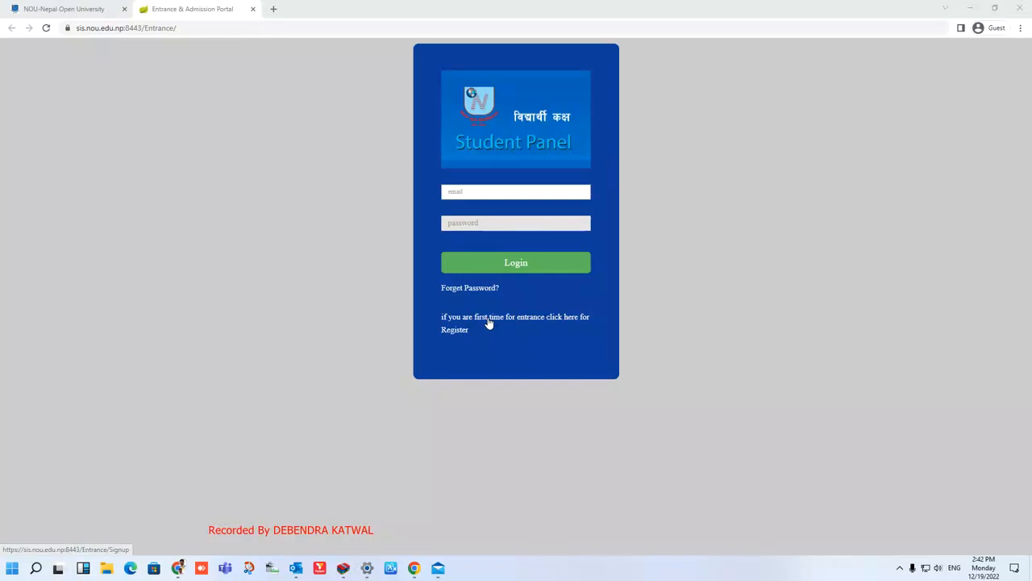
pyautogui.click(571, 316)
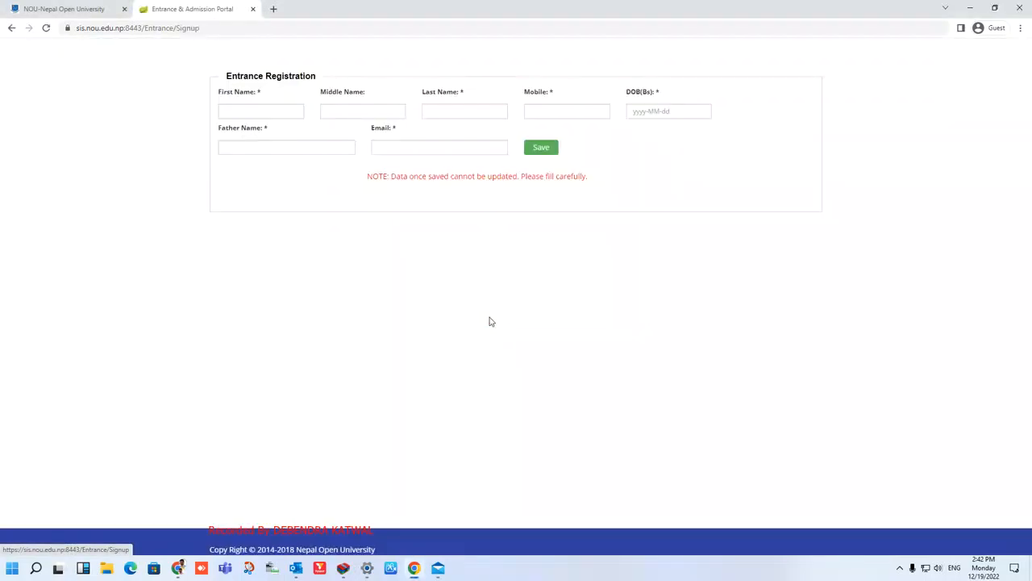
pyautogui.click(259, 111)
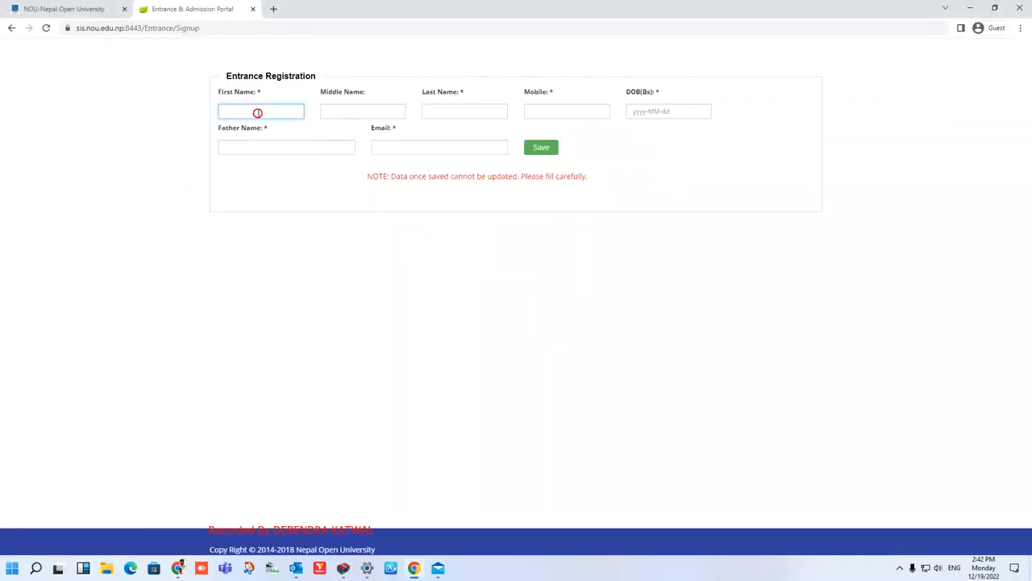
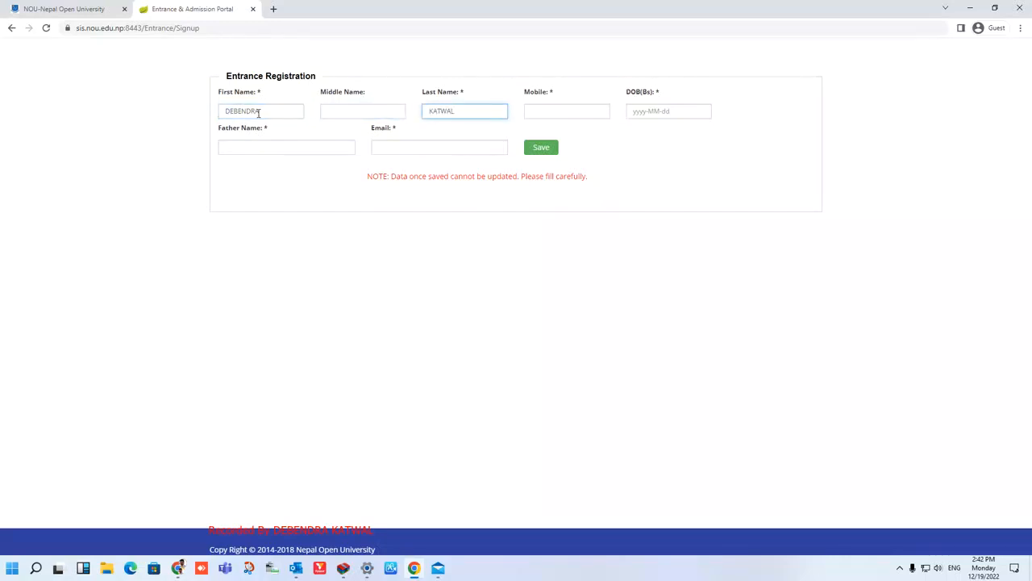
pyautogui.click(566, 109)
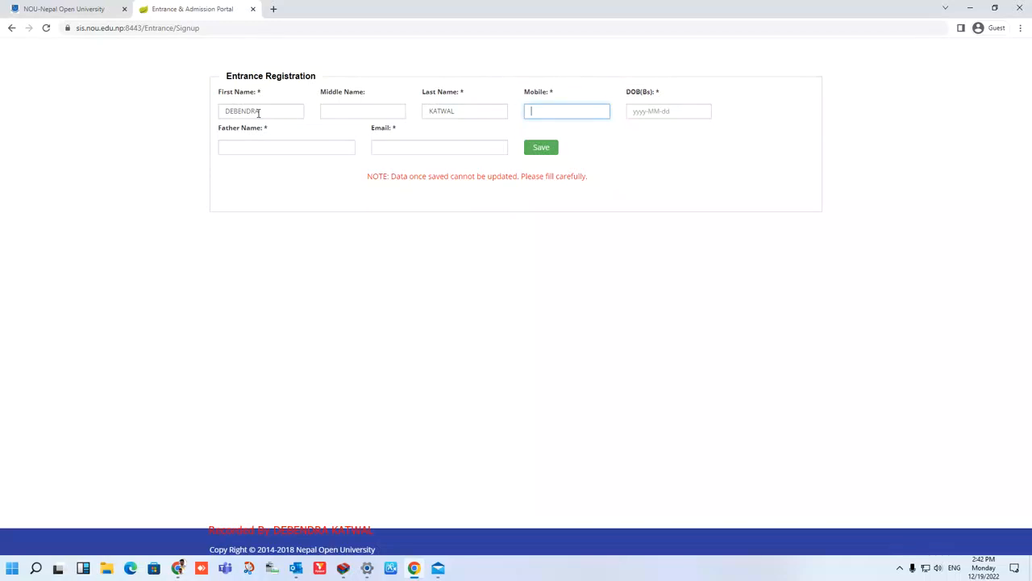
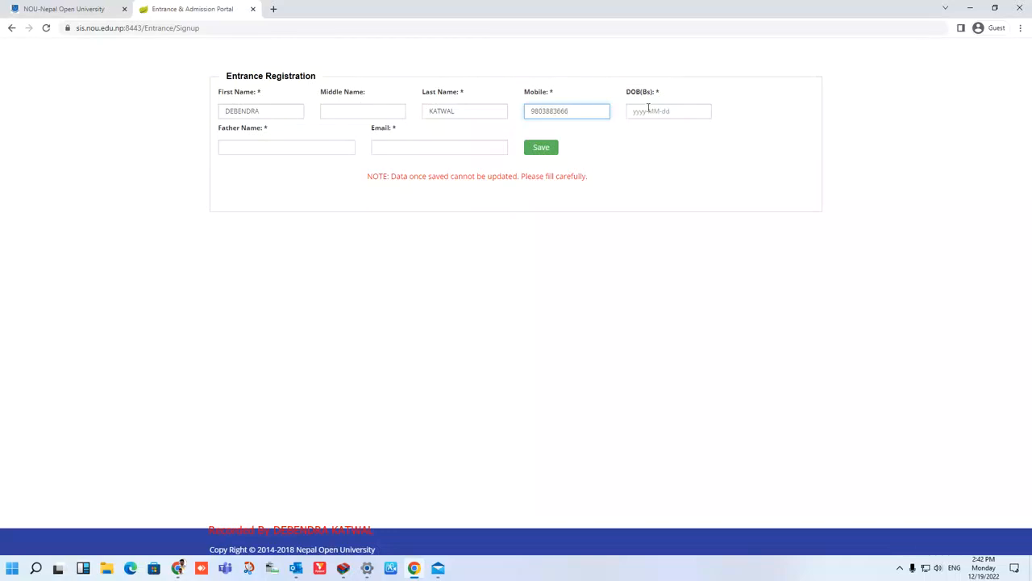
pyautogui.click(668, 110)
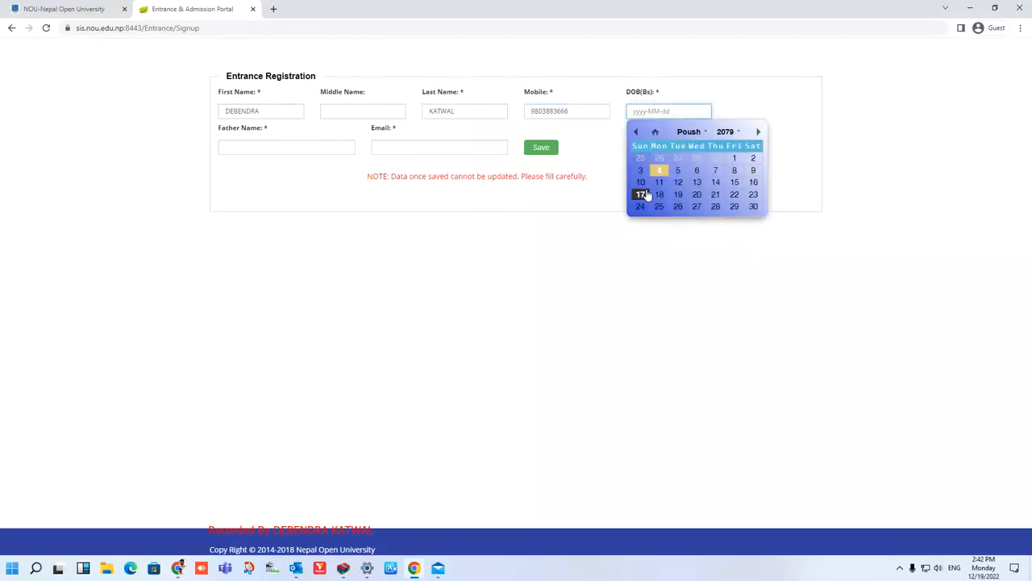
pyautogui.click(639, 194)
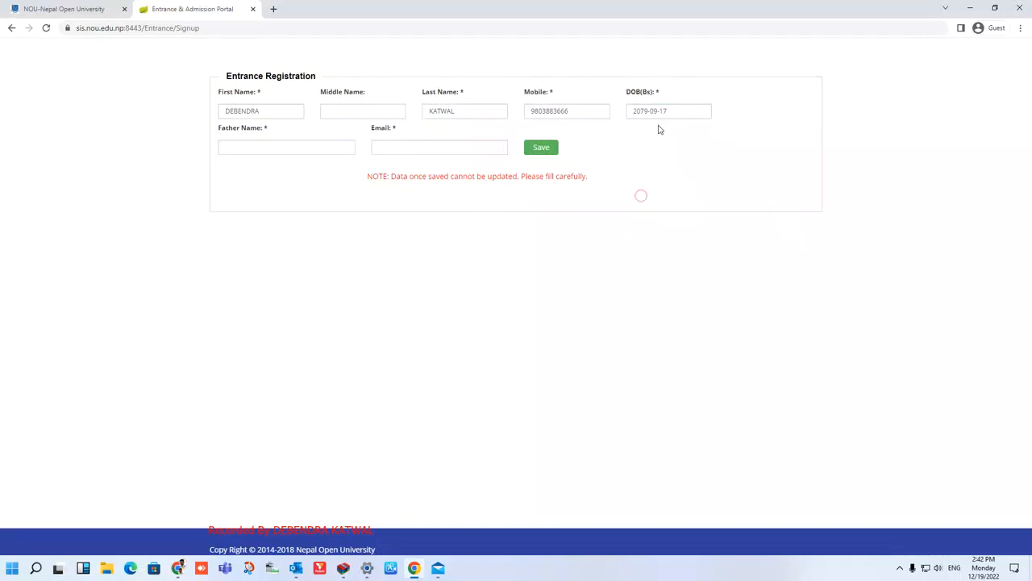
pyautogui.click(668, 110)
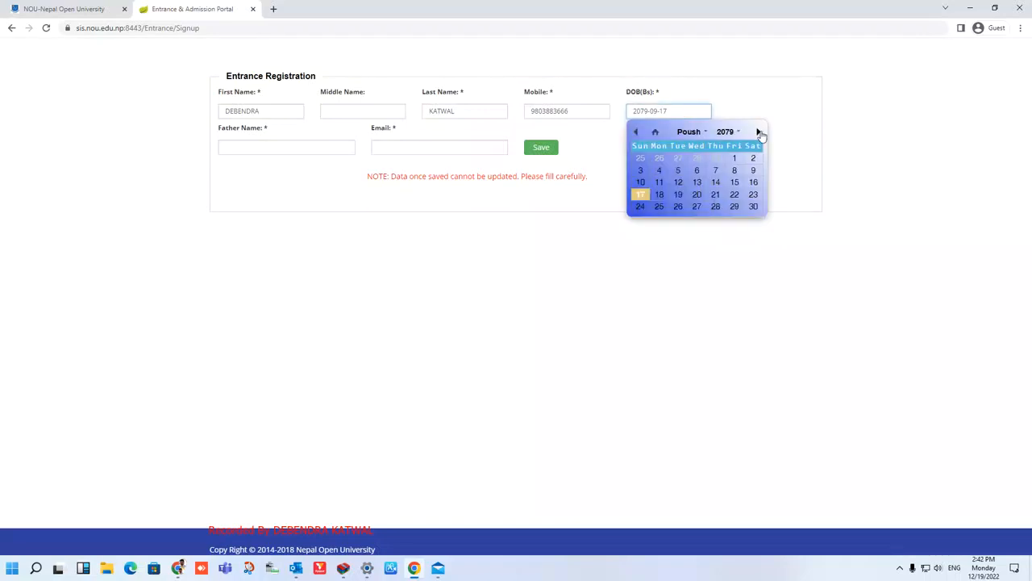
pyautogui.click(756, 131)
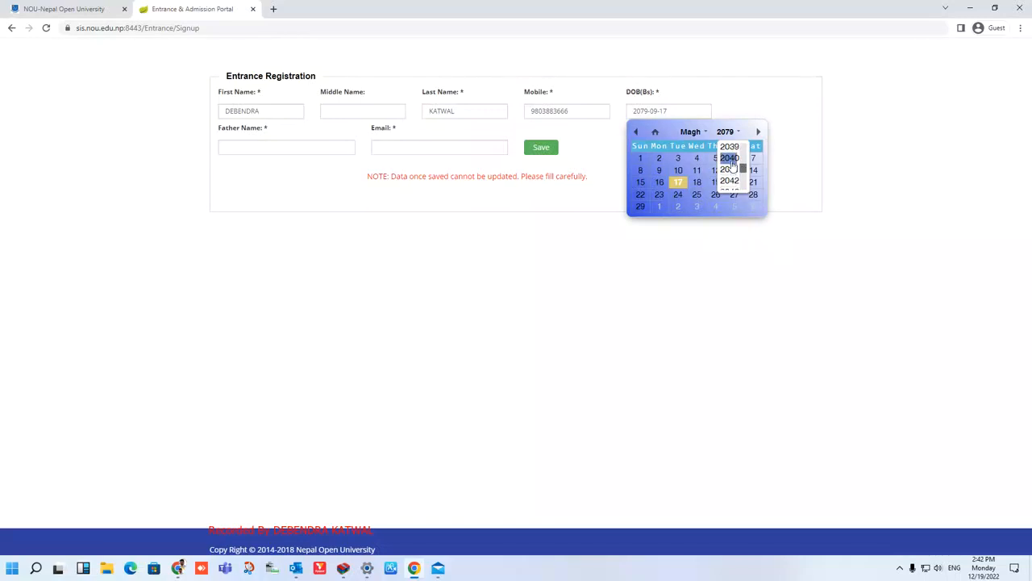
pyautogui.click(729, 181)
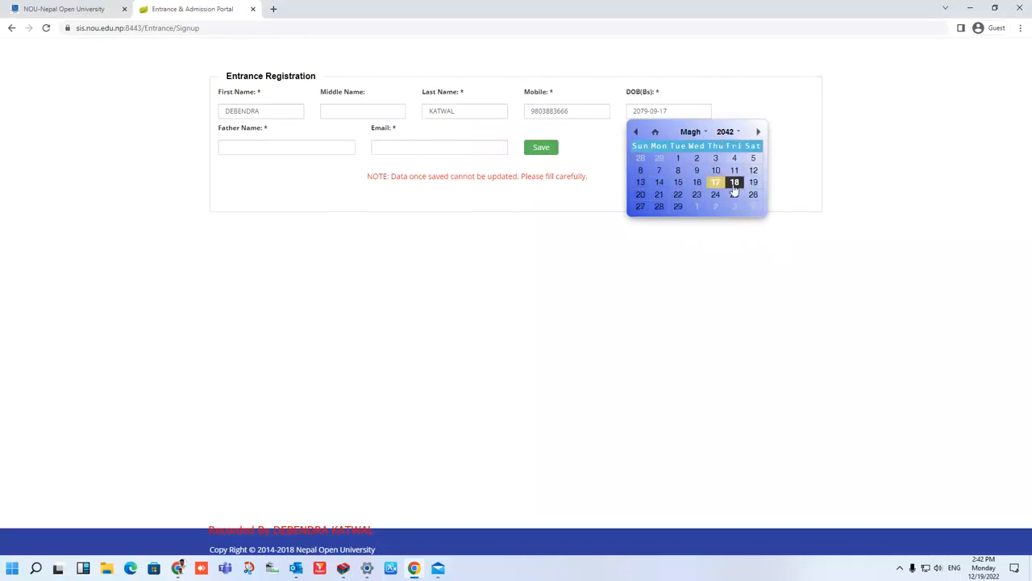
pyautogui.click(716, 181)
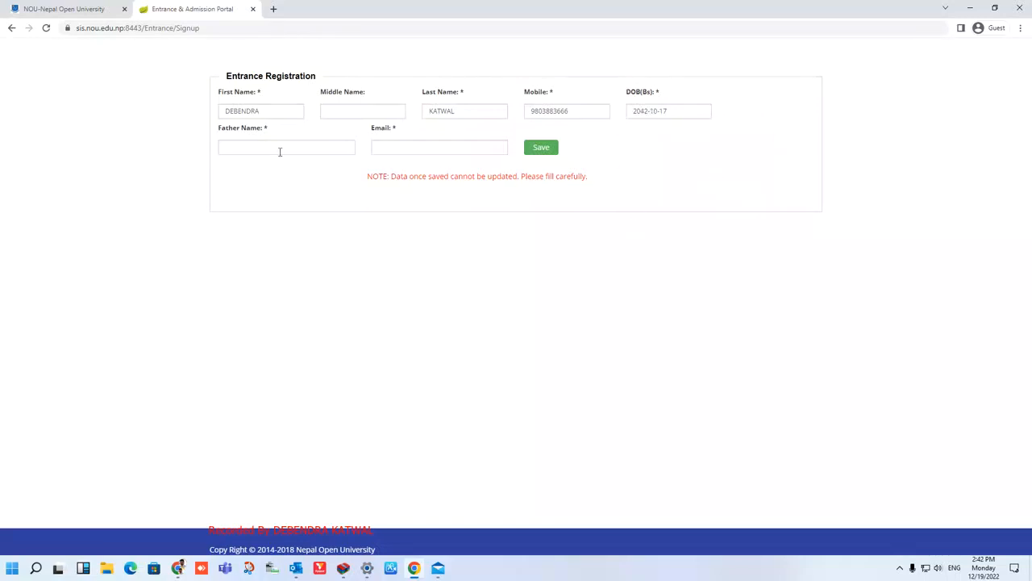
pyautogui.click(280, 147)
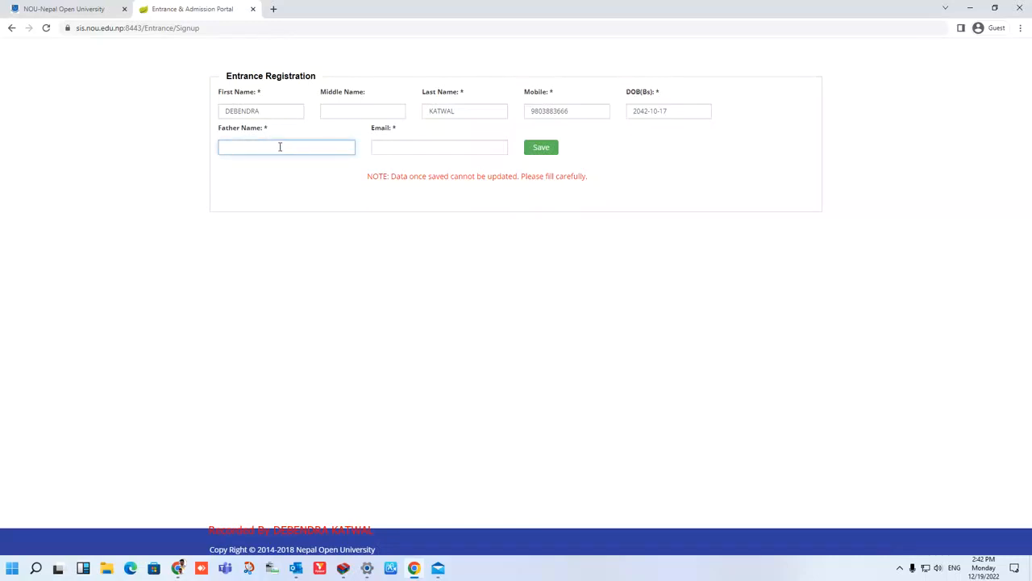
pyautogui.write('FATRE')
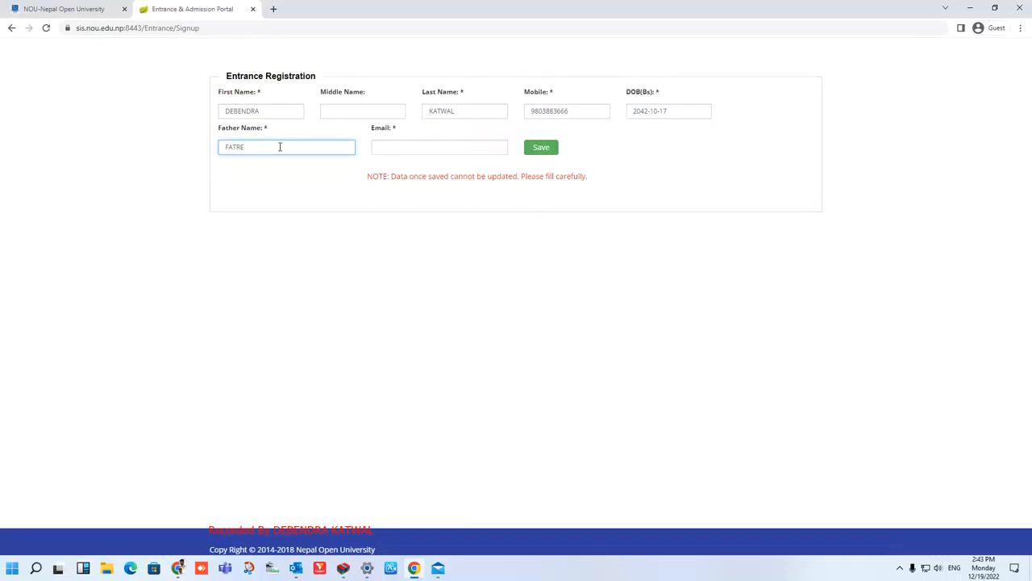
pyautogui.write('FATHER')
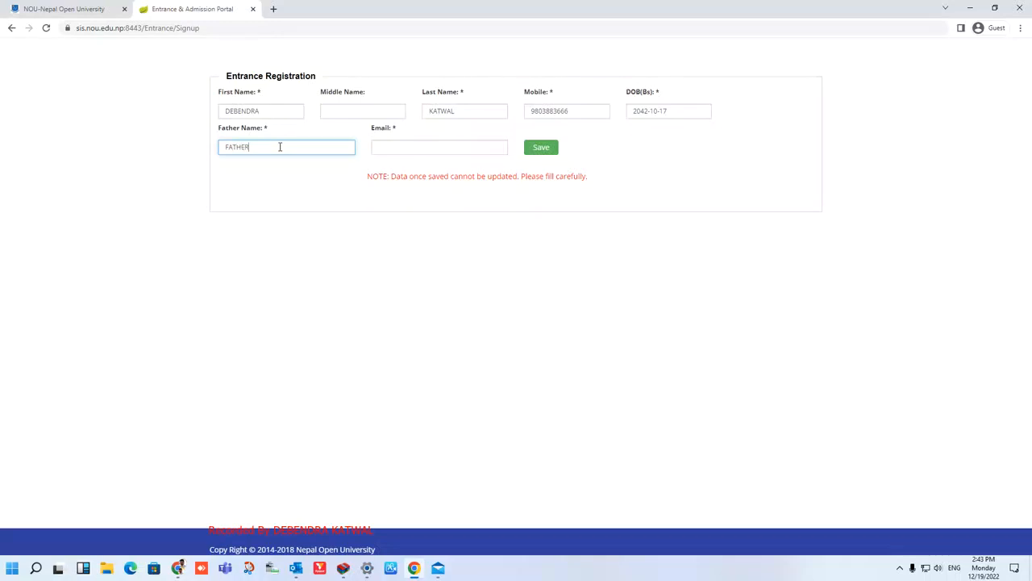
pyautogui.write('NAME')
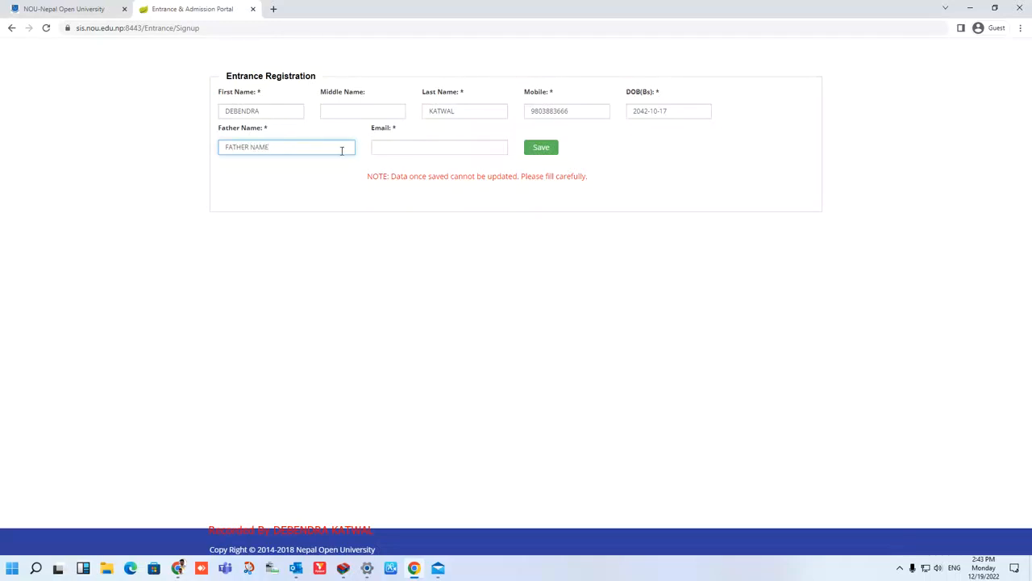
pyautogui.click(439, 147)
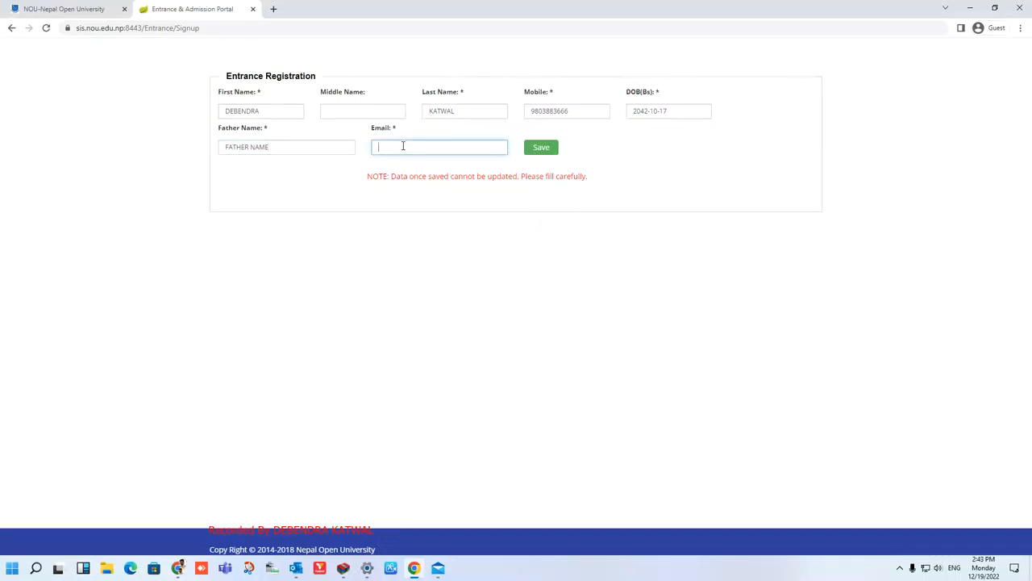
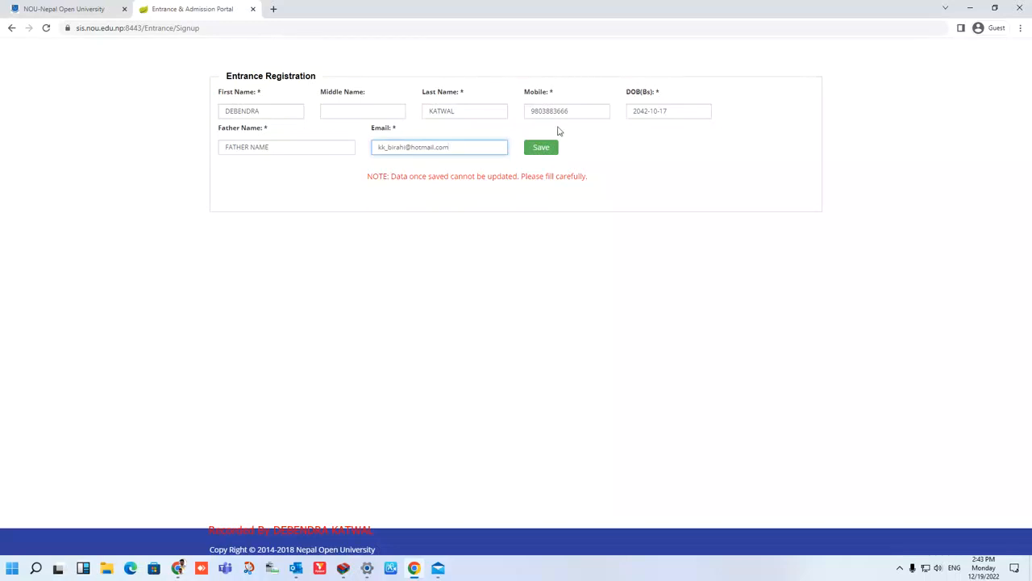
pyautogui.doubleClick(439, 146)
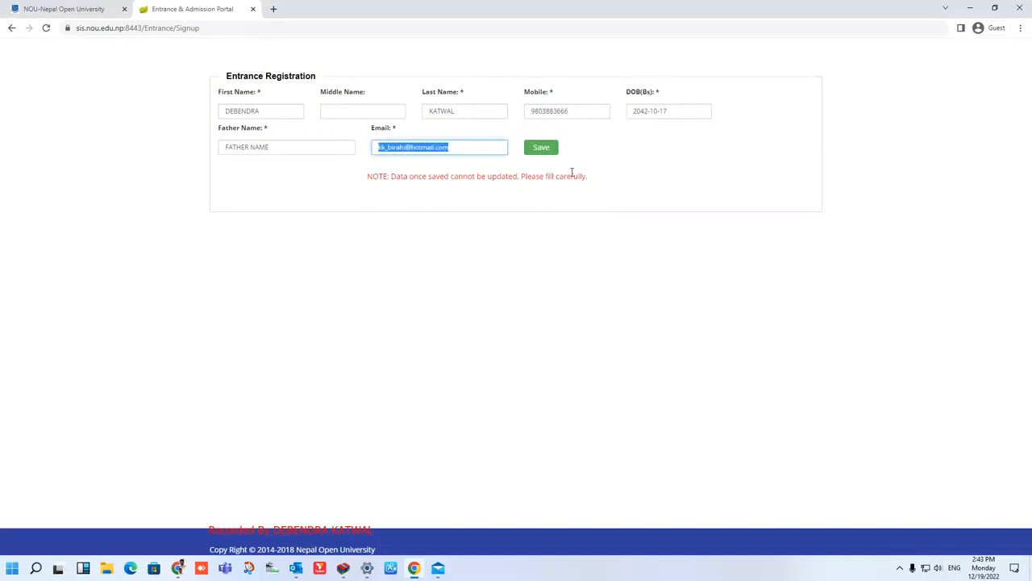
pyautogui.moveTo(540, 150)
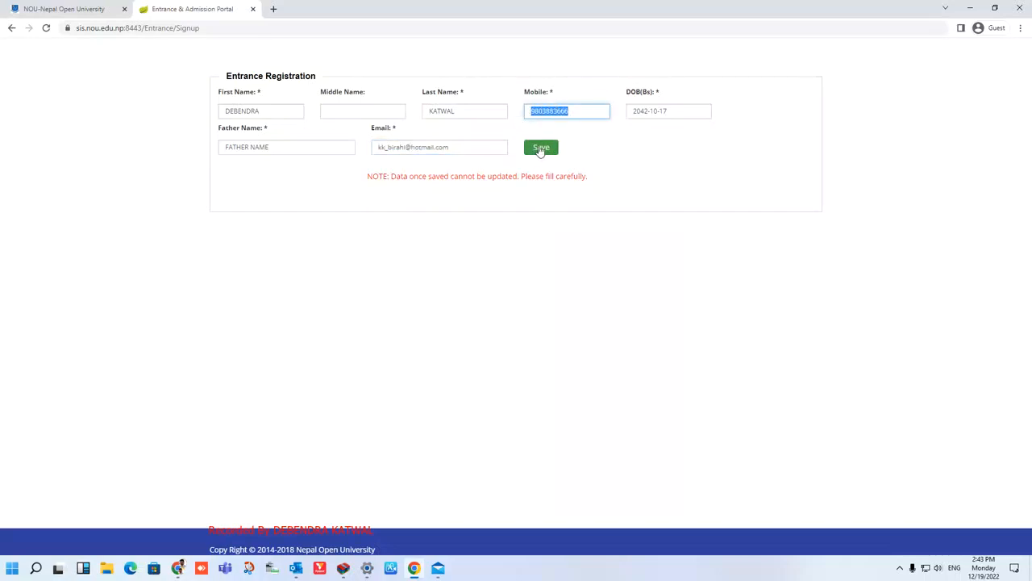
# Step: Save the registration, dismiss the 'email already exist' message, and return to the login page
pyautogui.click(540, 147)
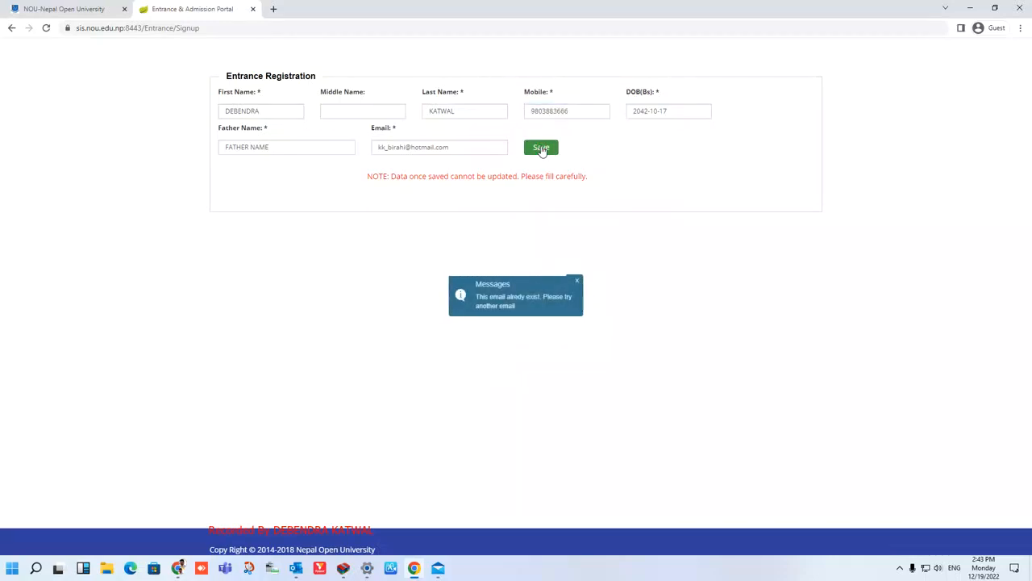
pyautogui.click(578, 280)
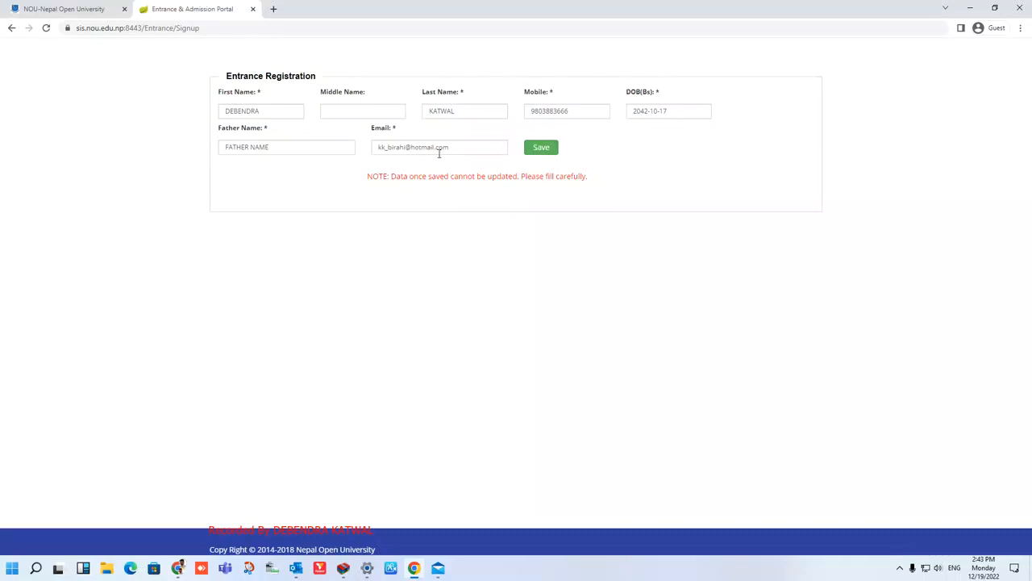
pyautogui.click(461, 147)
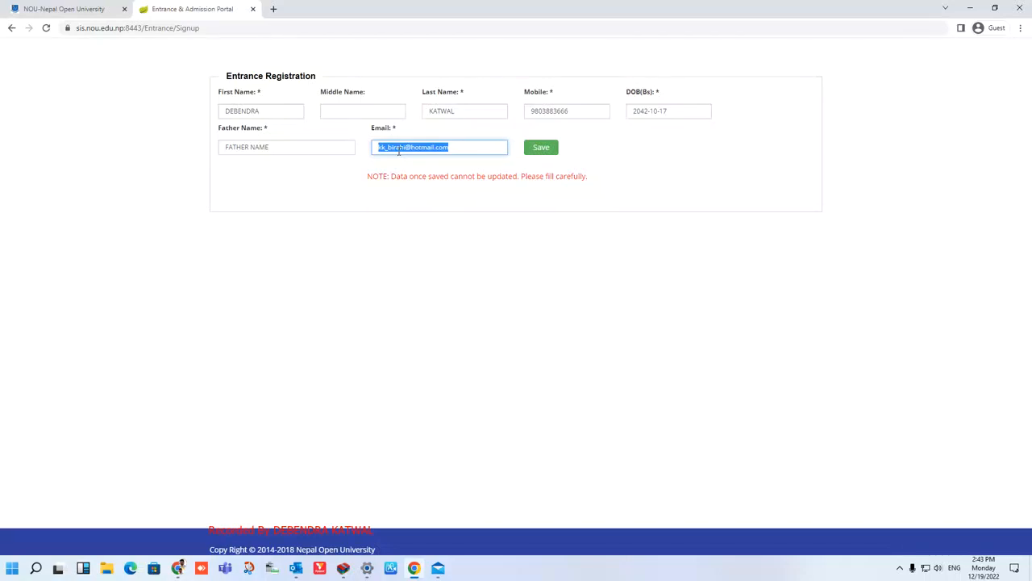
pyautogui.click(13, 35)
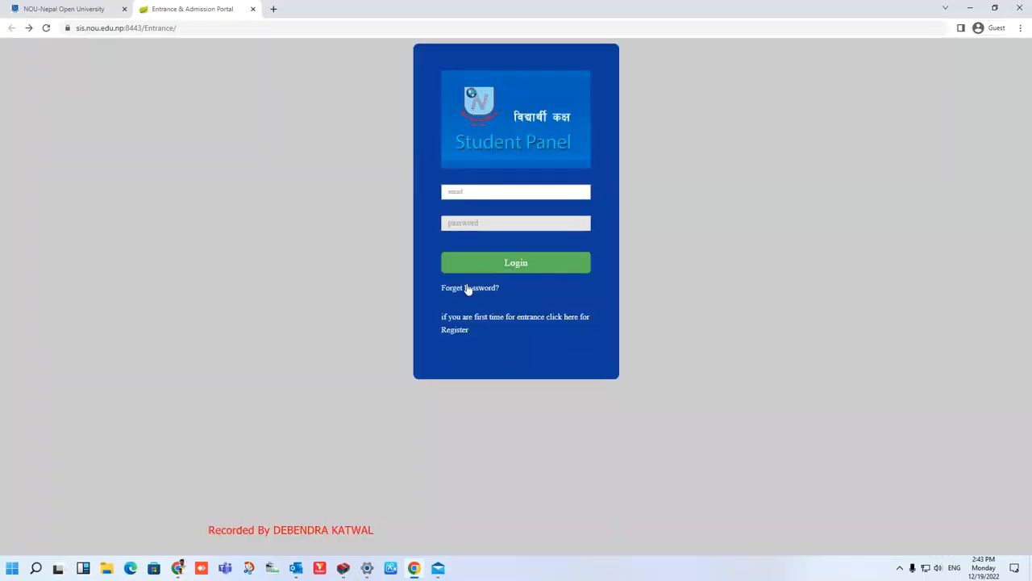
pyautogui.click(469, 287)
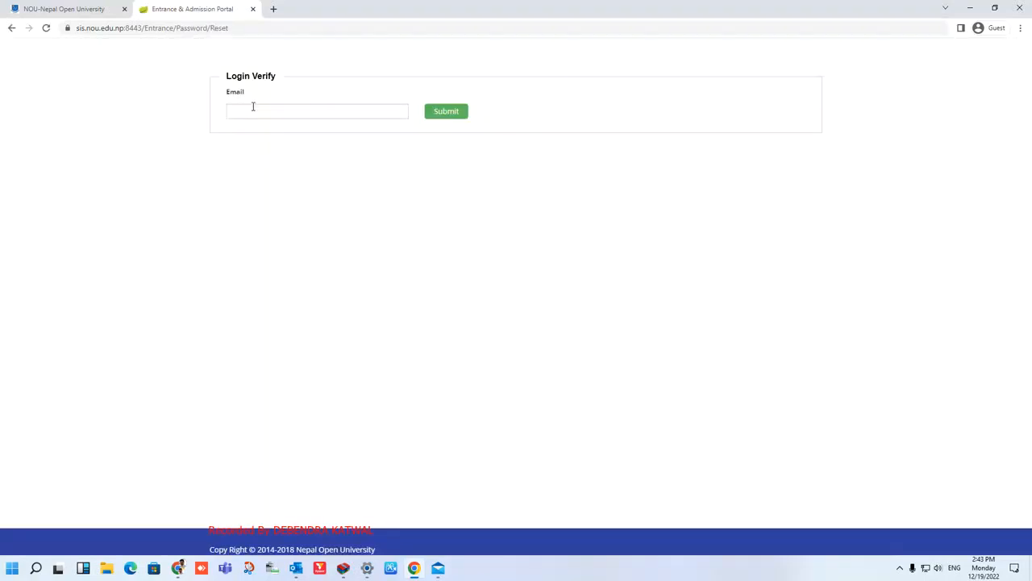
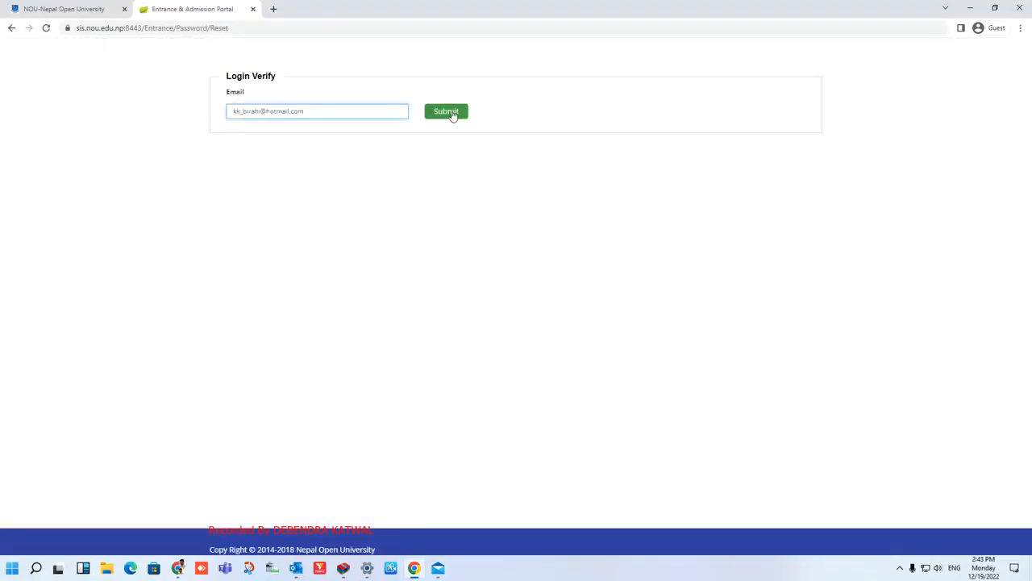
pyautogui.click(445, 111)
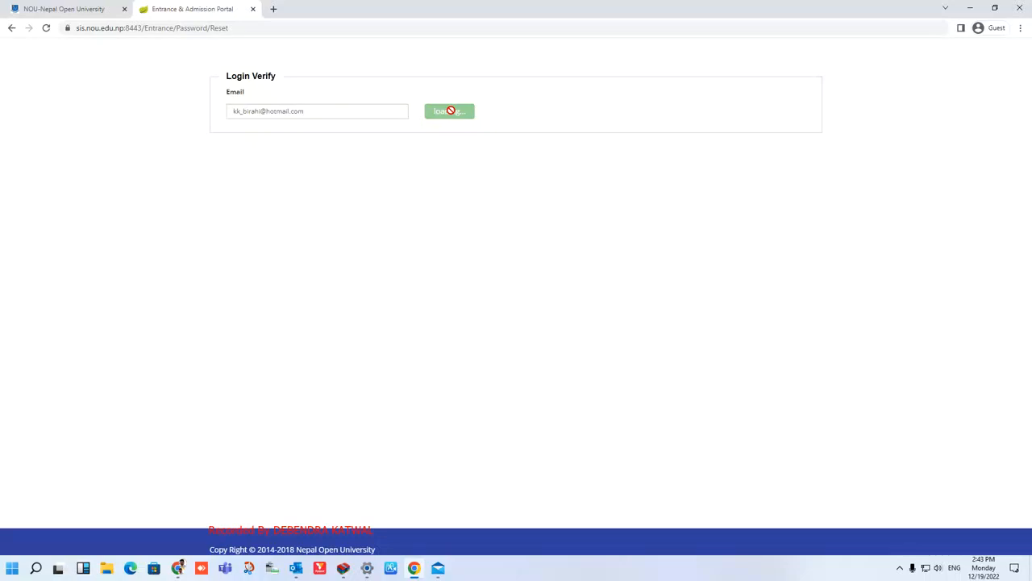
pyautogui.click(449, 110)
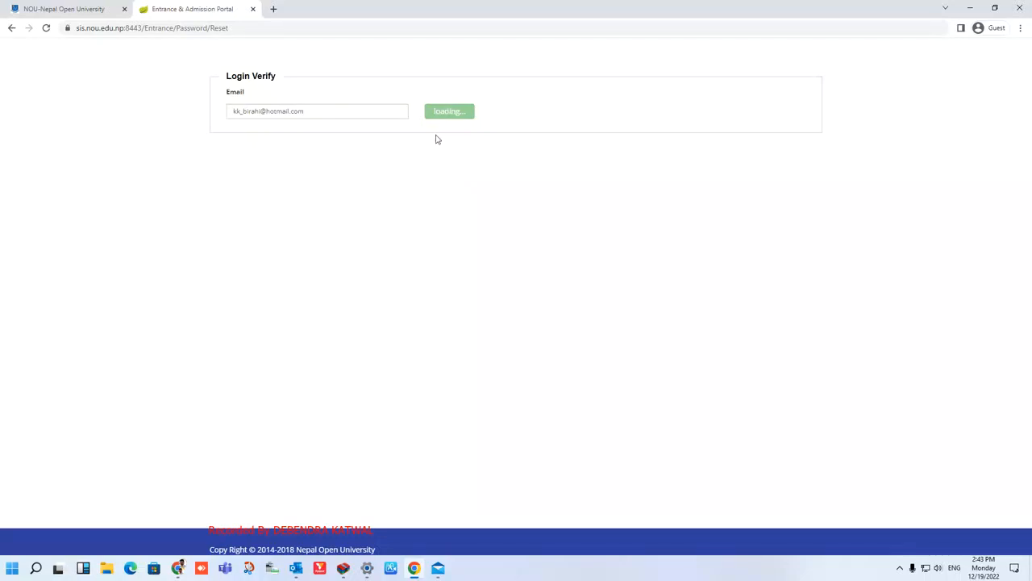
pyautogui.click(448, 110)
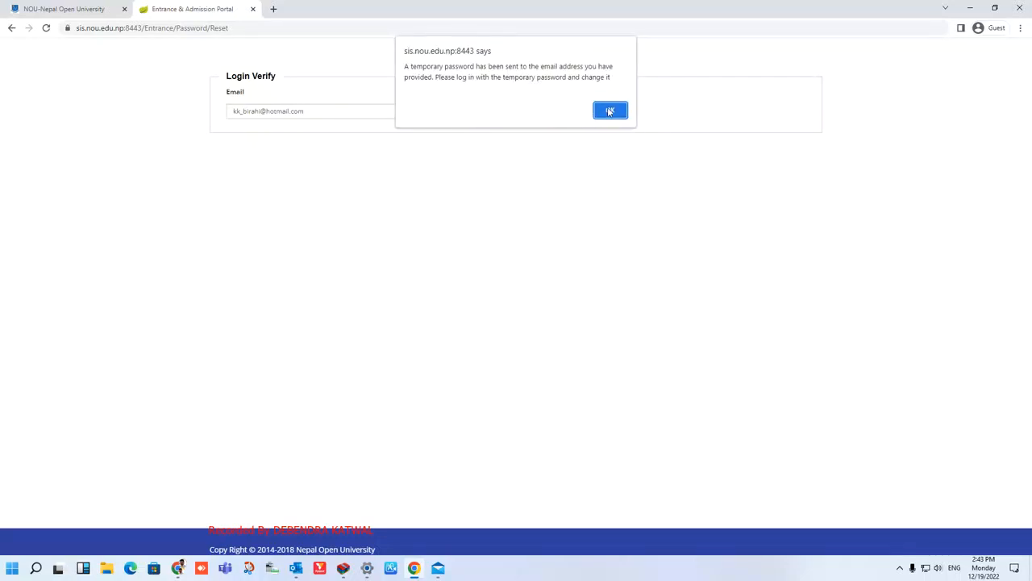
pyautogui.click(610, 109)
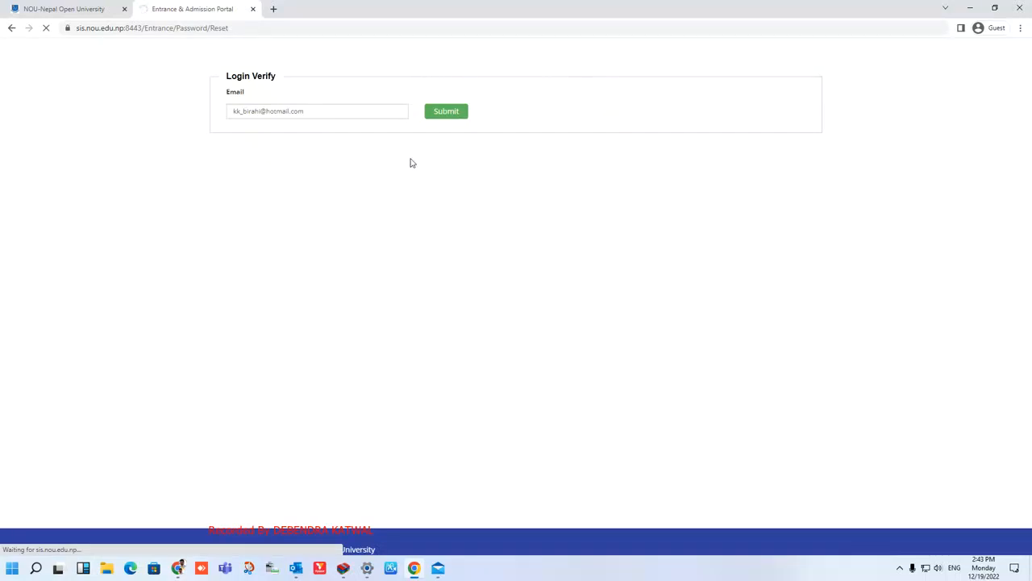
pyautogui.click(445, 111)
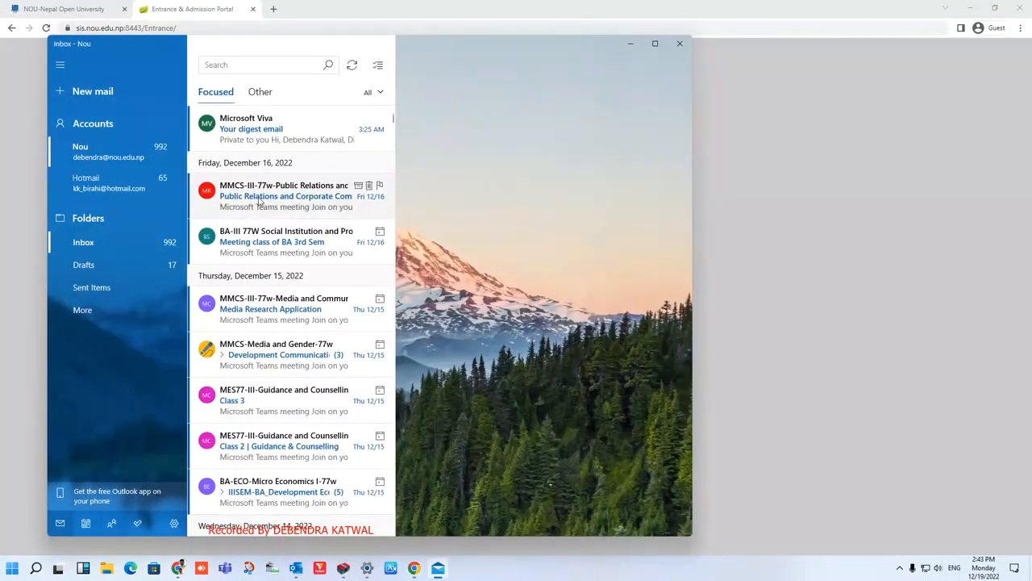
pyautogui.moveTo(271, 275)
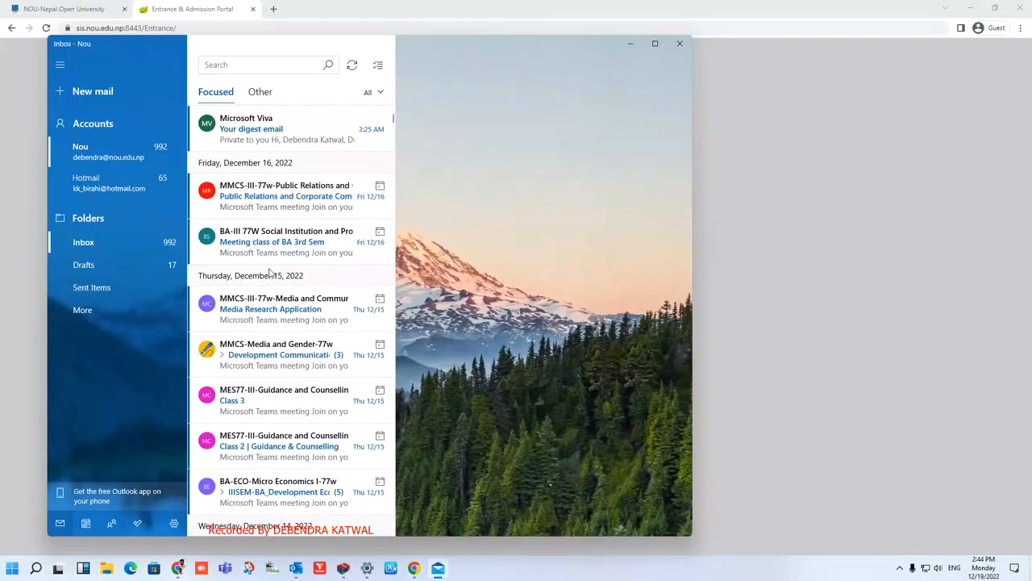
pyautogui.moveTo(274, 139)
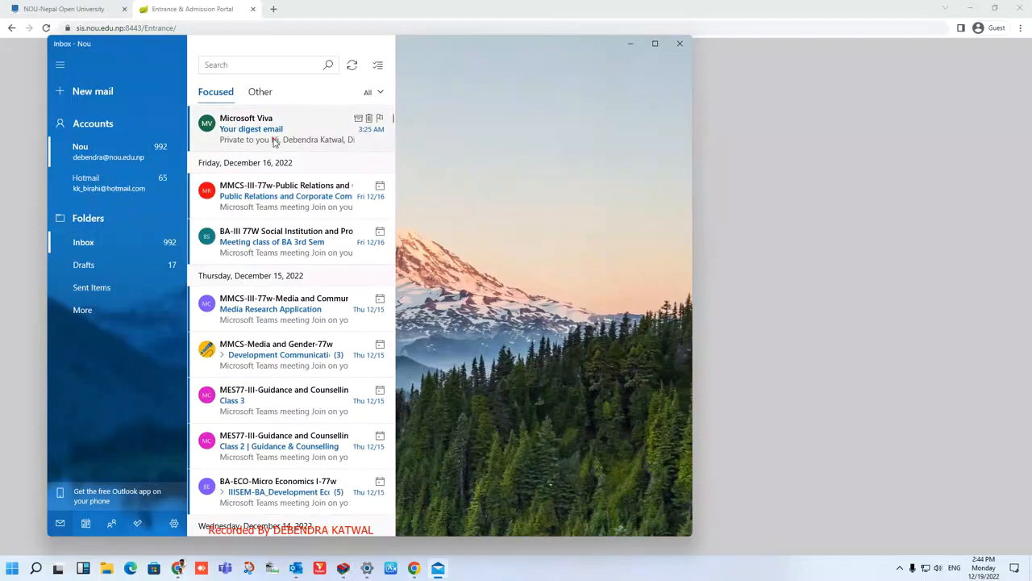
# Step: In the Hotmail inbox, read the 'Your password has been reset successfully!' email and select the temporary password
pyautogui.click(274, 129)
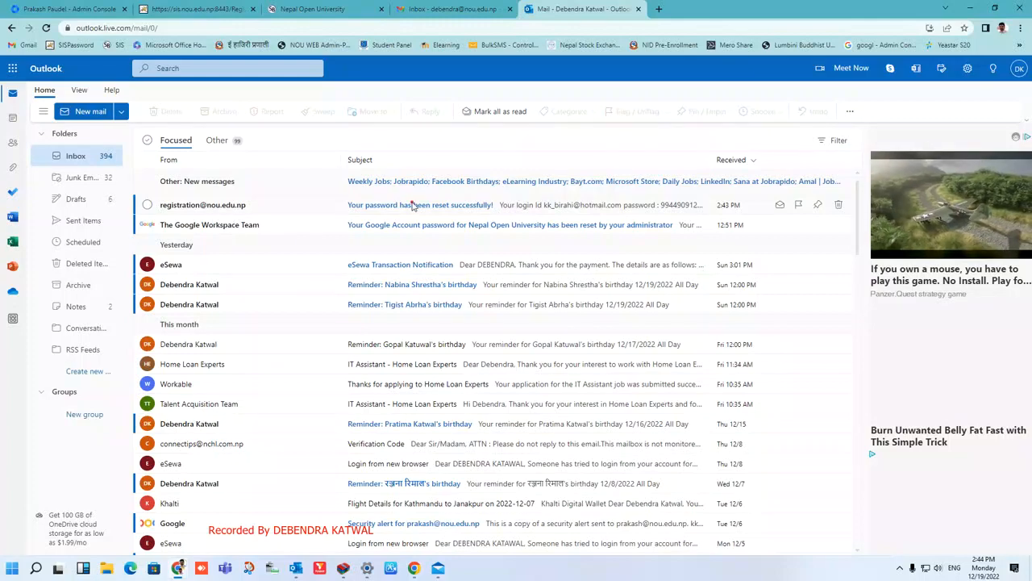
pyautogui.click(413, 205)
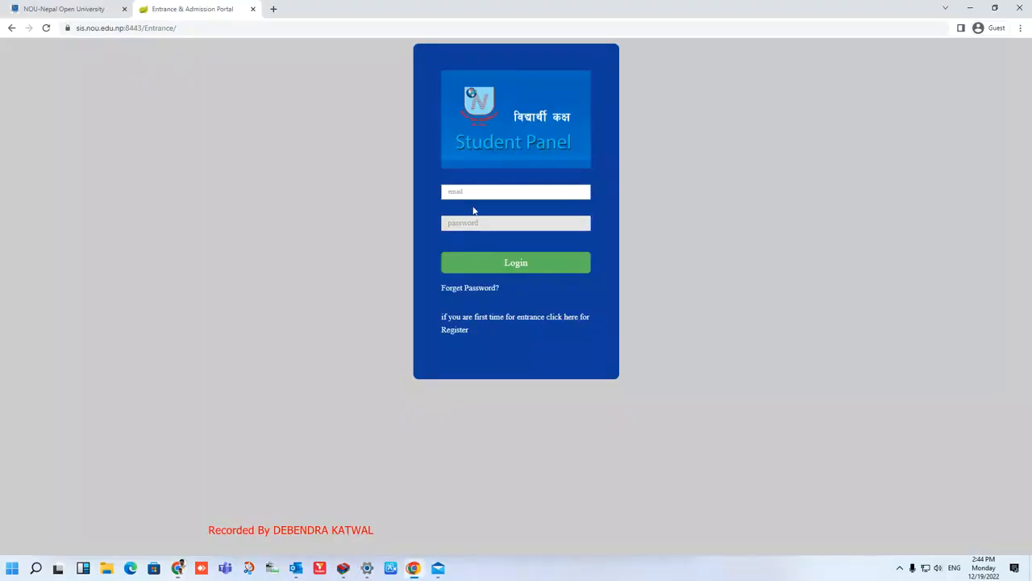
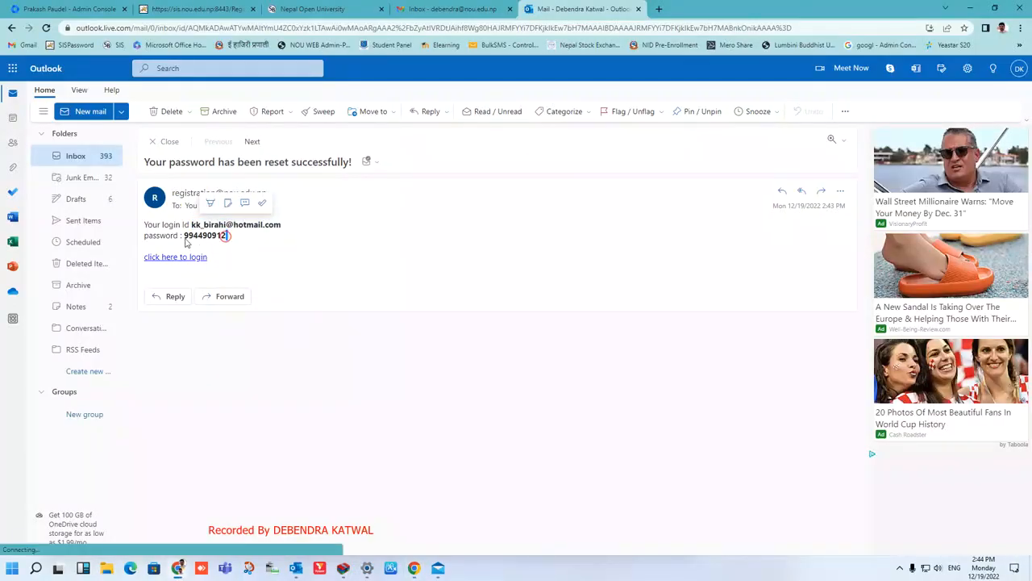
pyautogui.doubleClick(203, 235)
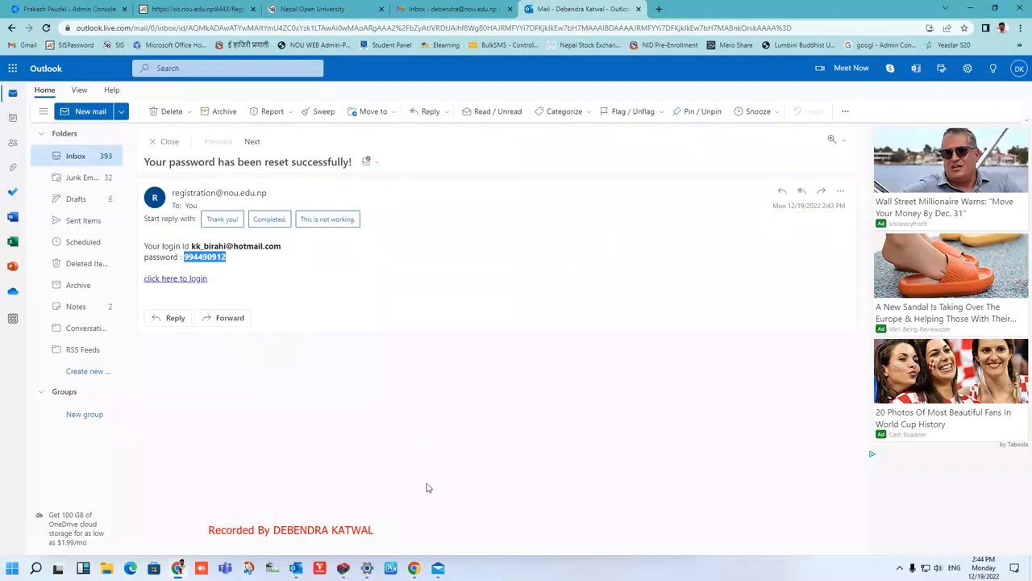
# Step: Sign in with the temporary password, retrying Login until the Entrance Member General Information page loads
pyautogui.click(174, 277)
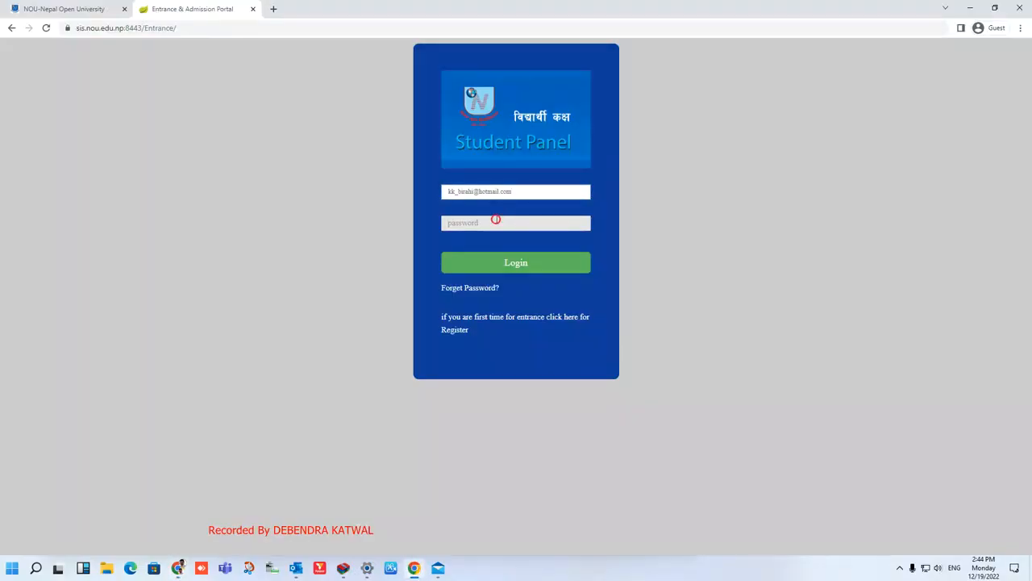
pyautogui.write('••••••••')
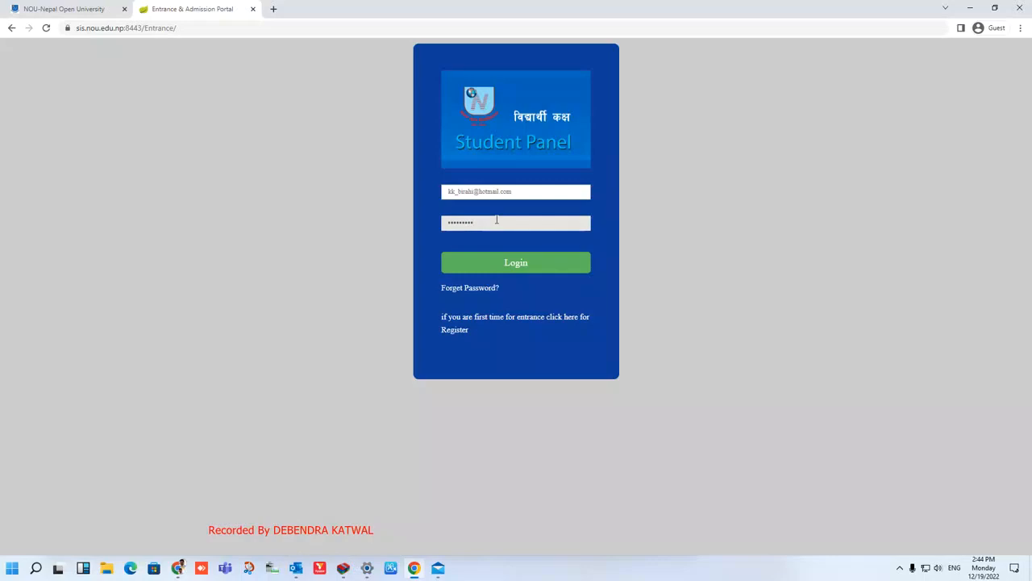
pyautogui.click(516, 261)
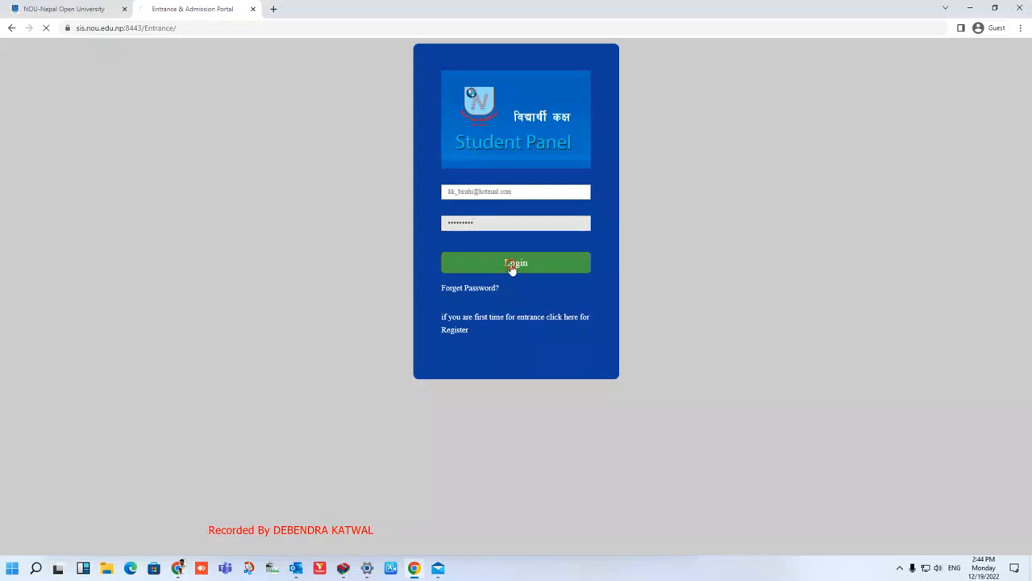
pyautogui.click(516, 261)
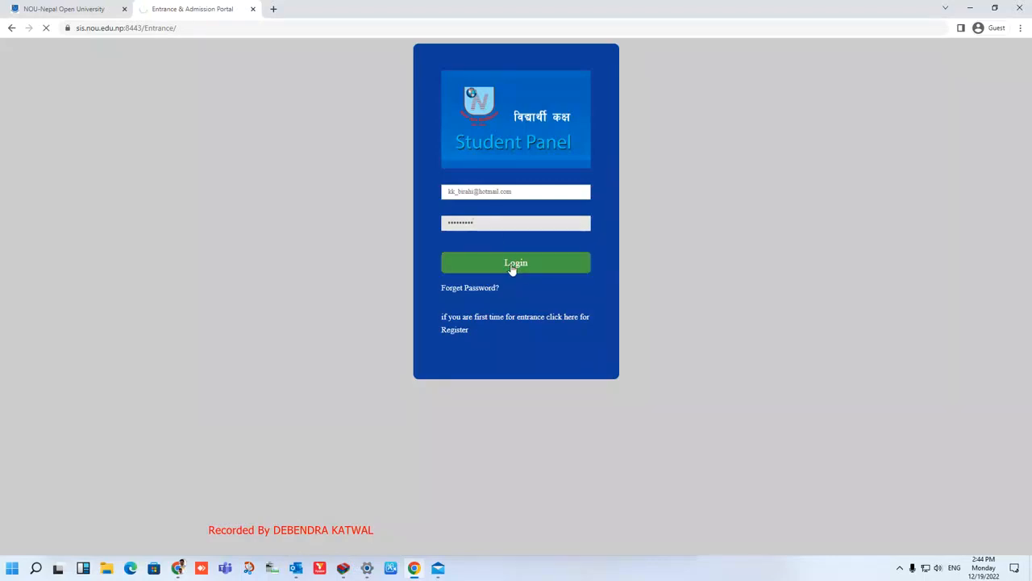
pyautogui.click(516, 261)
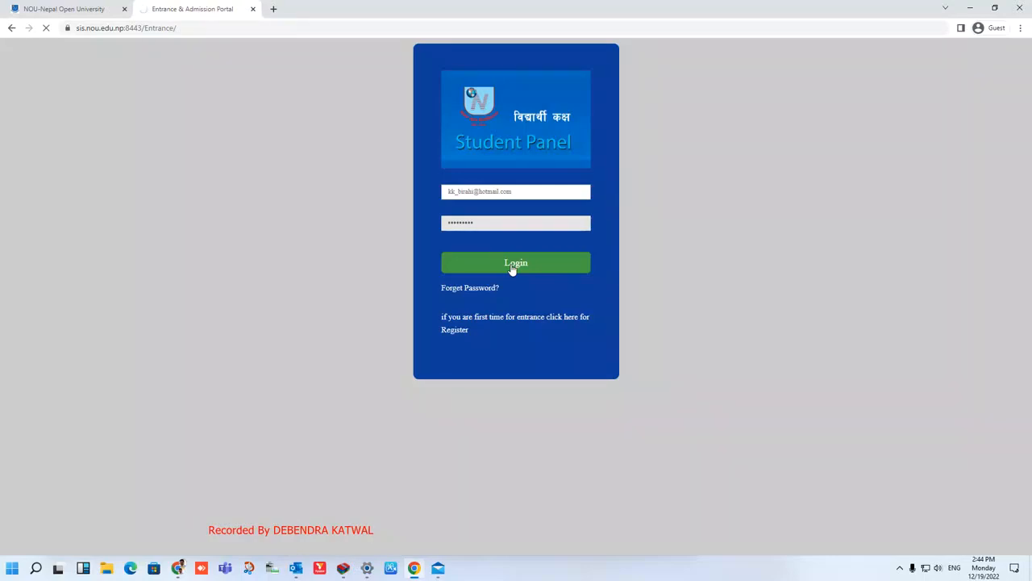
pyautogui.click(517, 261)
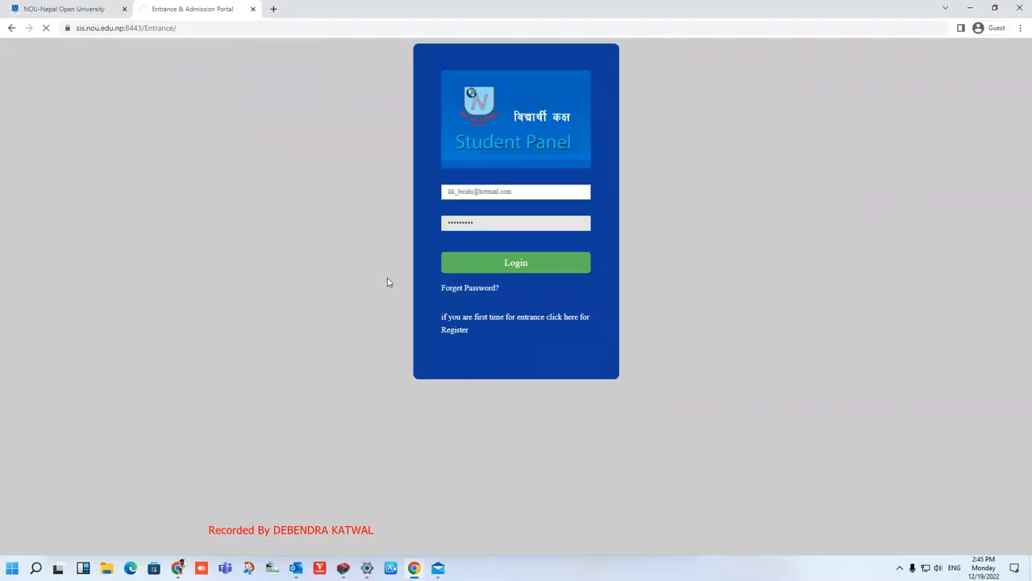
pyautogui.click(516, 261)
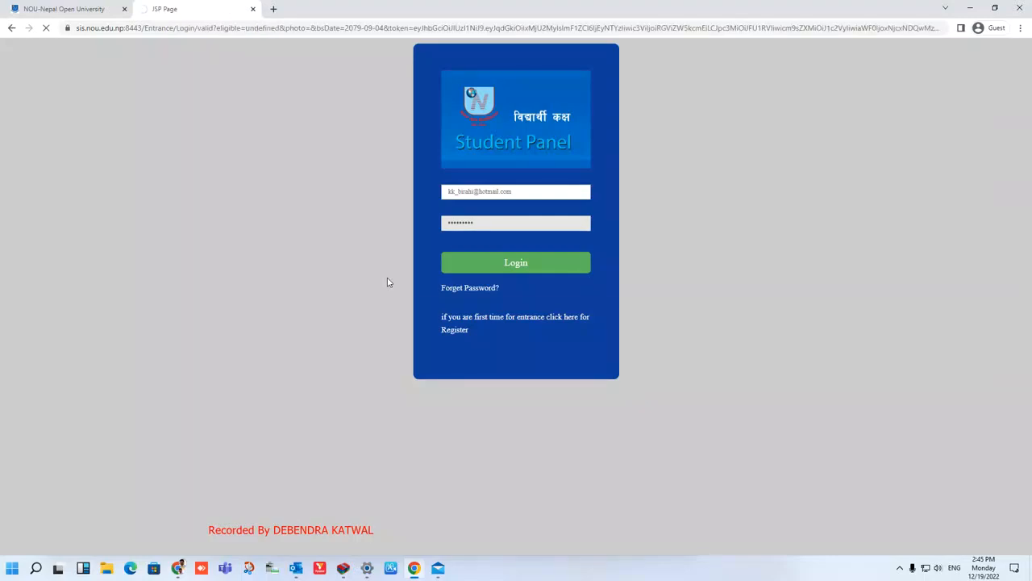
pyautogui.click(516, 261)
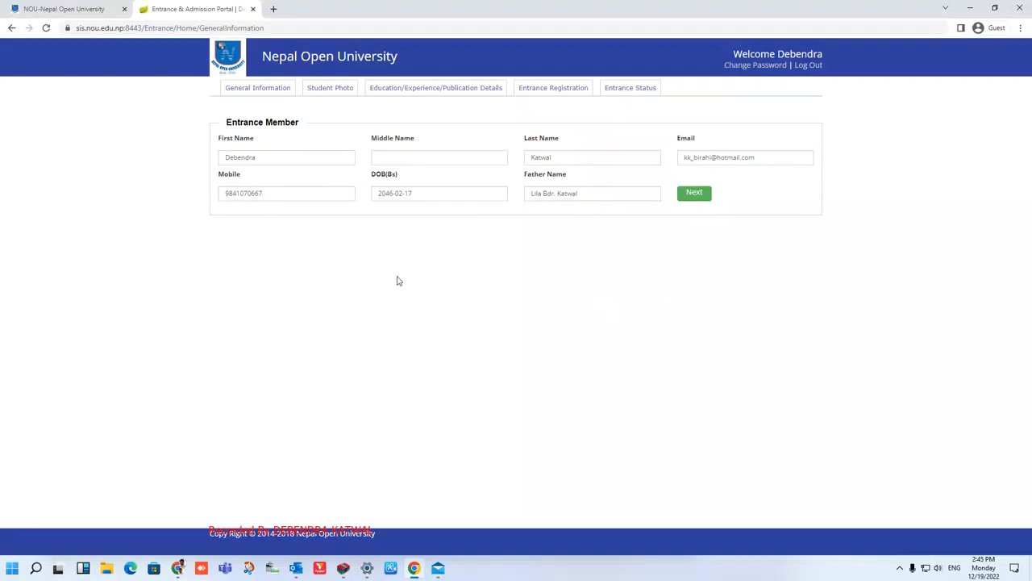
pyautogui.moveTo(329, 262)
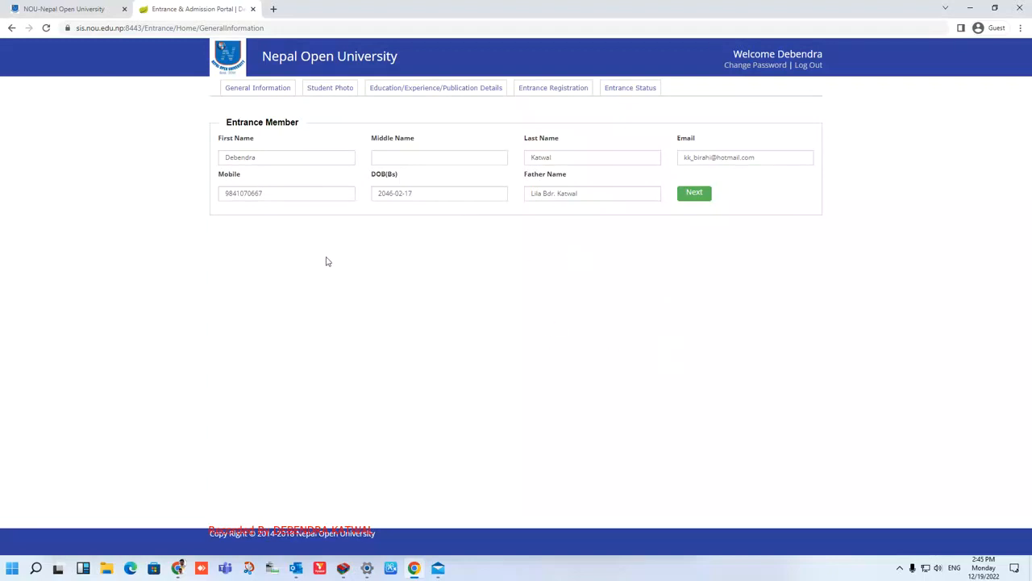
pyautogui.moveTo(632, 248)
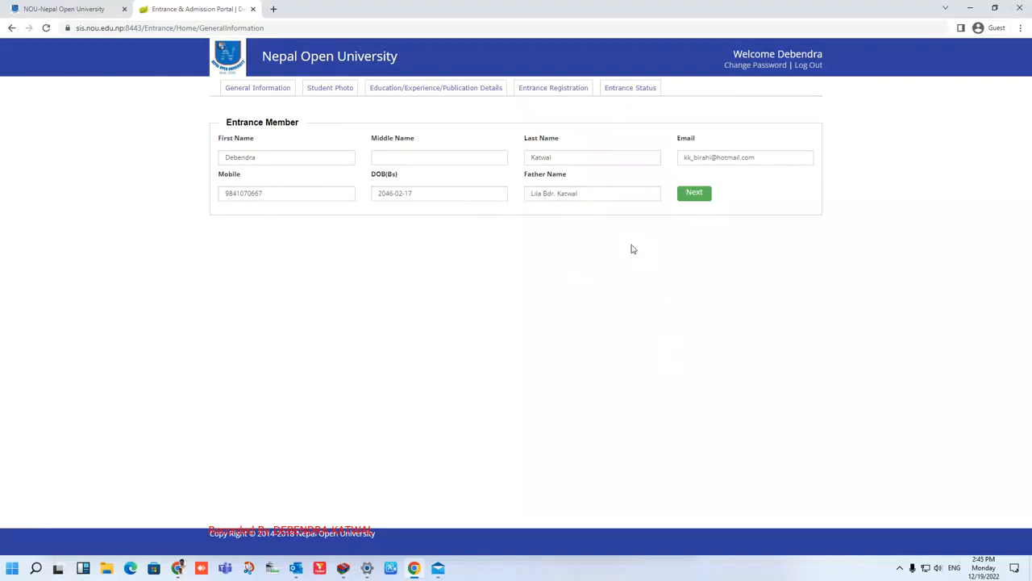
pyautogui.moveTo(684, 224)
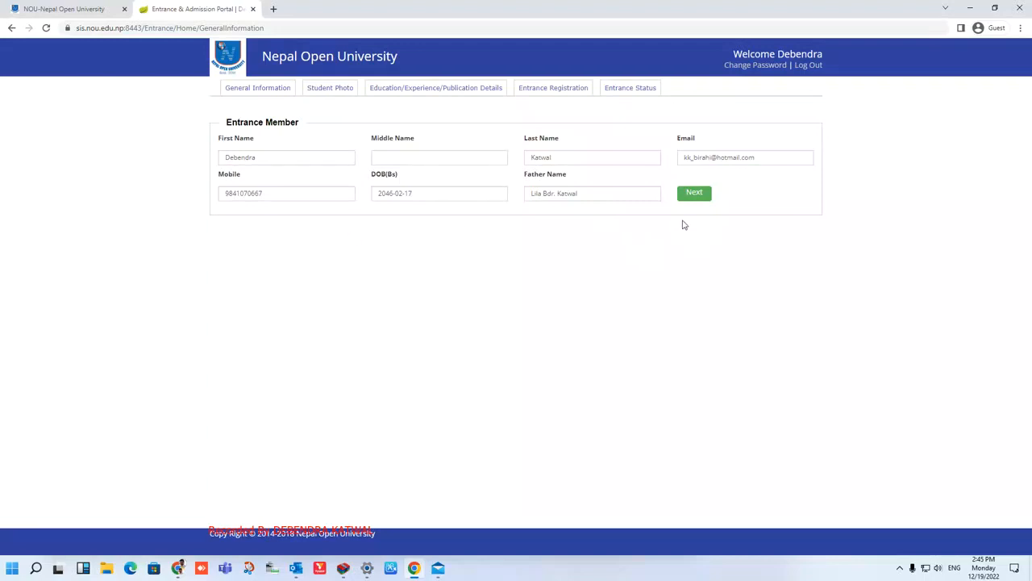
# Step: From the Student Photo page, start choosing a file and browse to the Pictures folder
pyautogui.click(693, 191)
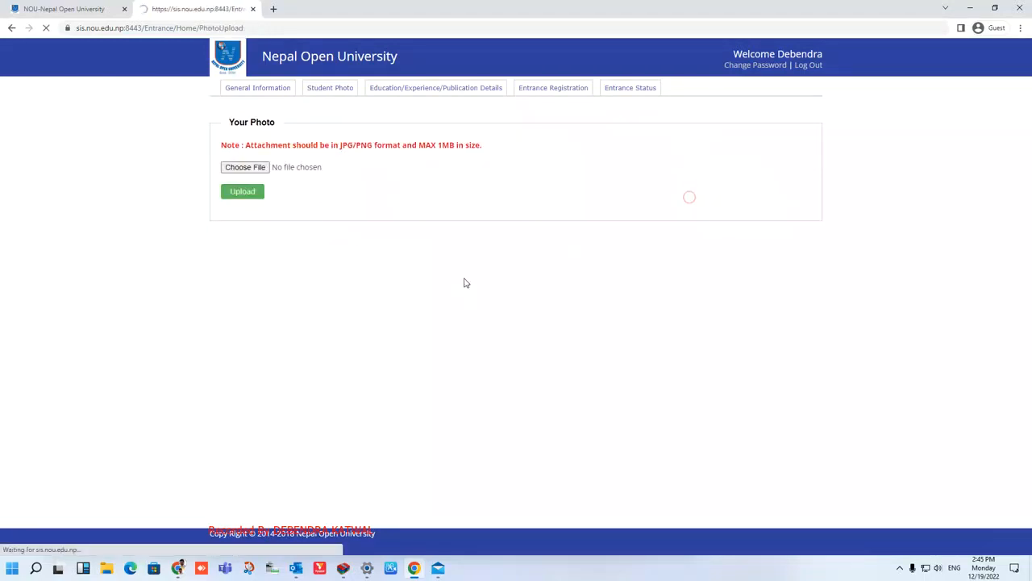
pyautogui.click(245, 166)
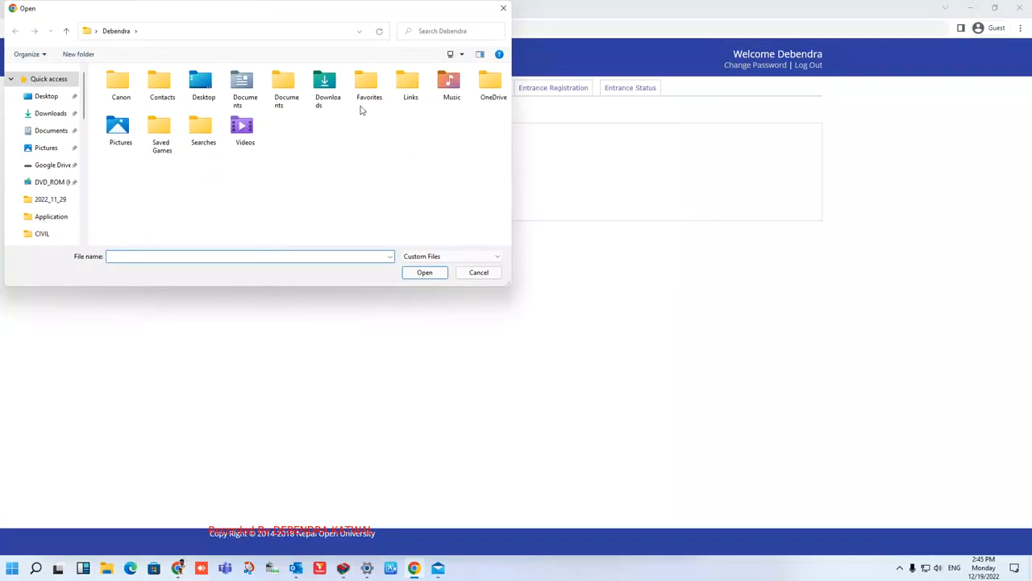
pyautogui.moveTo(134, 129)
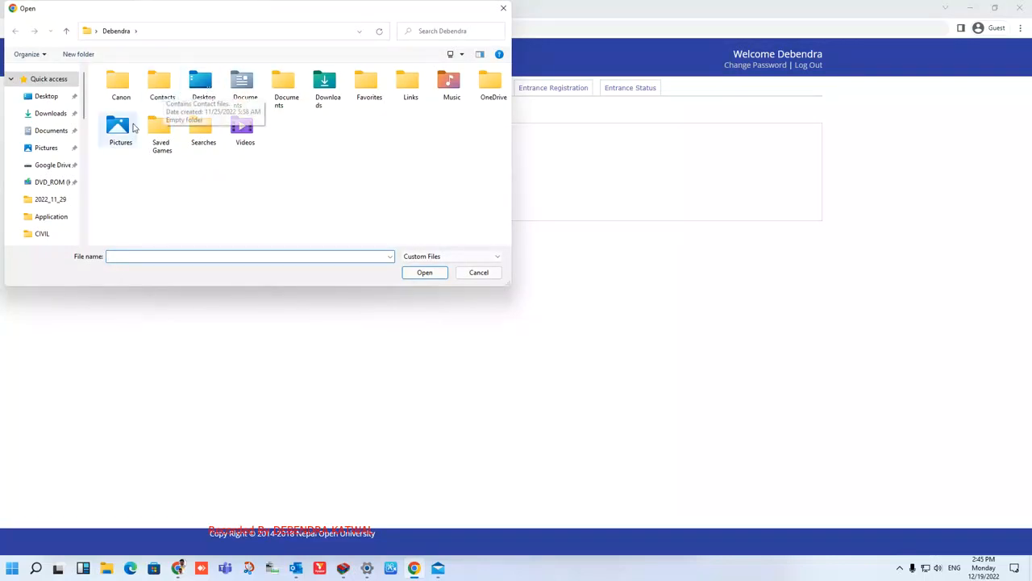
pyautogui.doubleClick(120, 126)
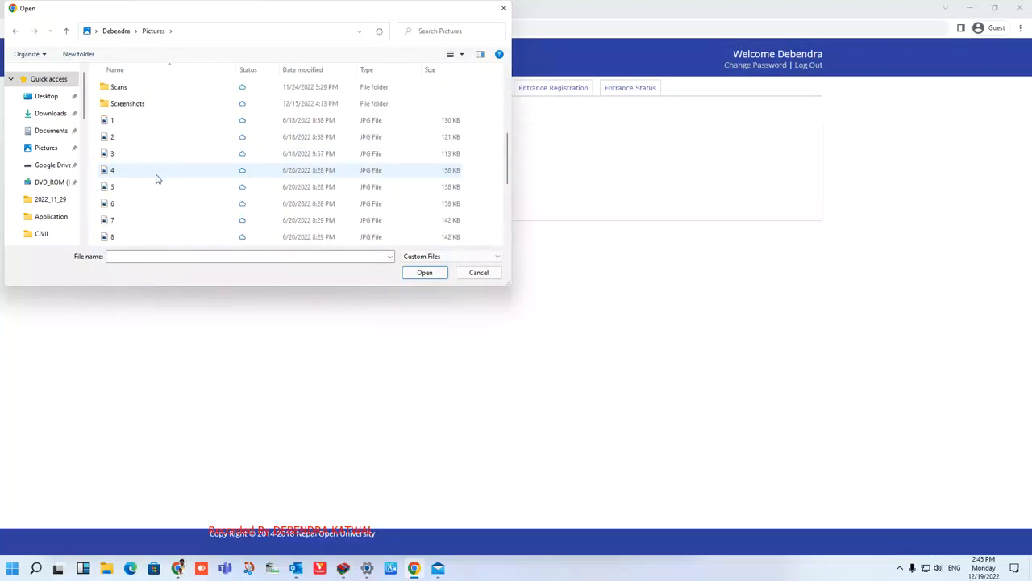
pyautogui.scroll(-3)
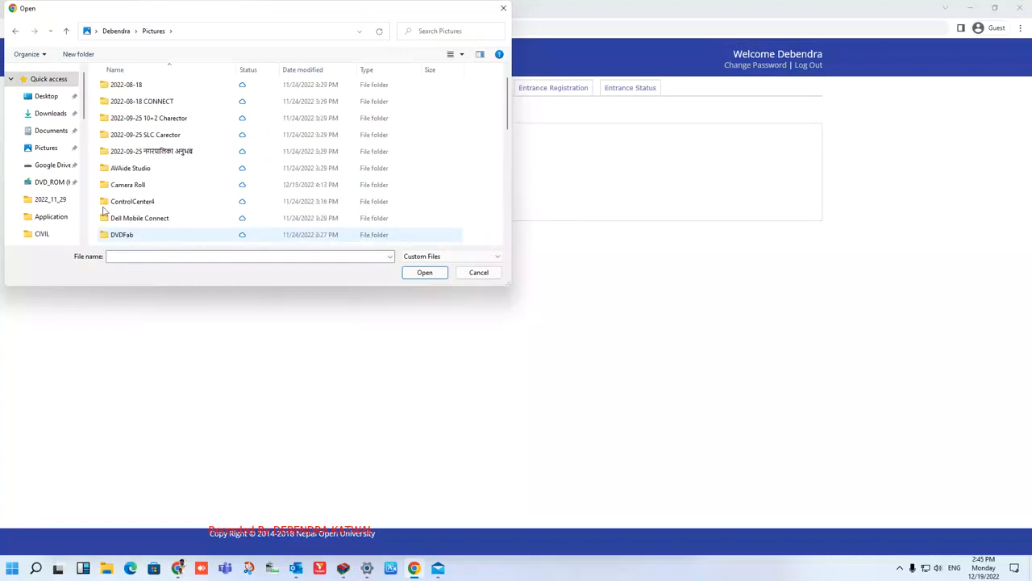
pyautogui.click(45, 148)
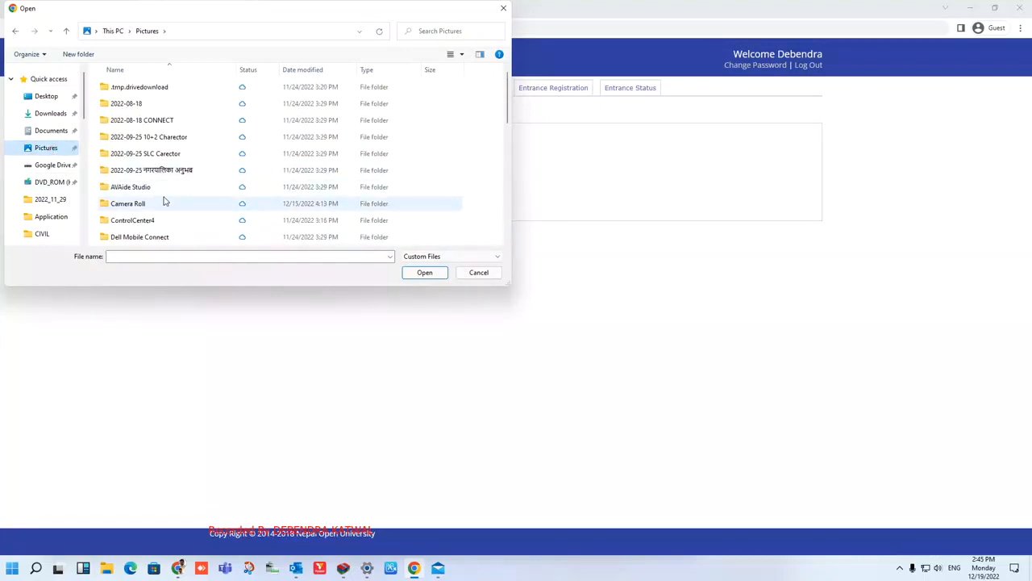
pyautogui.moveTo(73, 165)
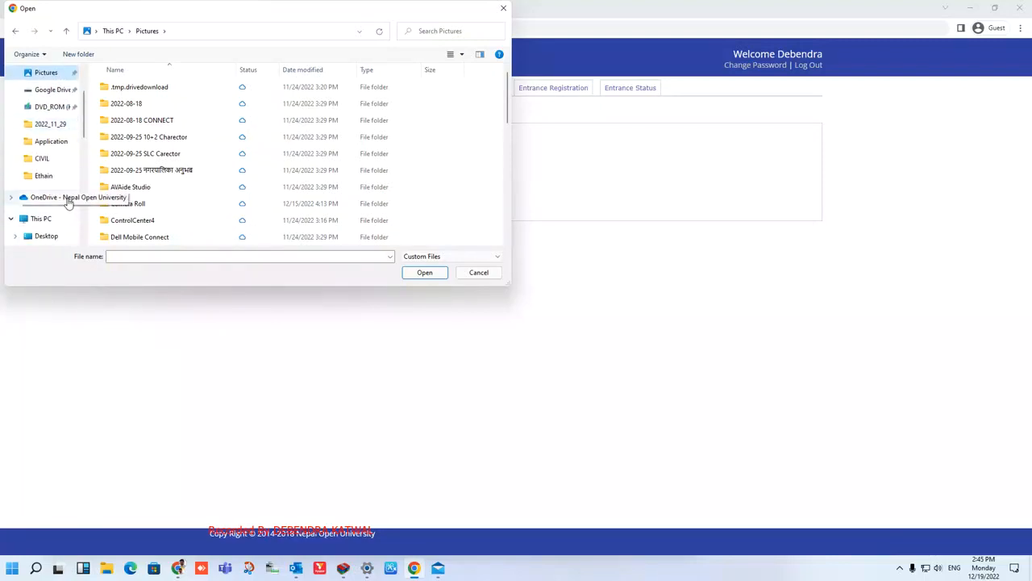
# Step: In OneDrive - Nepal Open University > MI, select IMG_20220526_085529_134 and confirm it
pyautogui.click(52, 196)
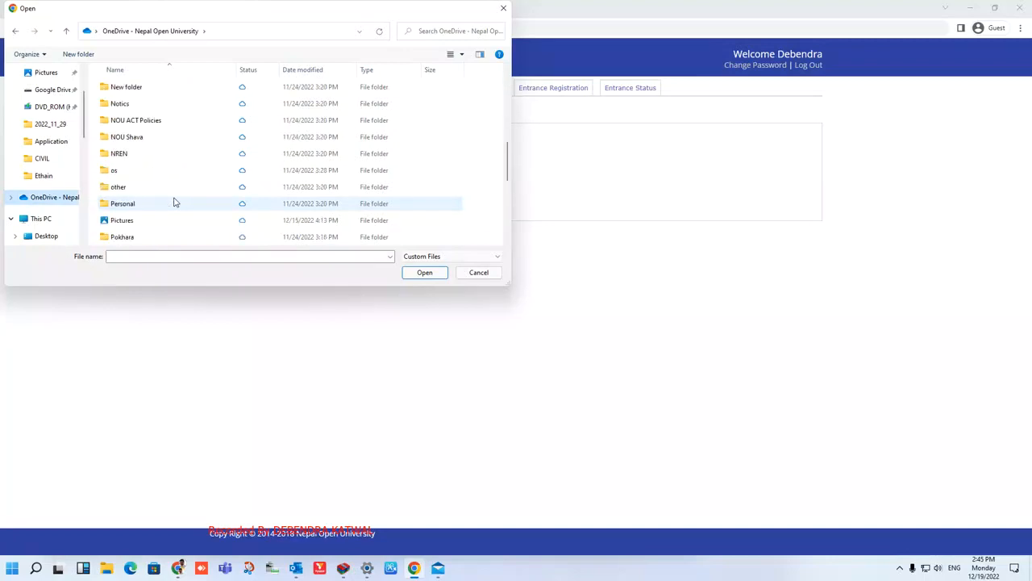
pyautogui.scroll(-3)
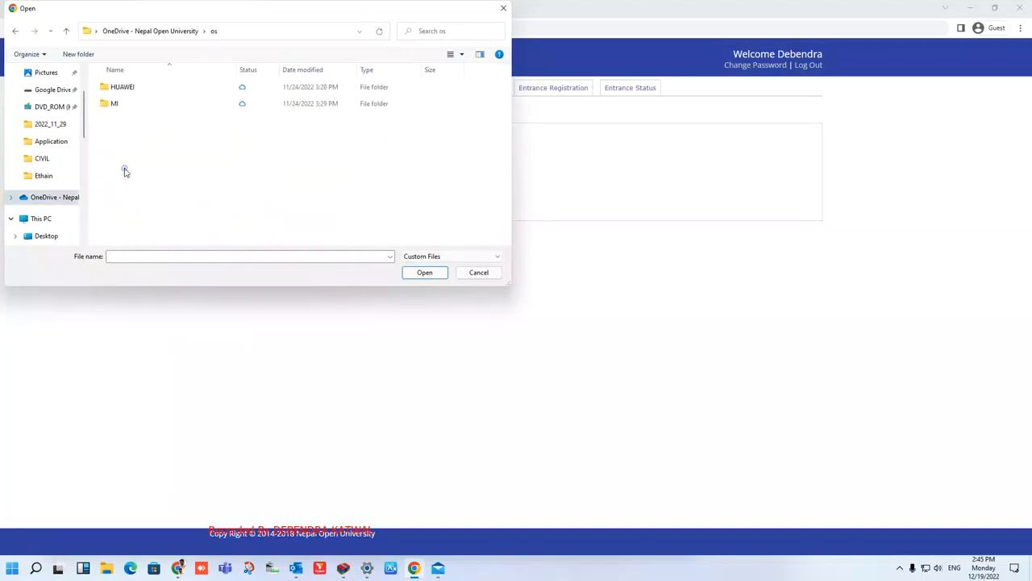
pyautogui.doubleClick(113, 103)
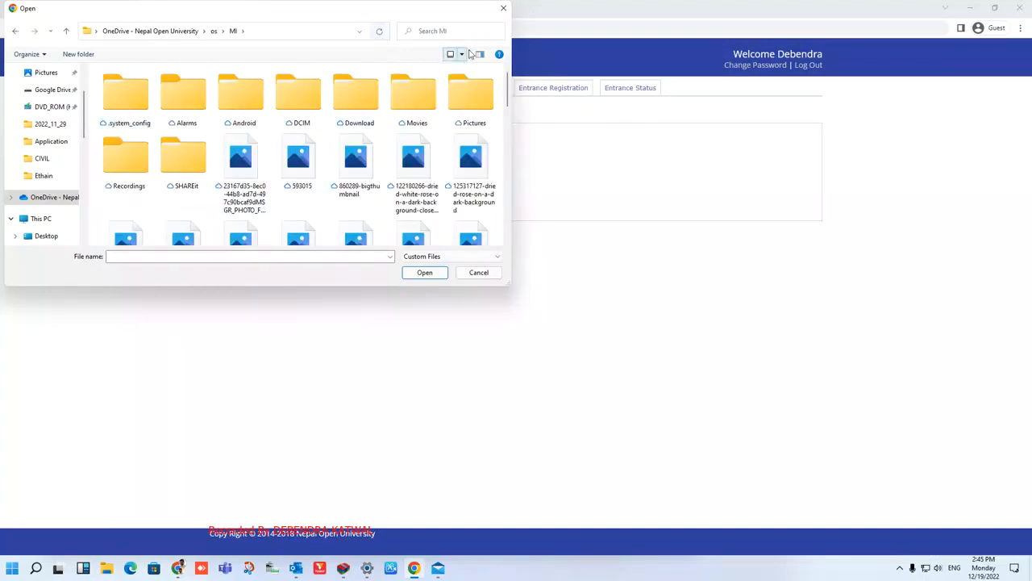
pyautogui.scroll(-3)
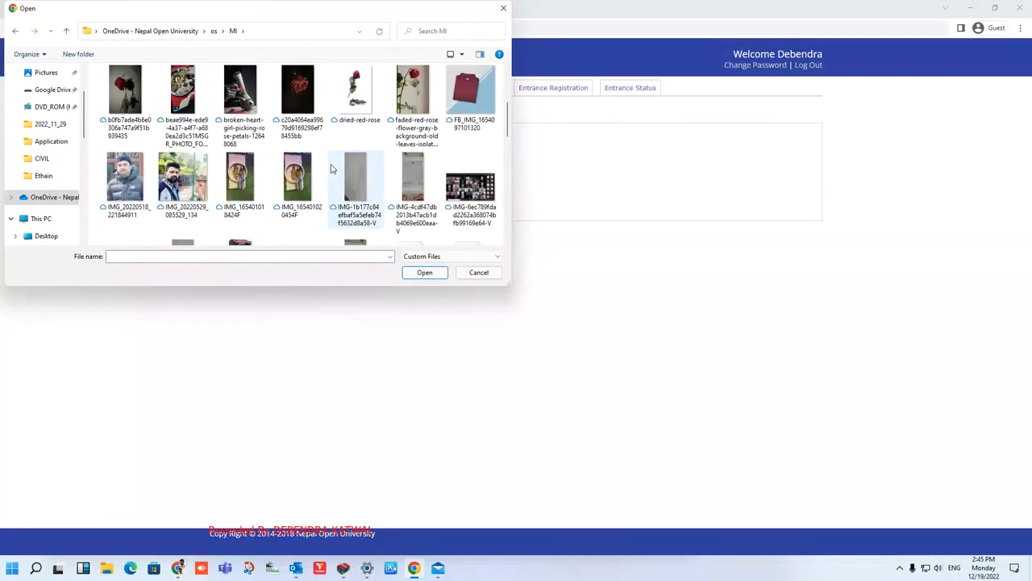
pyautogui.click(183, 175)
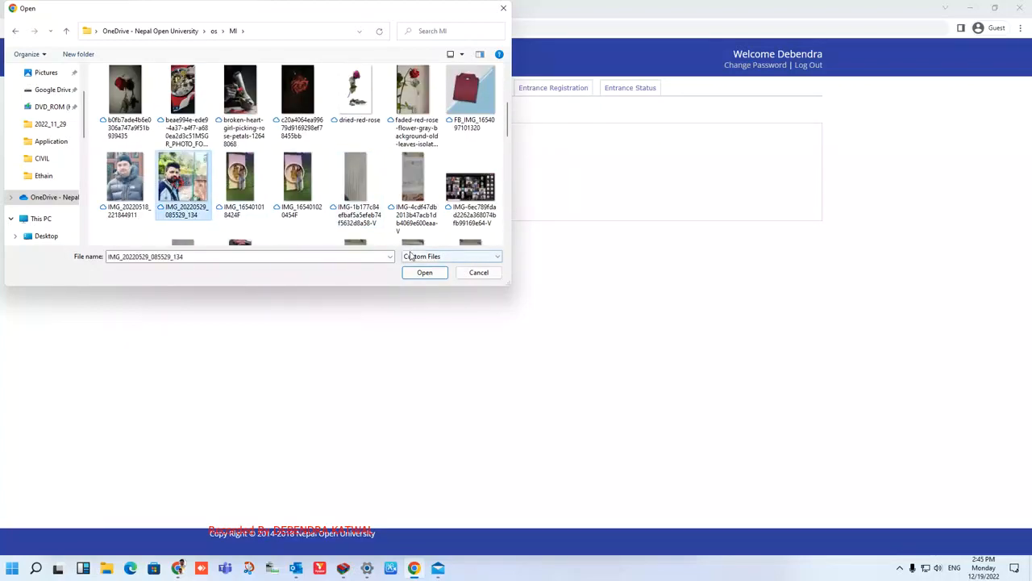
pyautogui.click(424, 271)
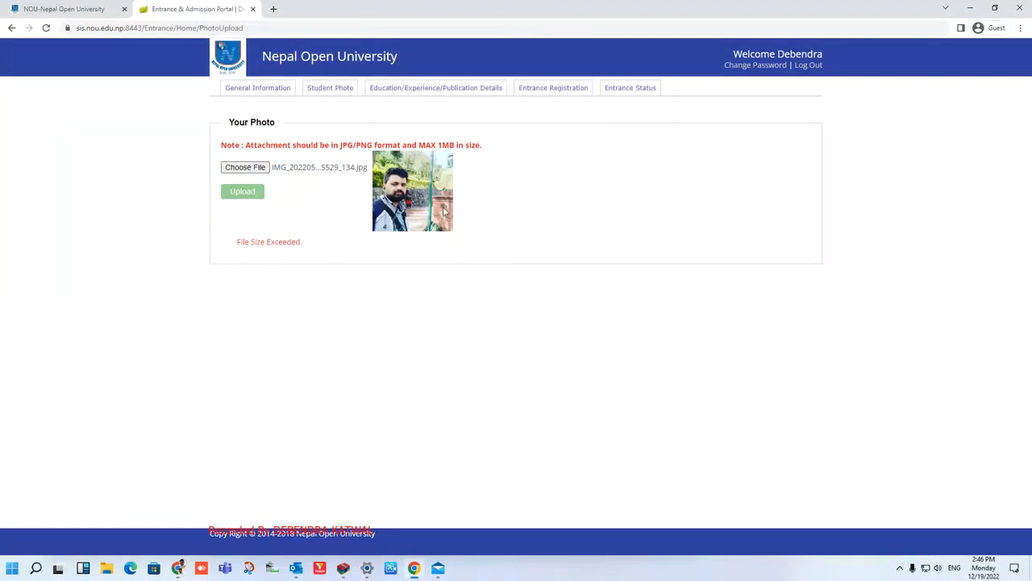
pyautogui.moveTo(260, 255)
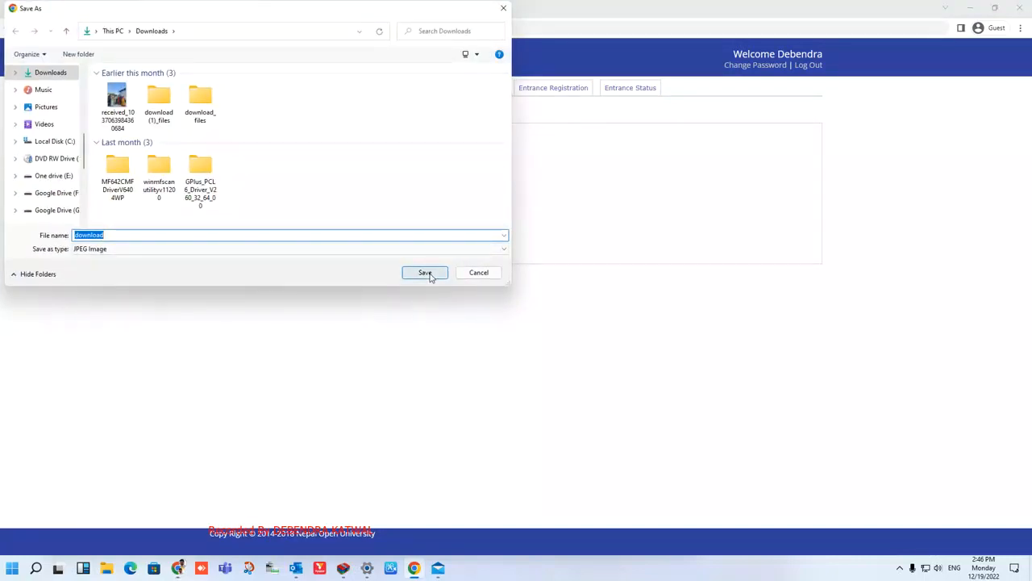
# Step: Save the too-large photo preview into Downloads as download.jpeg
pyautogui.click(424, 271)
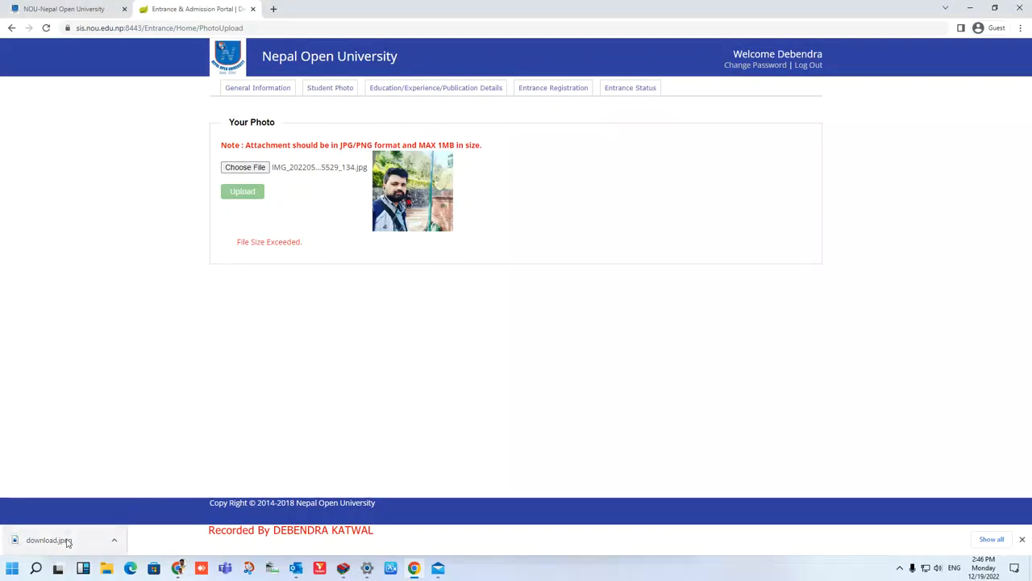
# Step: View download.jpeg from the downloads bar in its own Chrome tab
pyautogui.click(55, 540)
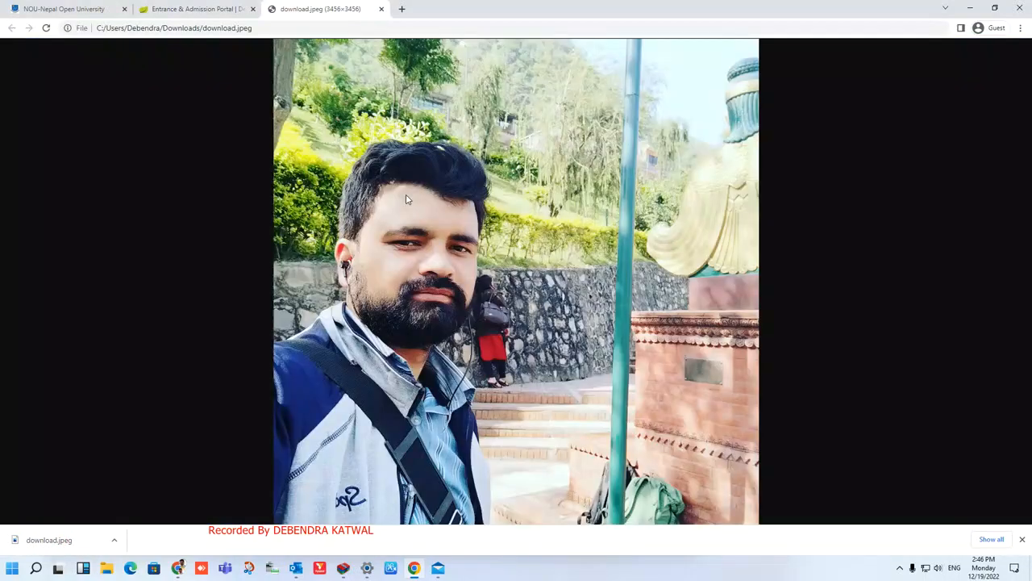
pyautogui.moveTo(605, 319)
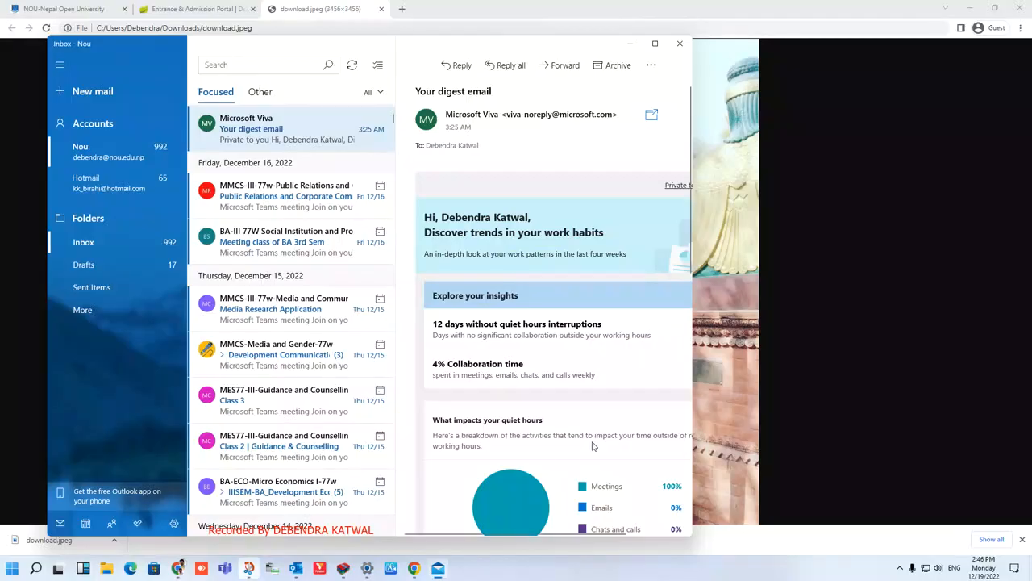
pyautogui.moveTo(623, 44)
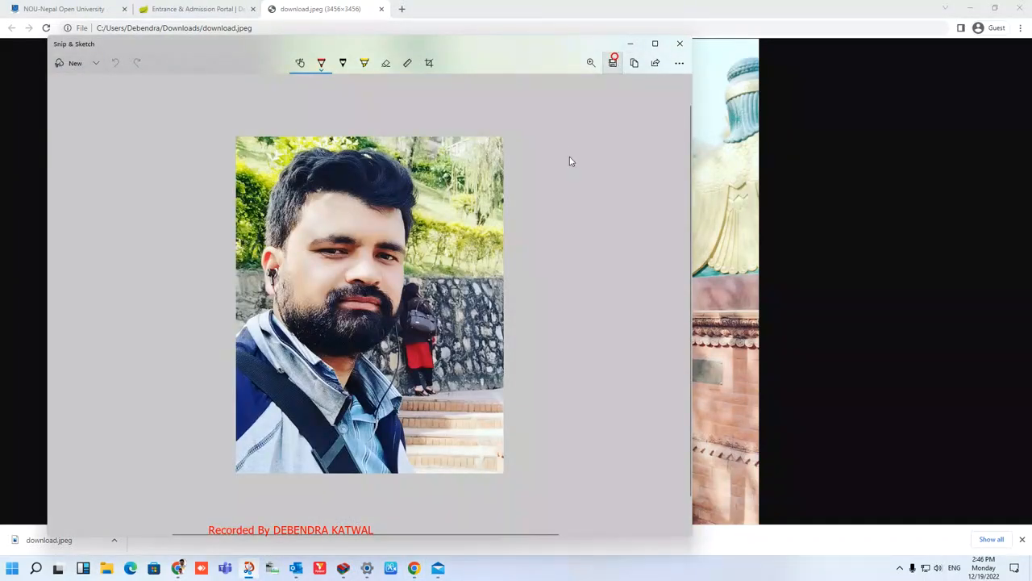
# Step: Crop the downloaded selfie to a tighter portrait in Snip & Sketch
pyautogui.click(613, 62)
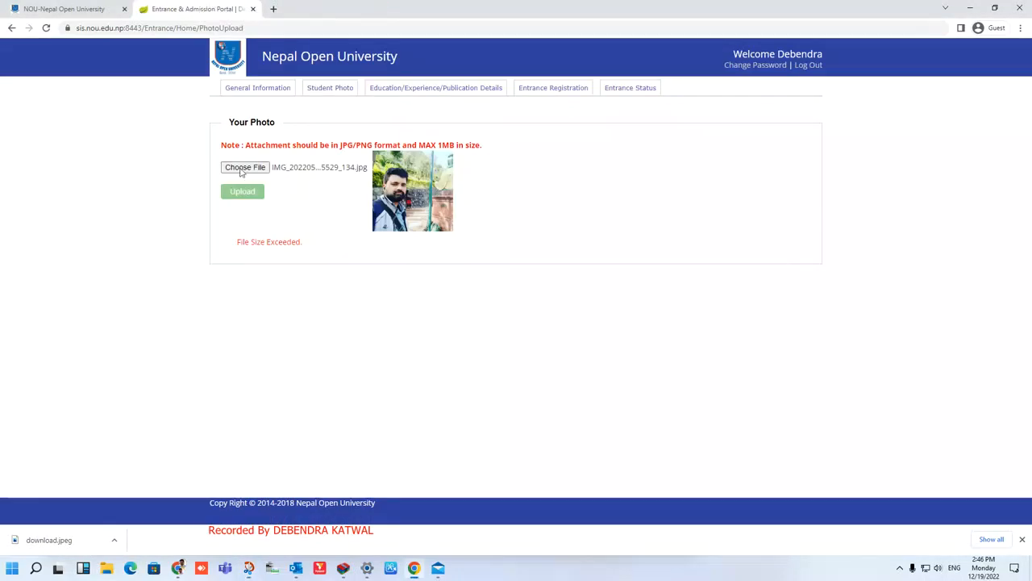
# Step: Attach the cropped photo from the OneDrive - Nepal Open University folder as the replacement photo
pyautogui.click(245, 166)
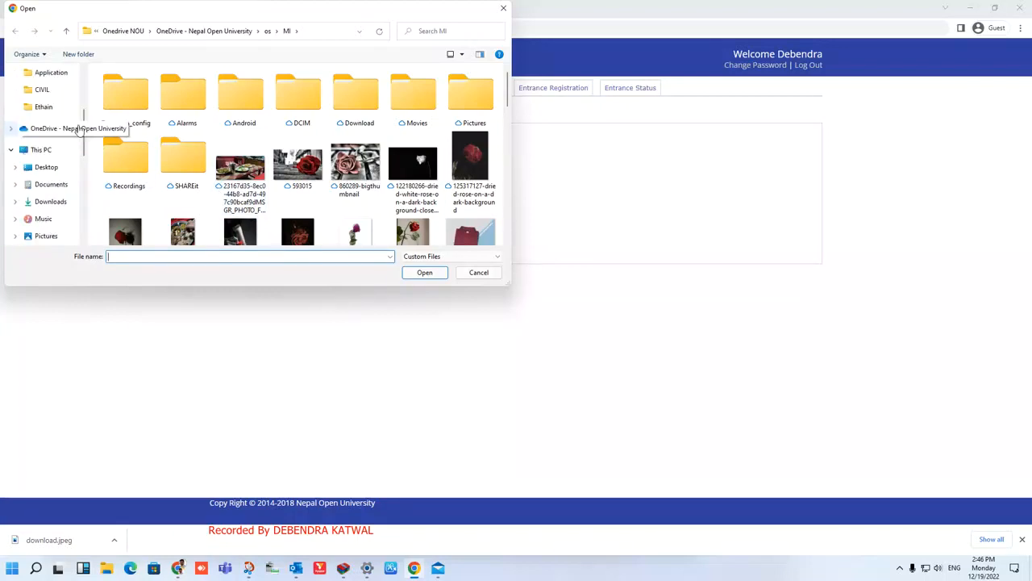
pyautogui.click(52, 201)
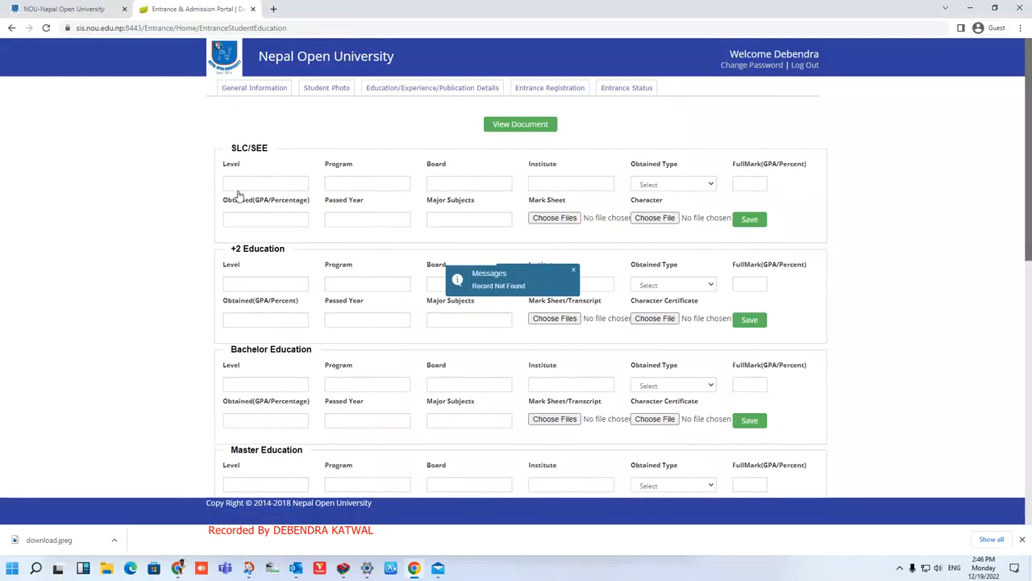
pyautogui.click(571, 268)
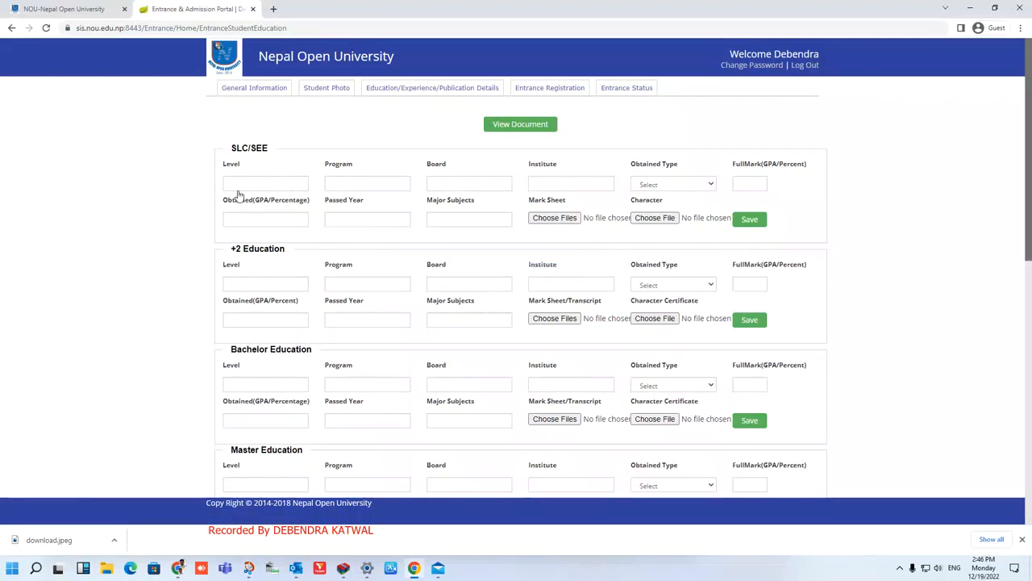
pyautogui.click(264, 184)
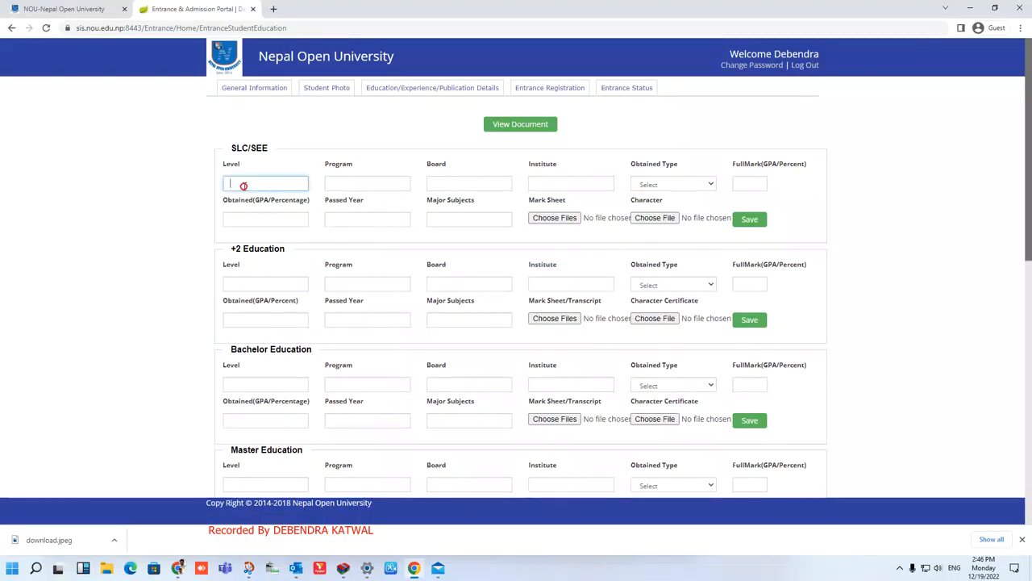
pyautogui.moveTo(516, 242)
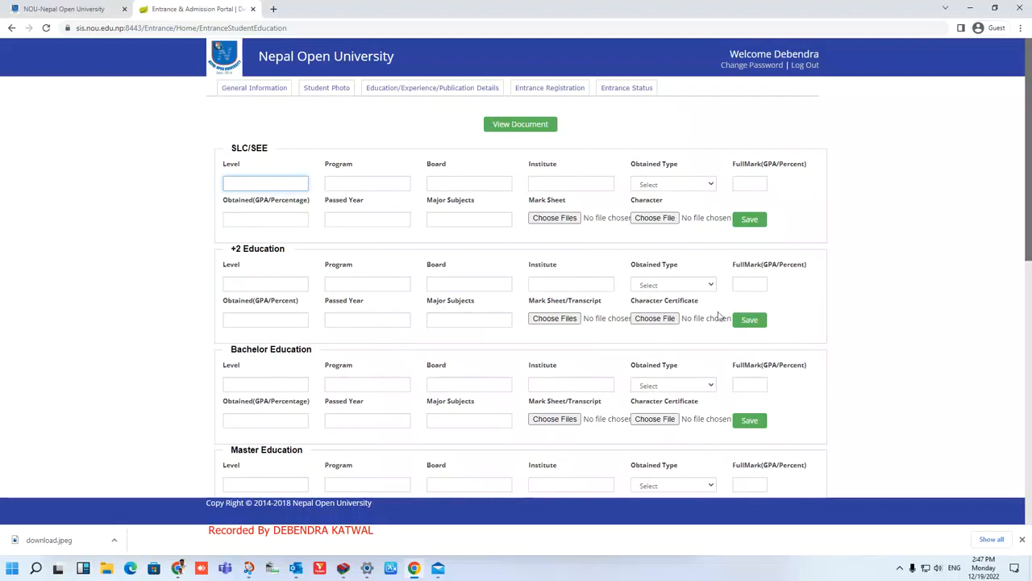
pyautogui.scroll(-3)
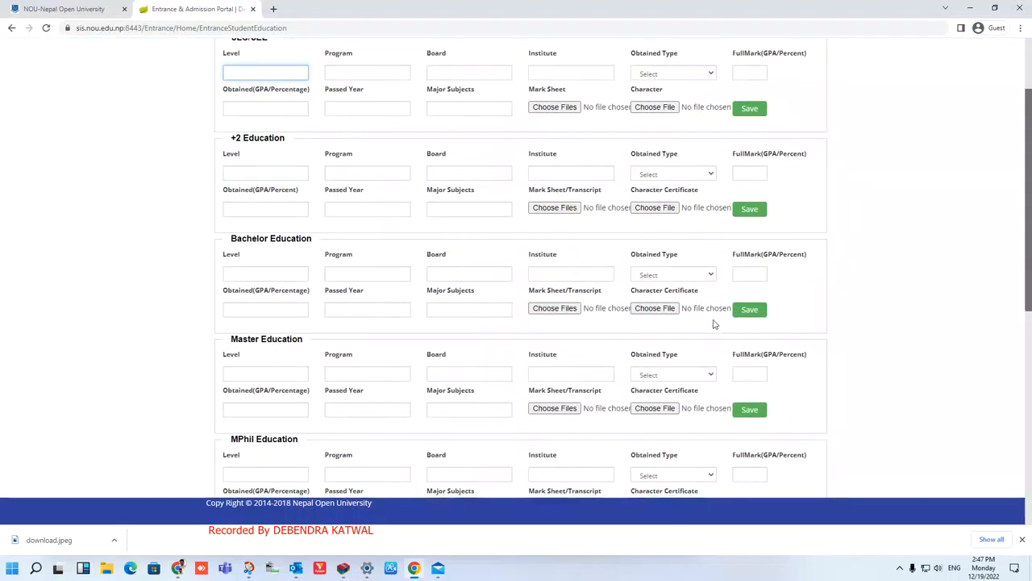
pyautogui.scroll(-3)
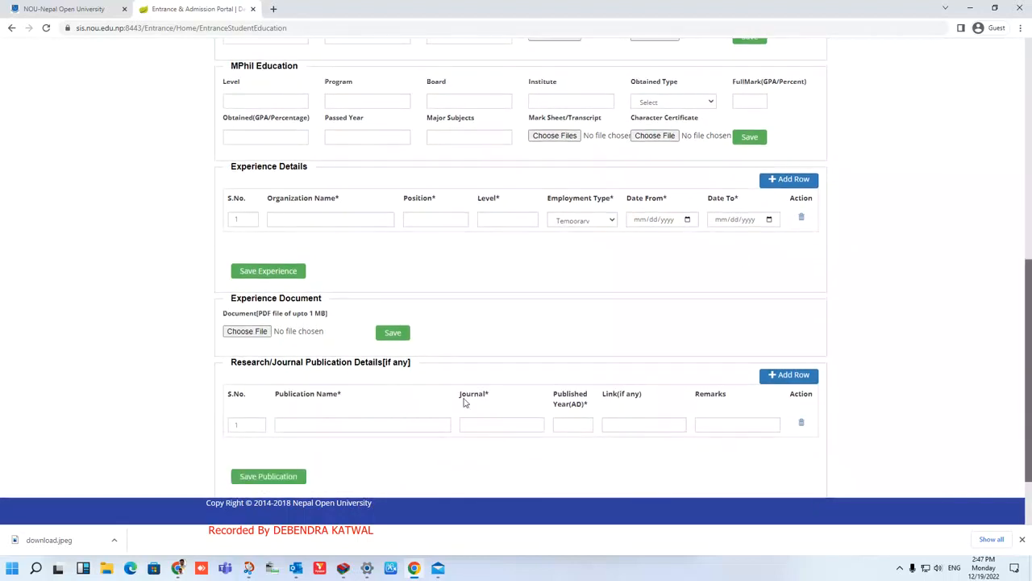
pyautogui.moveTo(413, 356)
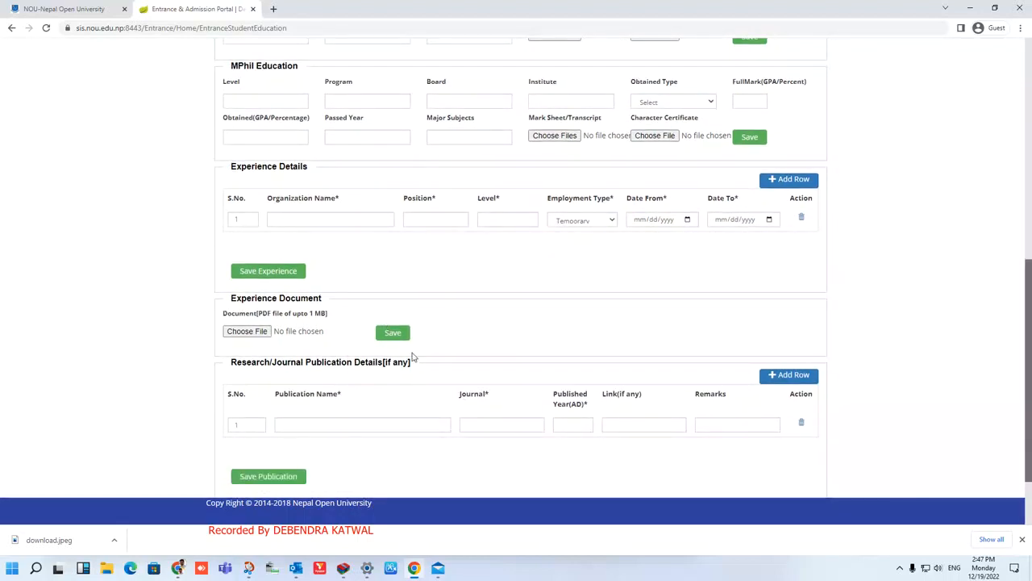
pyautogui.scroll(-3)
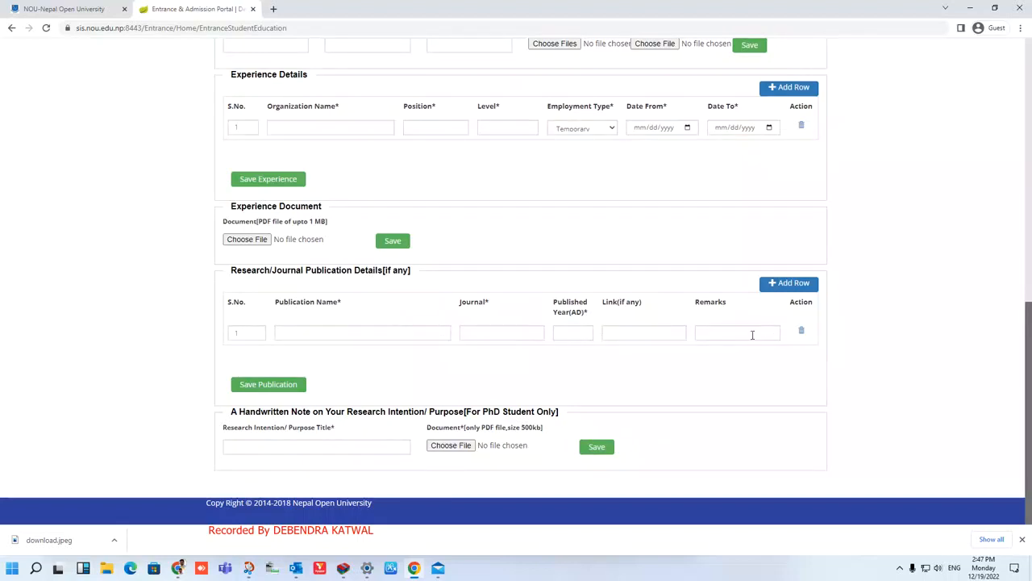
pyautogui.moveTo(445, 393)
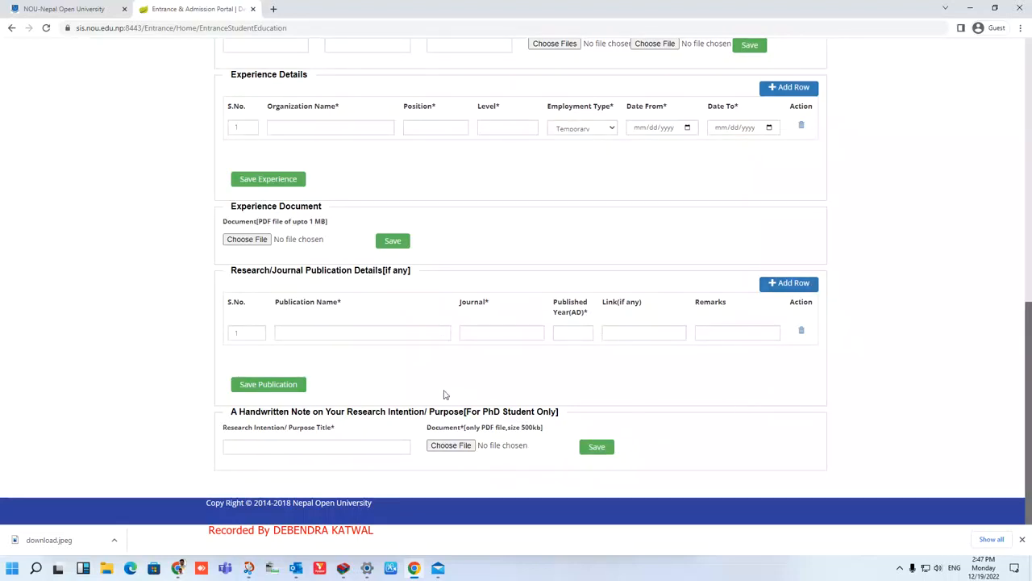
pyautogui.moveTo(483, 392)
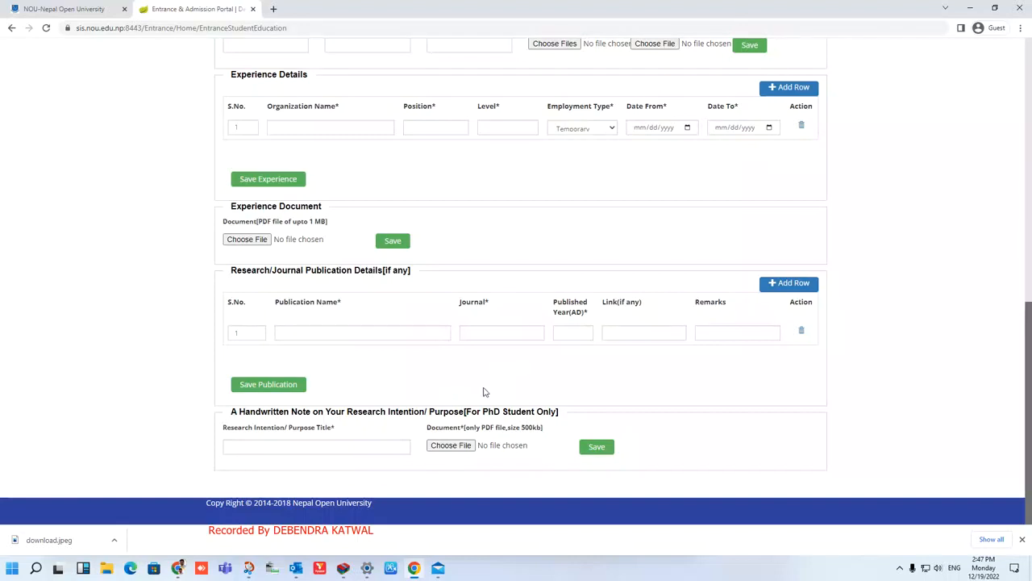
pyautogui.moveTo(597, 446)
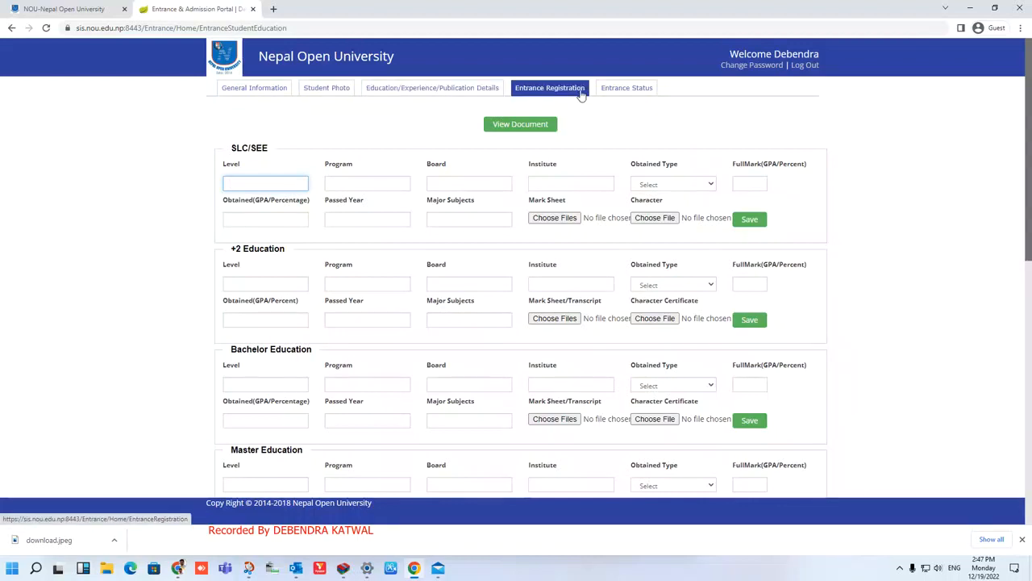
# Step: Start the entrance registration with Faculty of Management and Law at Master level
pyautogui.click(549, 87)
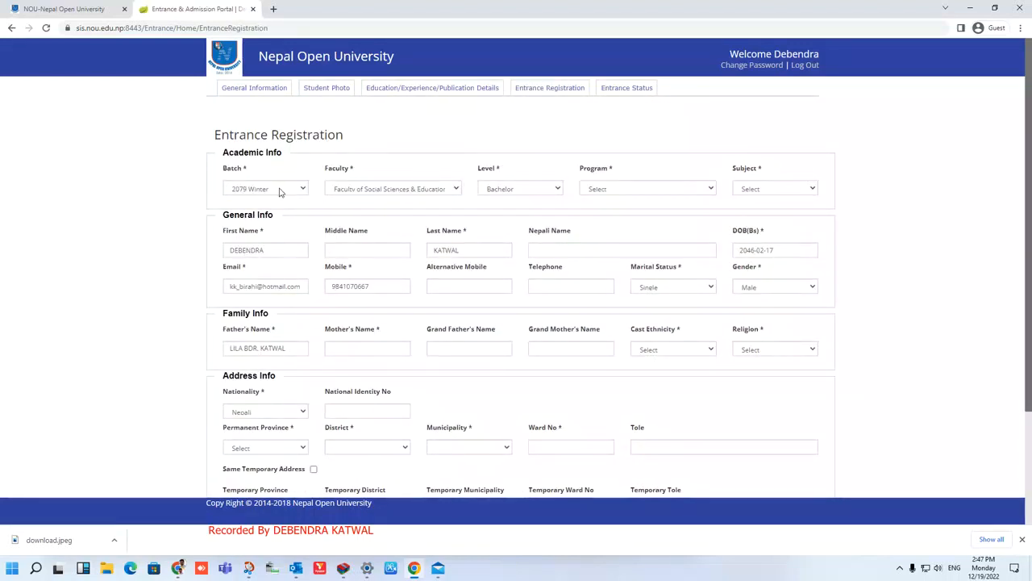
pyautogui.click(393, 187)
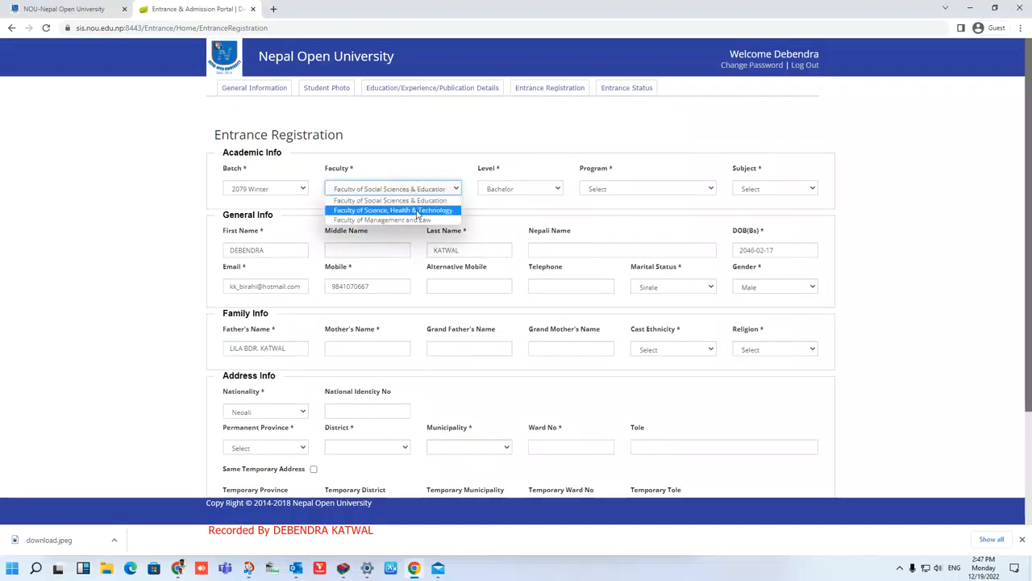
pyautogui.click(393, 220)
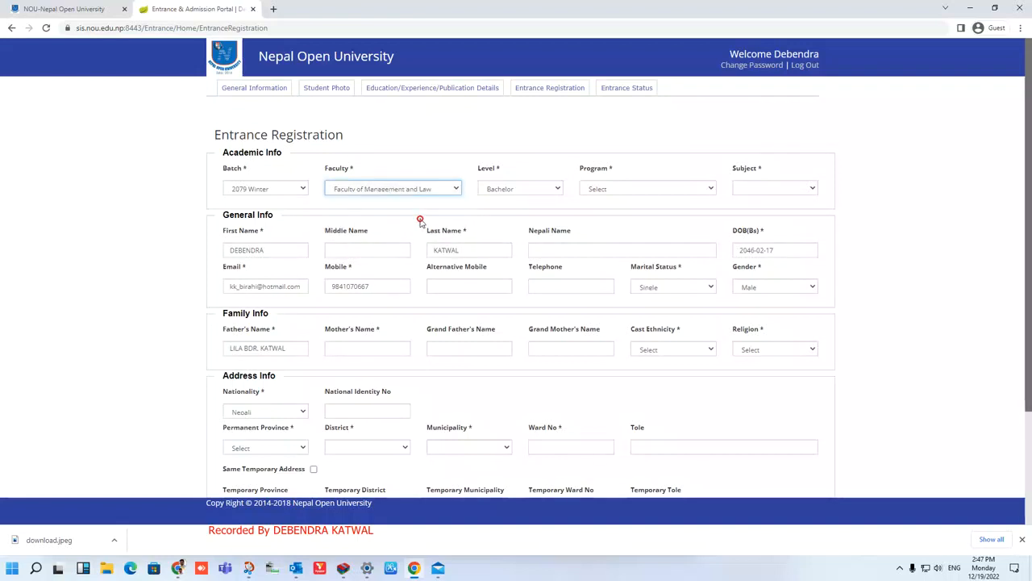
pyautogui.click(392, 187)
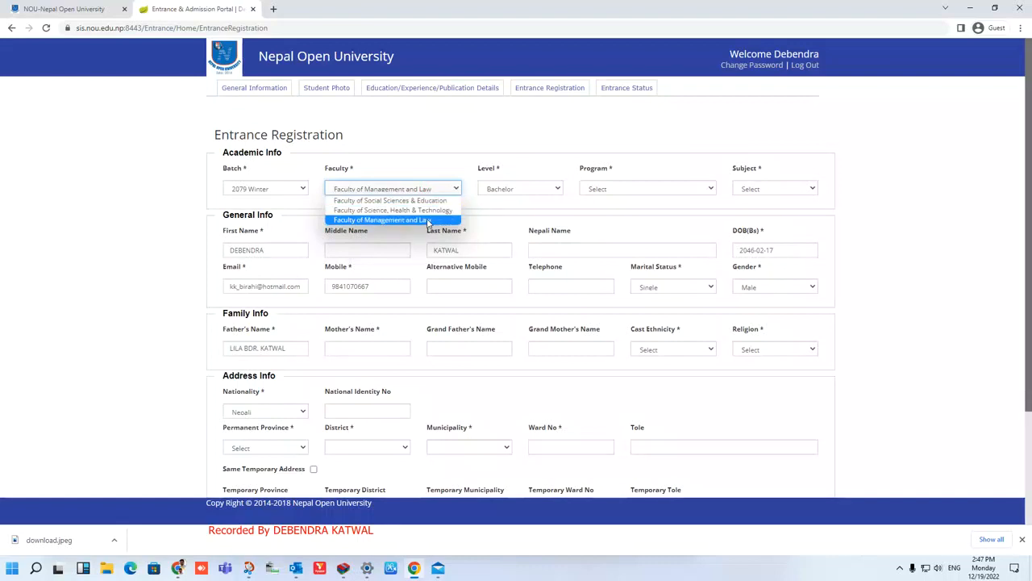
pyautogui.click(390, 219)
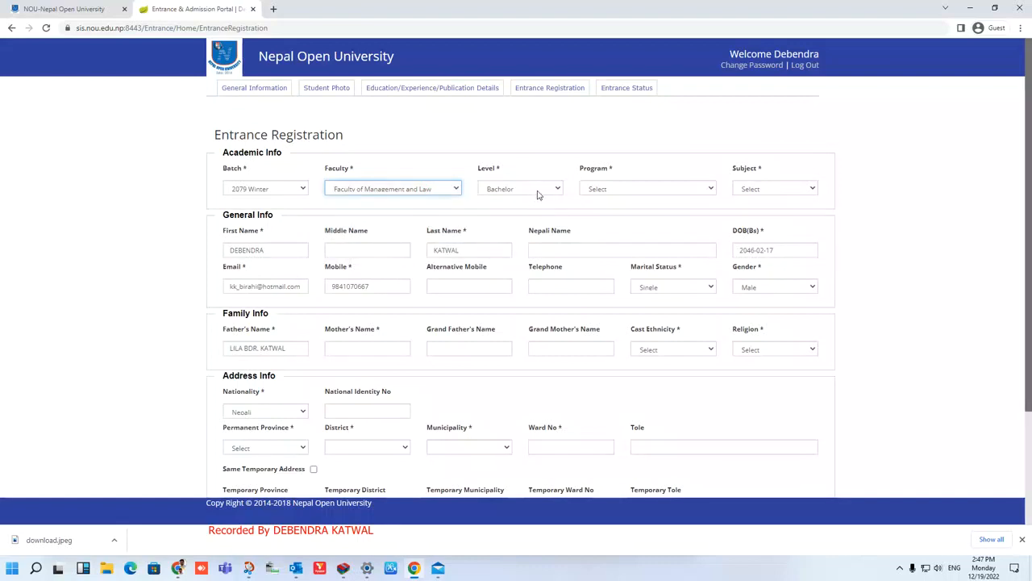
pyautogui.click(519, 187)
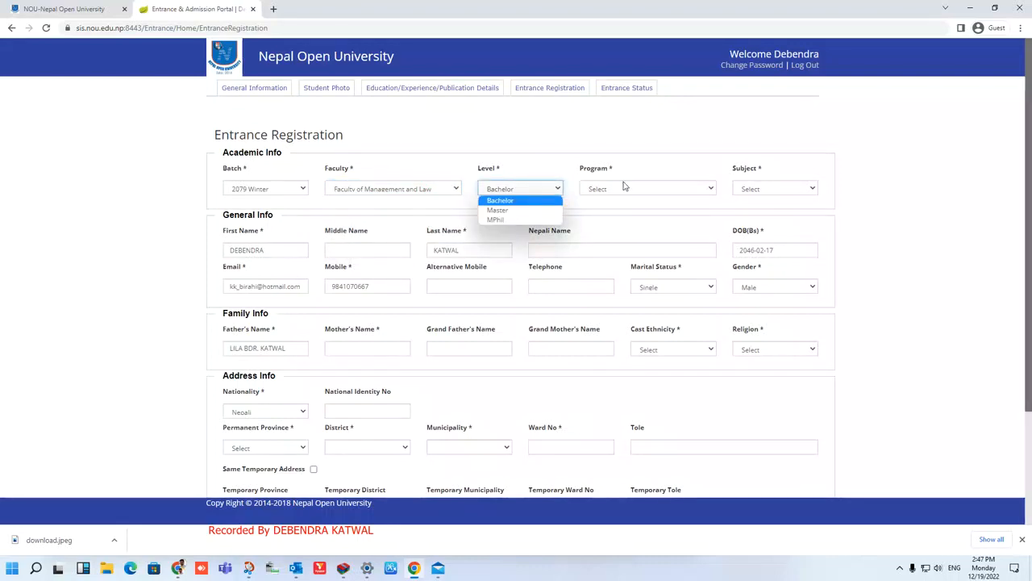
pyautogui.click(648, 187)
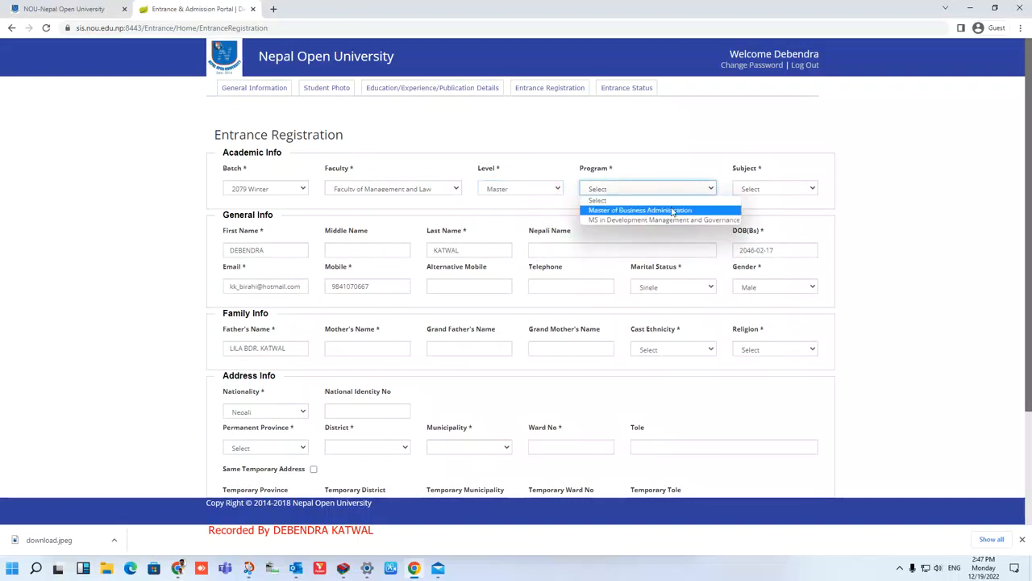
pyautogui.moveTo(605, 219)
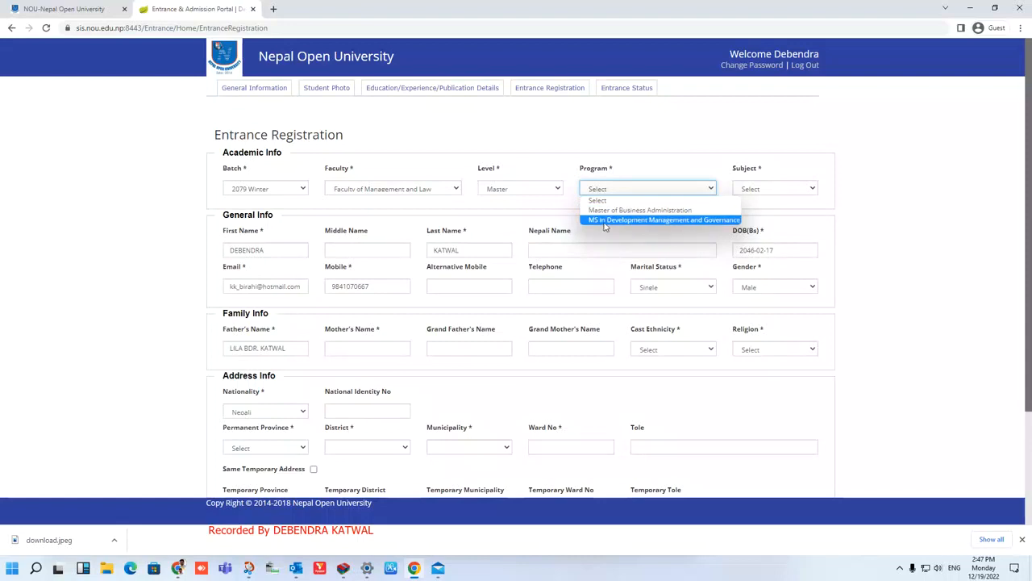
pyautogui.moveTo(668, 226)
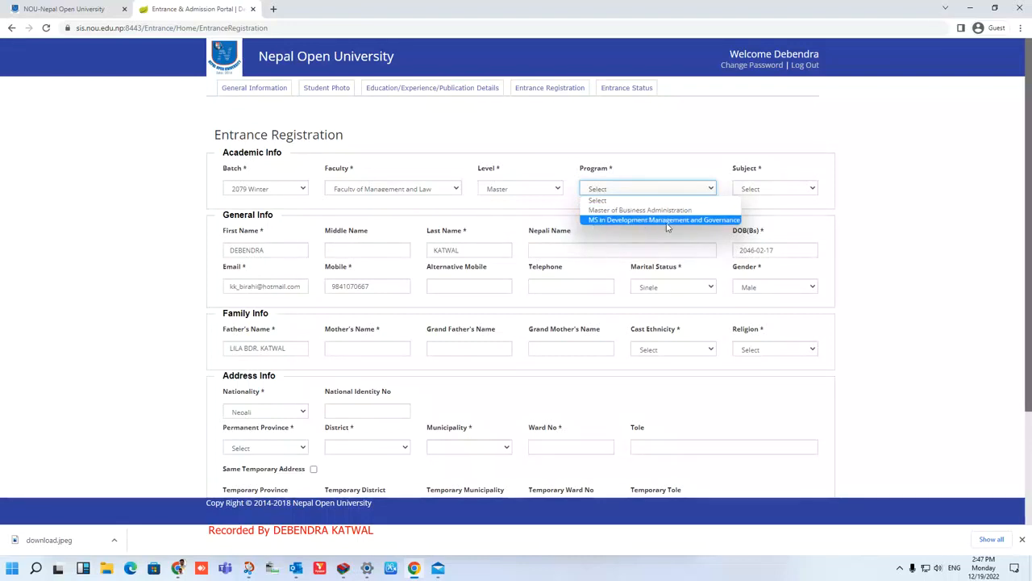
pyautogui.moveTo(659, 210)
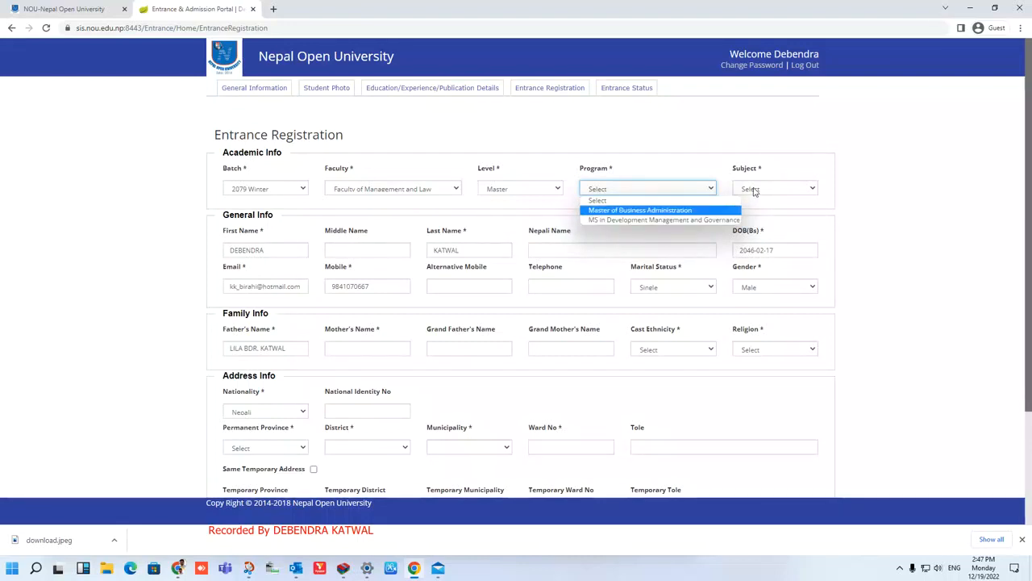
# Step: Set the program to MS in Development Management and Governance with subject MSDMG
pyautogui.click(774, 187)
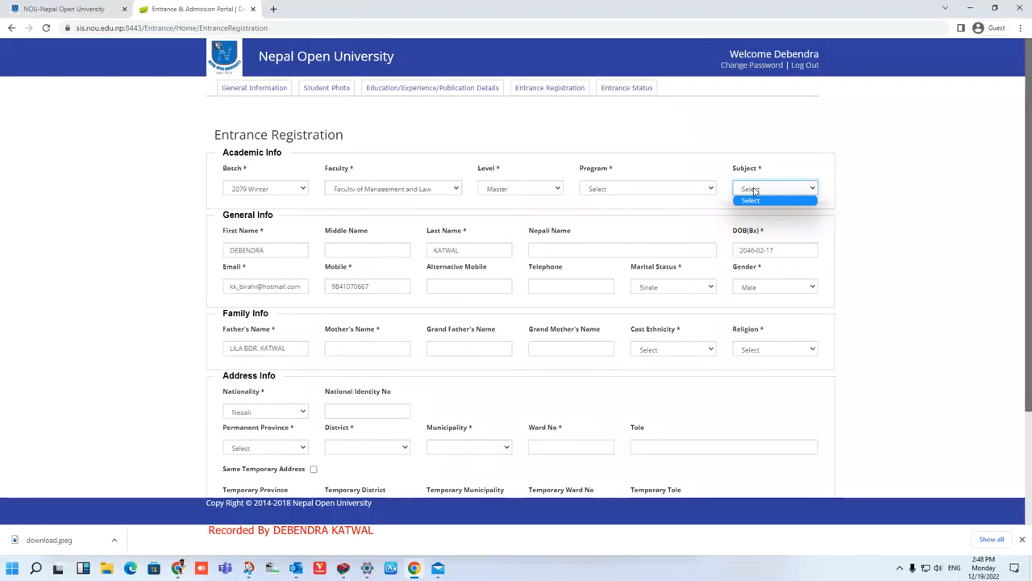
pyautogui.click(774, 187)
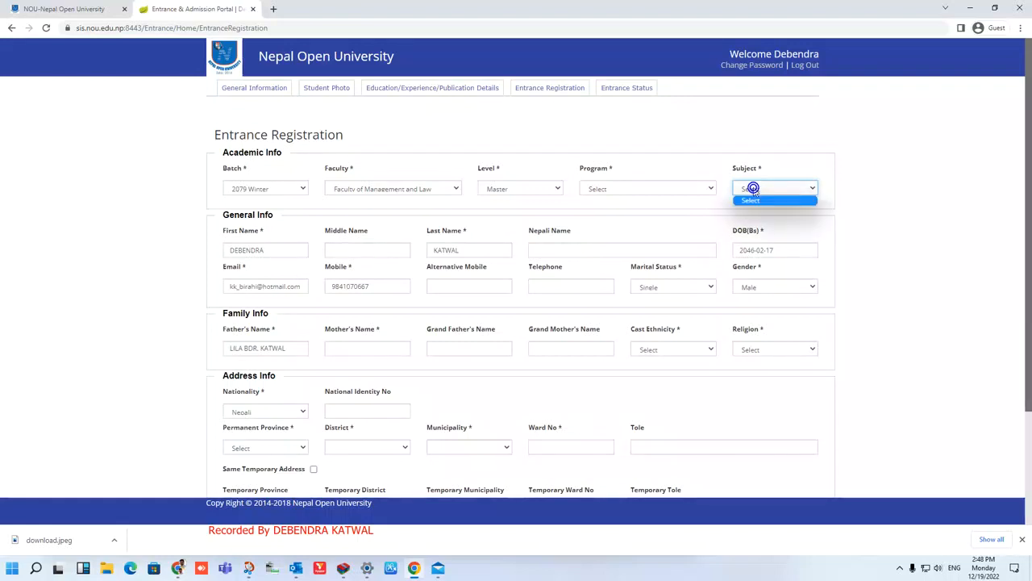
pyautogui.click(648, 187)
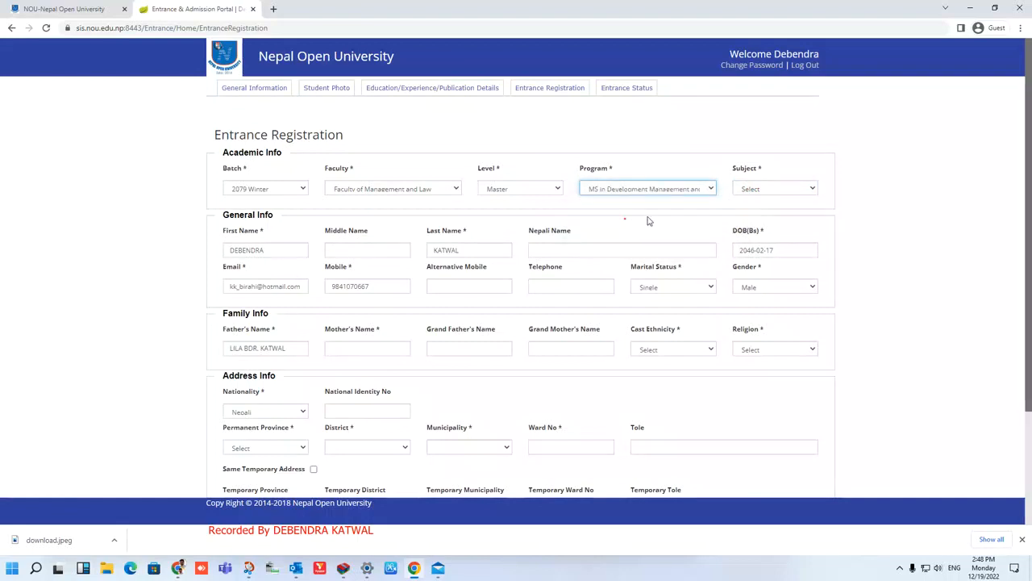
pyautogui.click(774, 187)
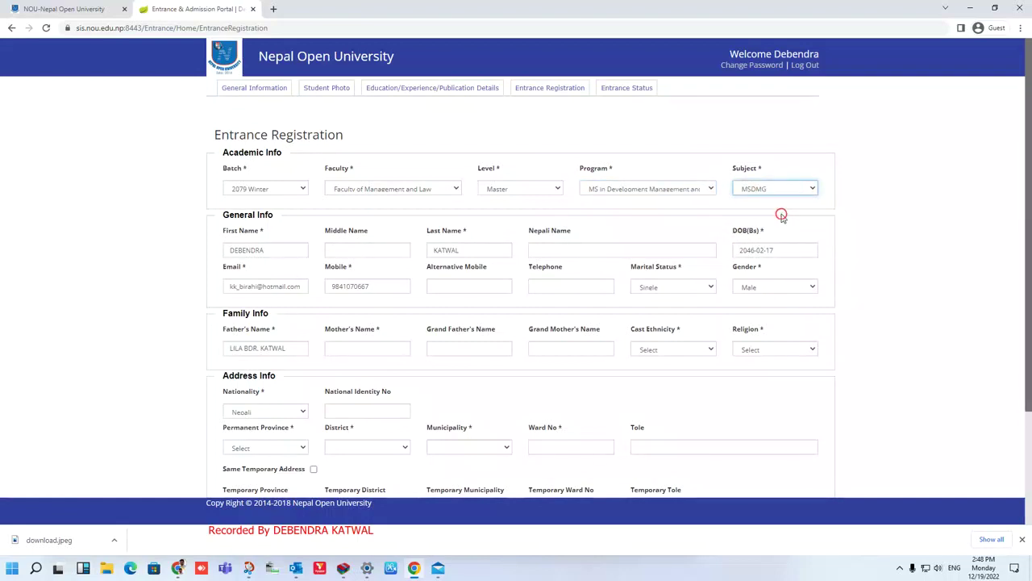
# Step: Enter family name LAXMI, caste/ethnicity Chhetri and religion Hindu
pyautogui.scroll(-3)
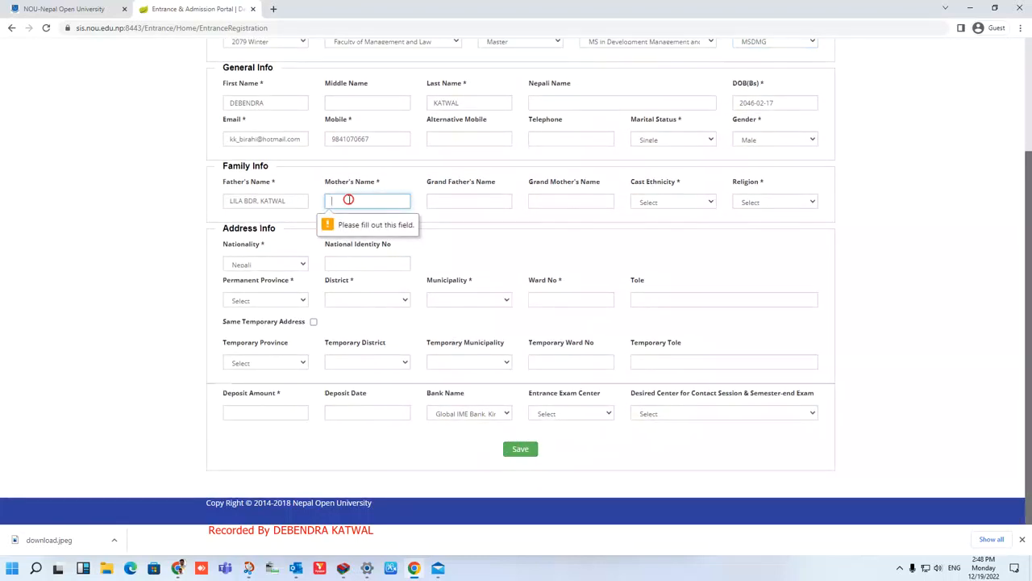
pyautogui.write('LAX')
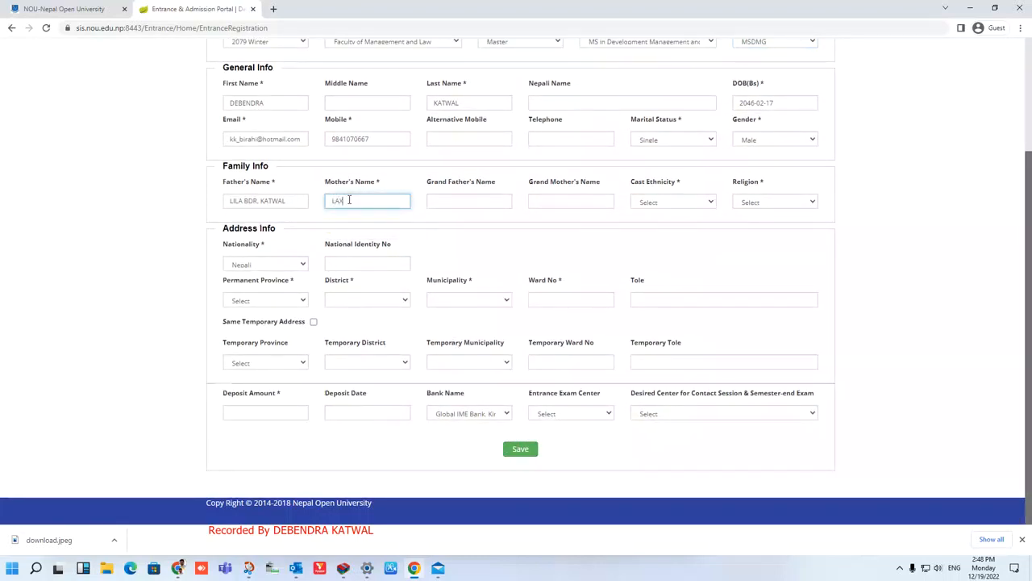
pyautogui.write('LAXMI')
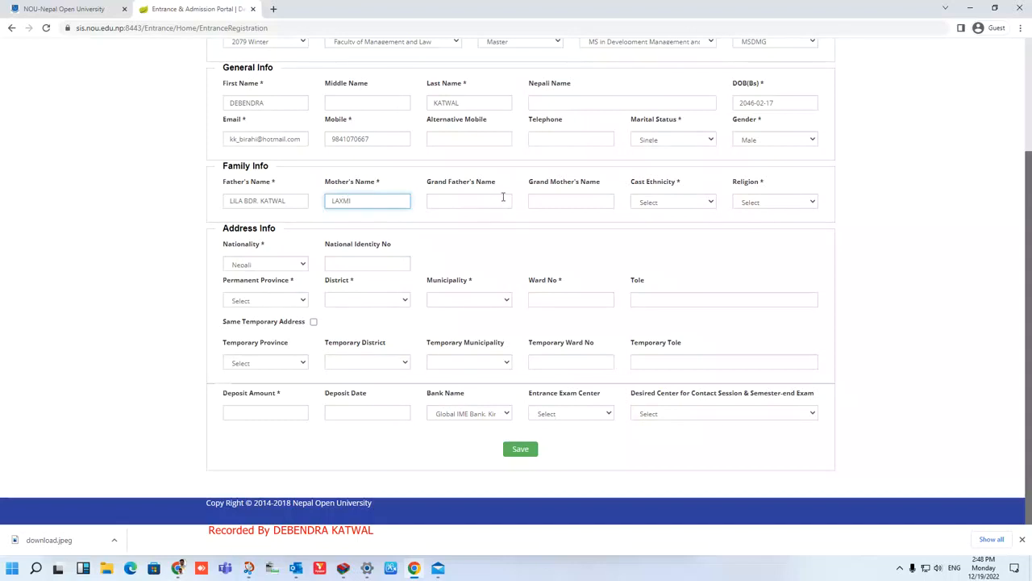
pyautogui.click(674, 201)
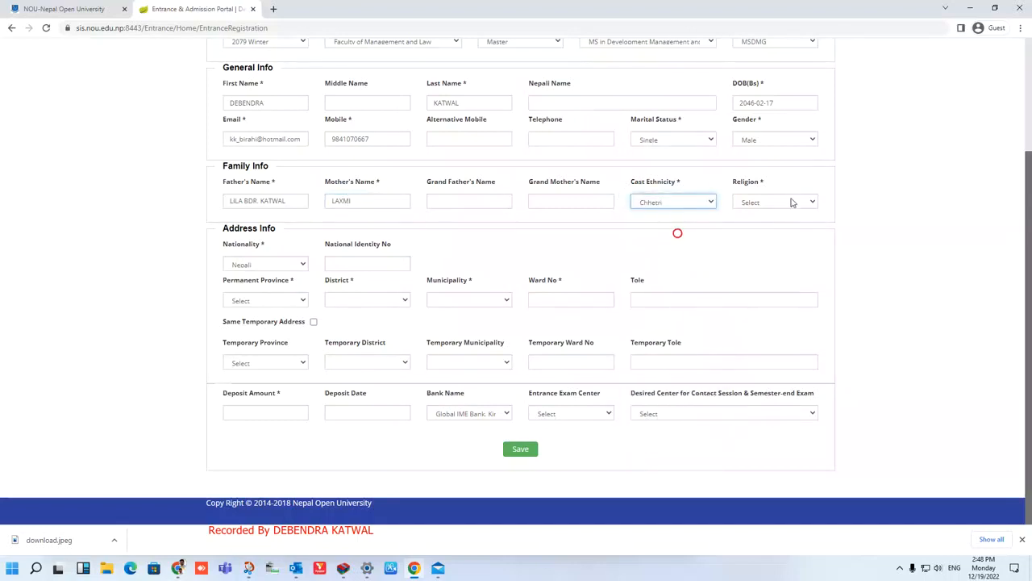
pyautogui.click(774, 202)
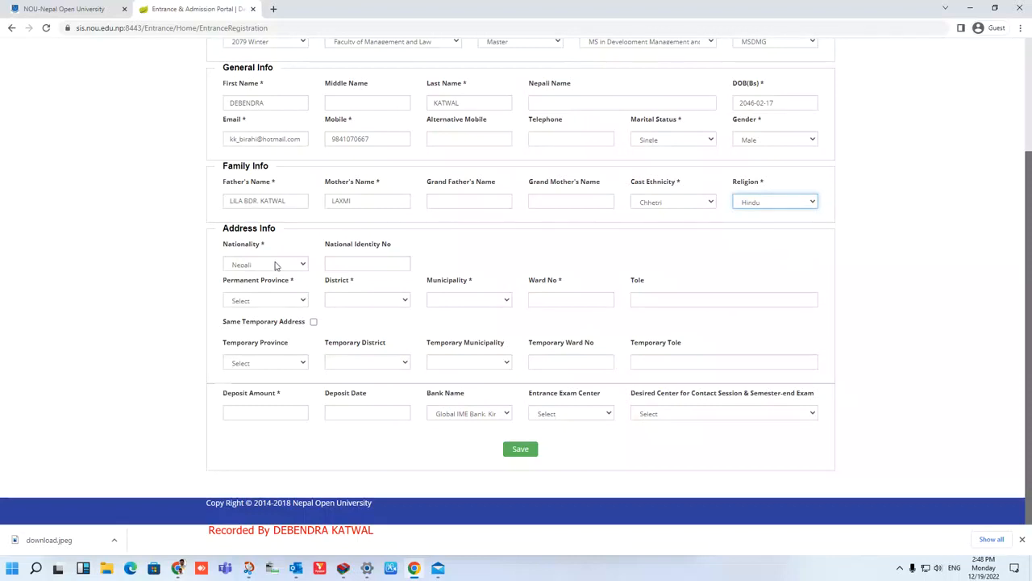
# Step: Set the permanent address district to Okhaldunga and municipality to Champadevi Rural Municipality
pyautogui.click(367, 300)
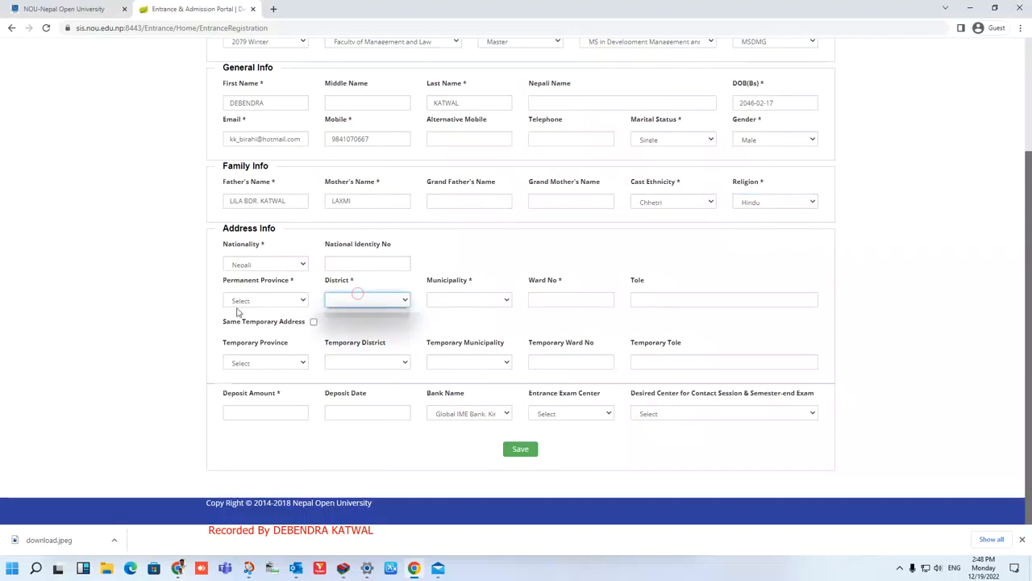
pyautogui.click(367, 300)
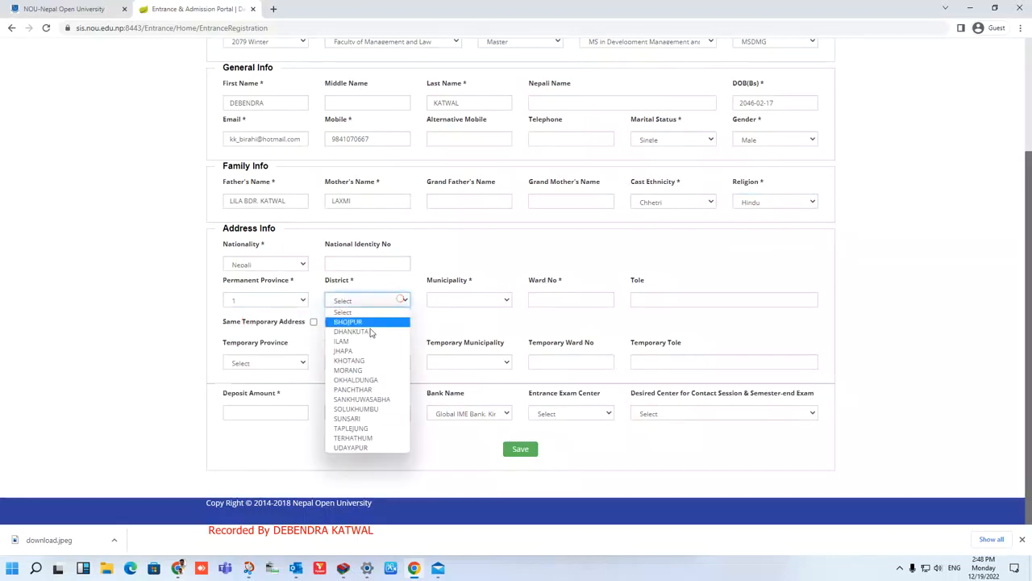
pyautogui.click(355, 381)
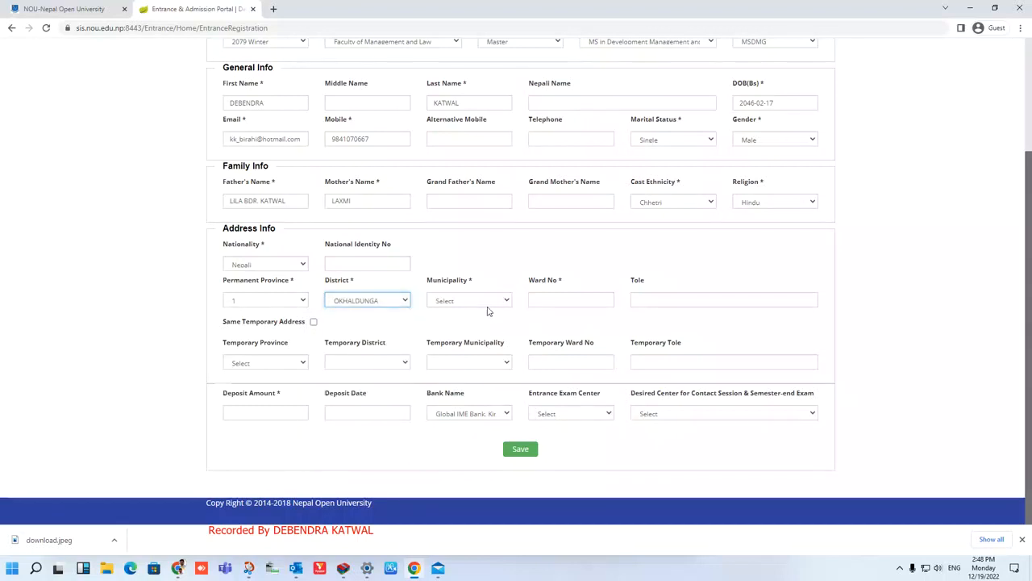
pyautogui.click(469, 300)
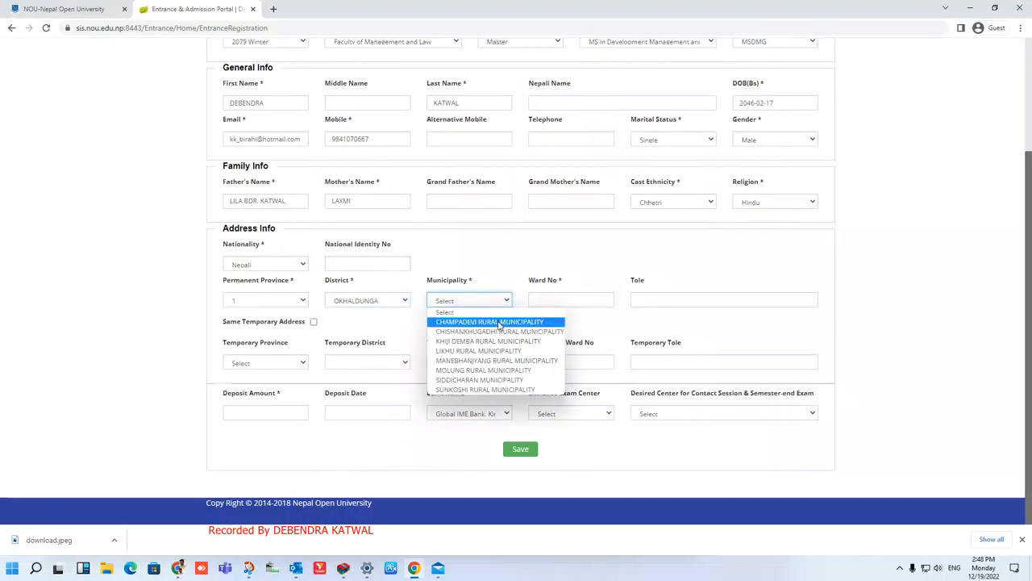
pyautogui.click(494, 321)
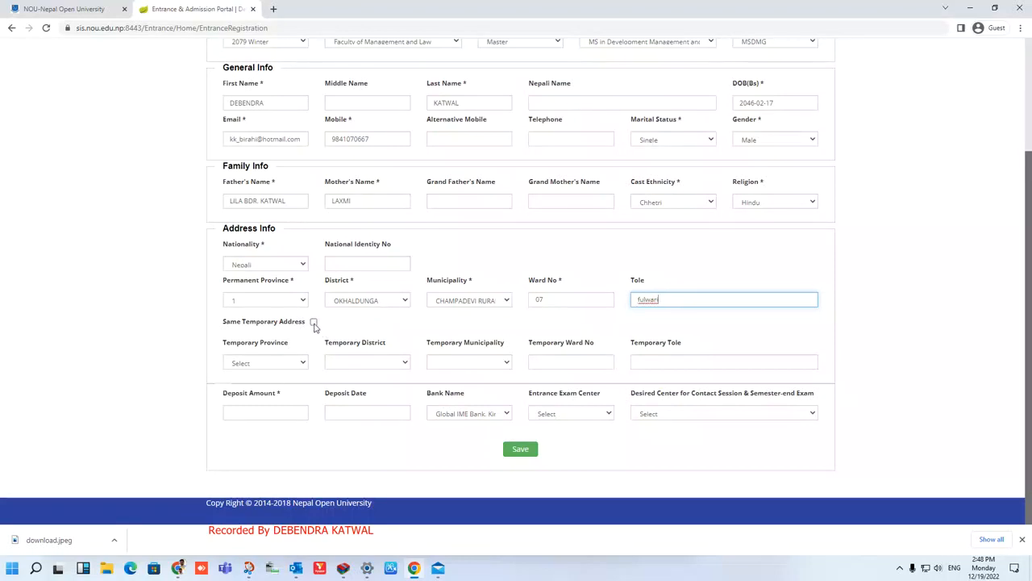
# Step: Make the temporary address same as permanent and record a 1000 deposit dated 2079-09-05
pyautogui.click(313, 321)
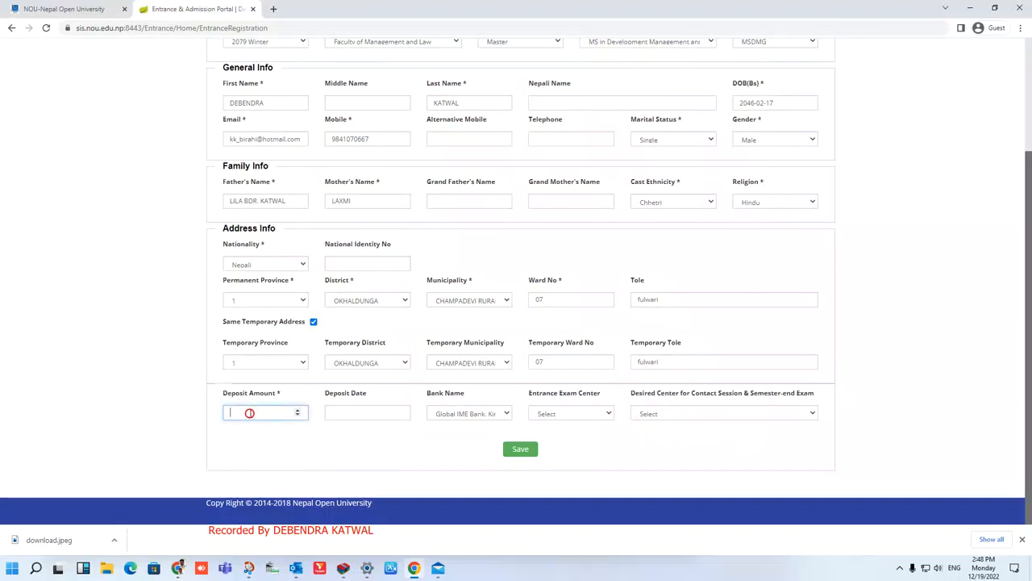
pyautogui.write('100')
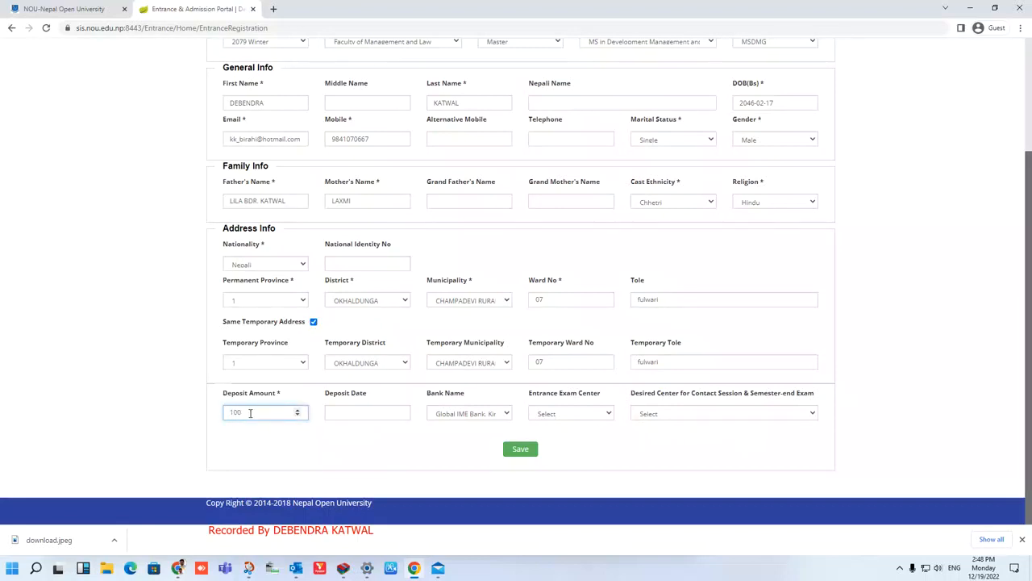
pyautogui.click(368, 413)
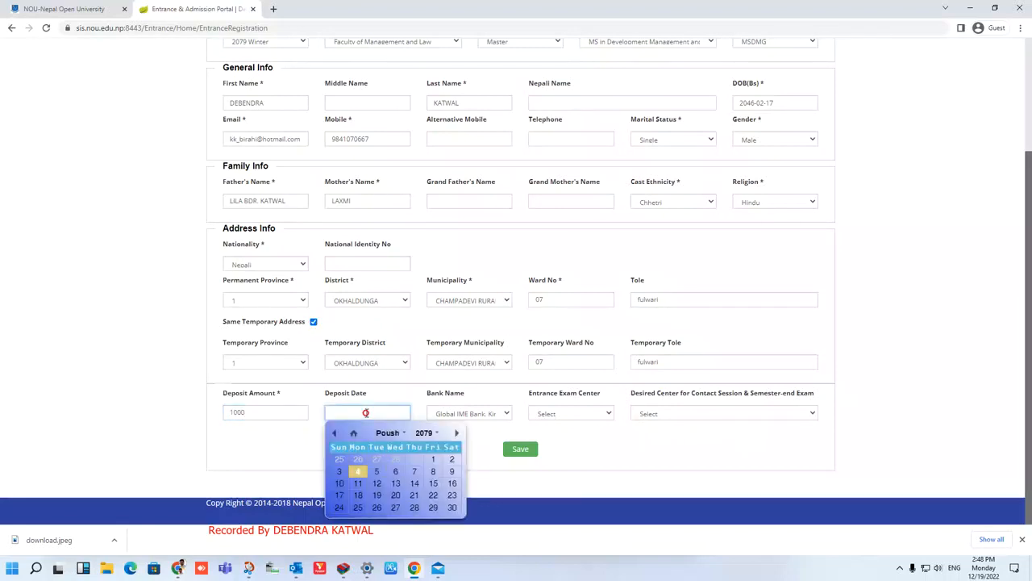
pyautogui.click(358, 470)
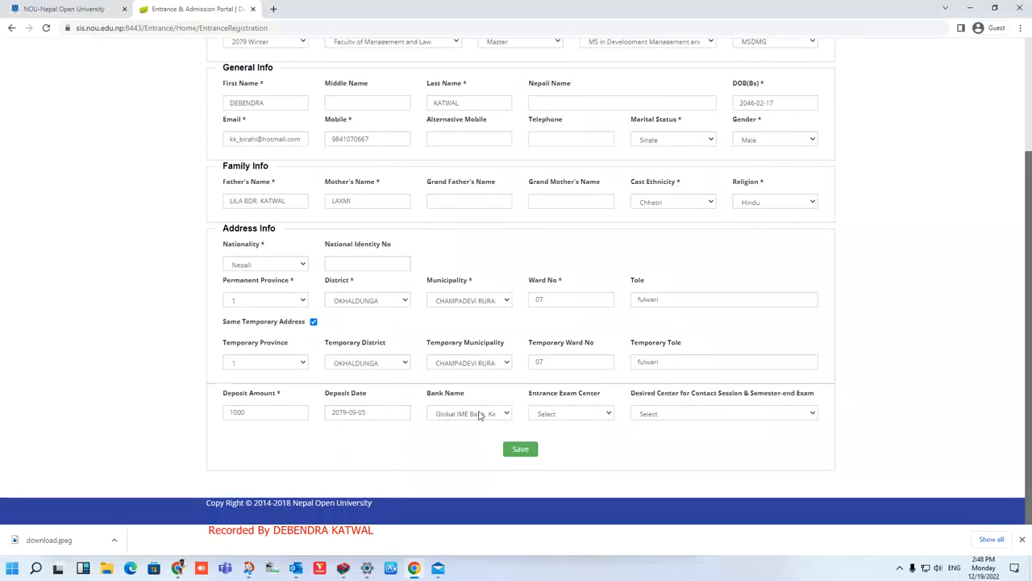
# Step: Choose Online for both the entrance exam centre and the desired contact centre
pyautogui.click(571, 412)
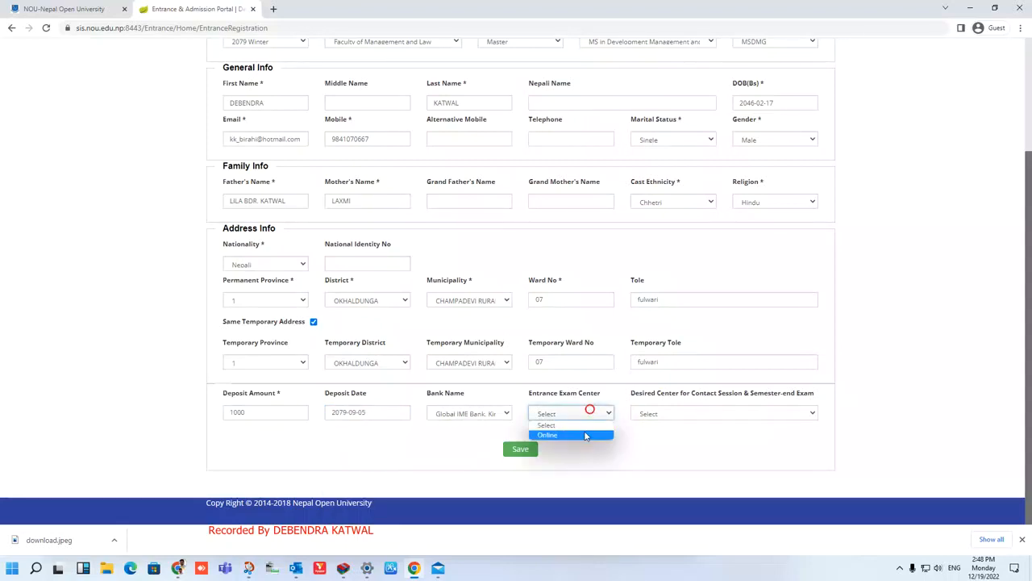
pyautogui.click(549, 436)
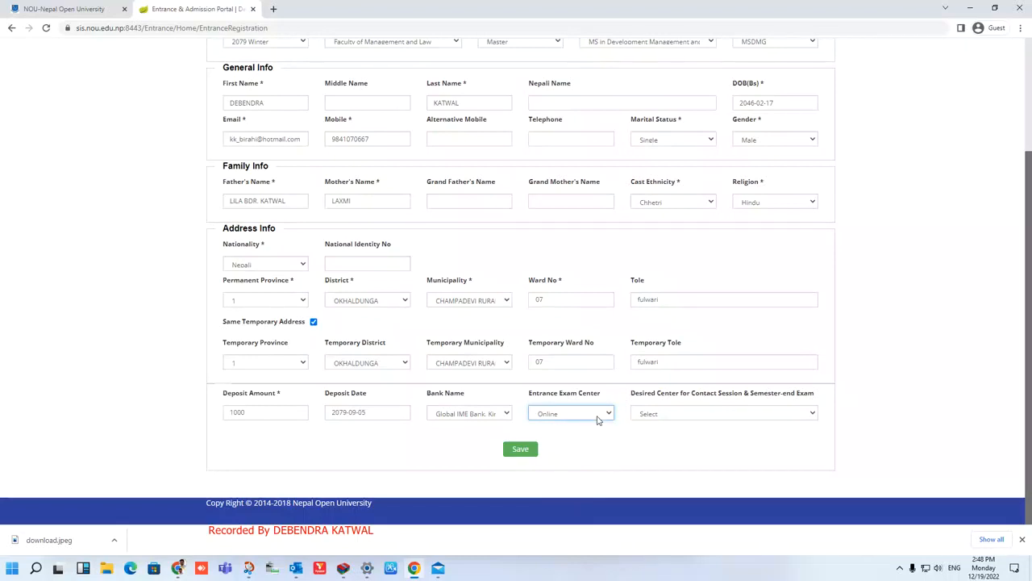
pyautogui.click(722, 413)
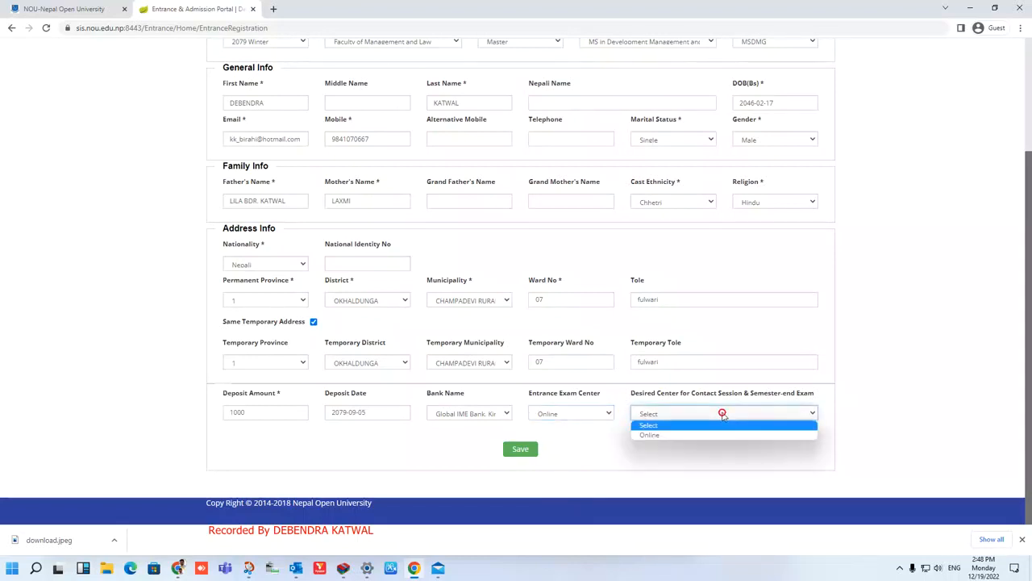
pyautogui.click(649, 436)
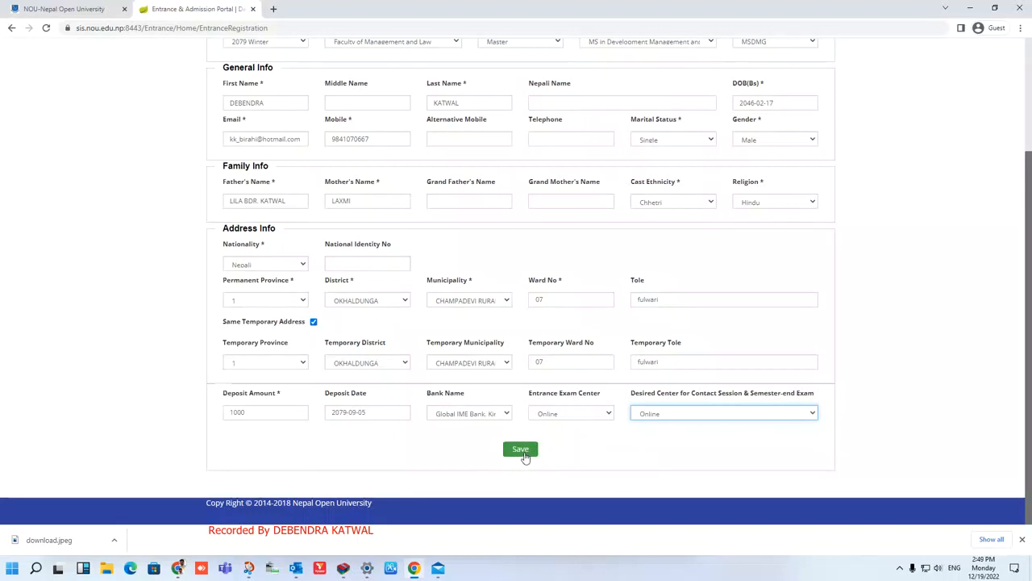
# Step: Save the registration and acknowledge the bank voucher reminder, reaching the waiting-for-approval status page
pyautogui.click(519, 449)
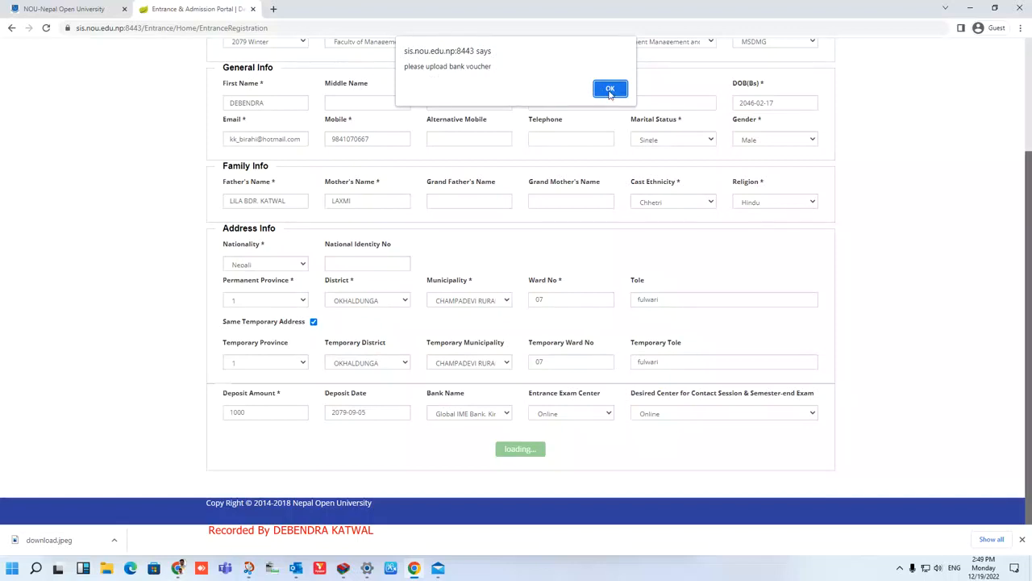
pyautogui.click(610, 87)
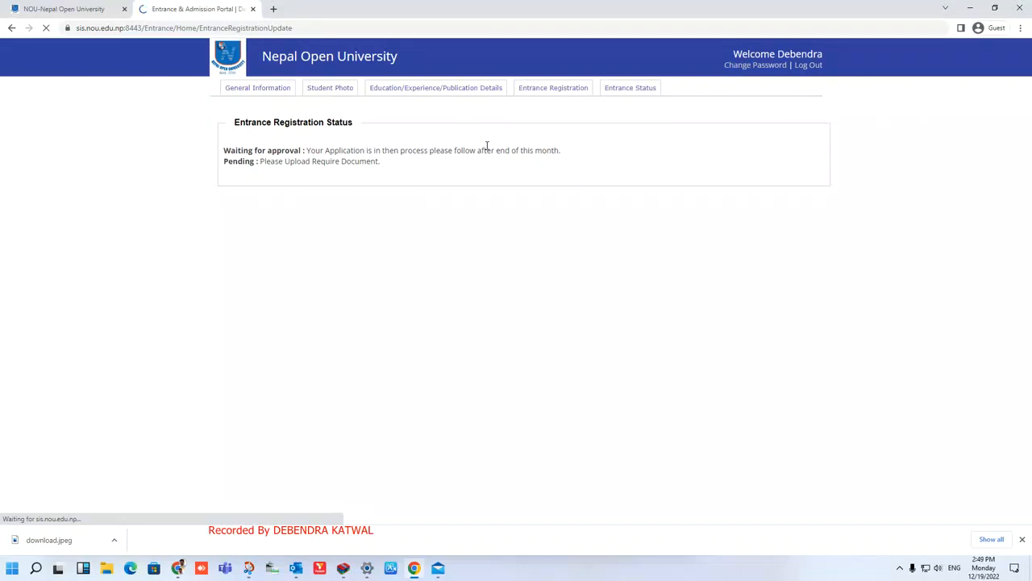
pyautogui.moveTo(298, 435)
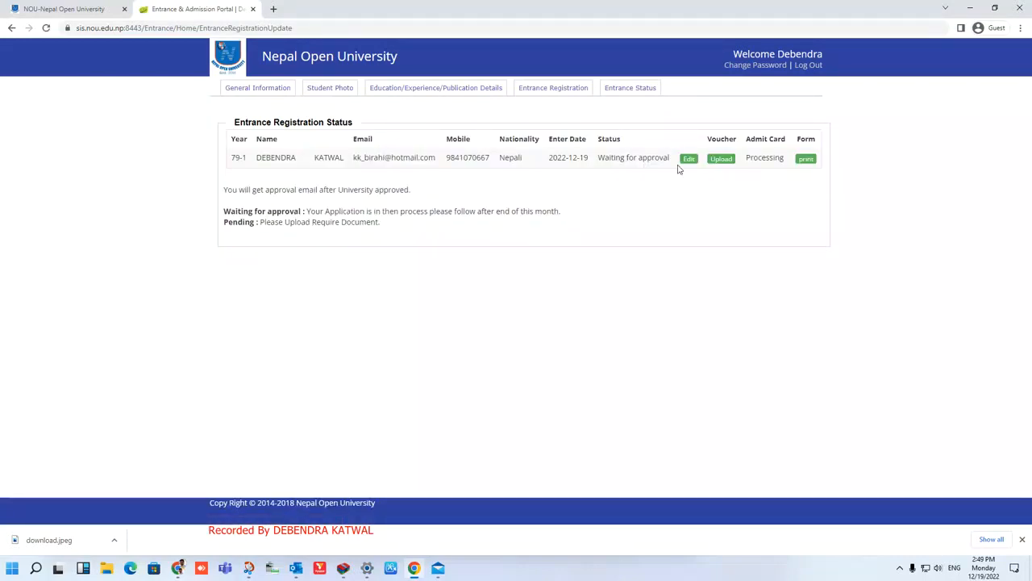
pyautogui.moveTo(721, 158)
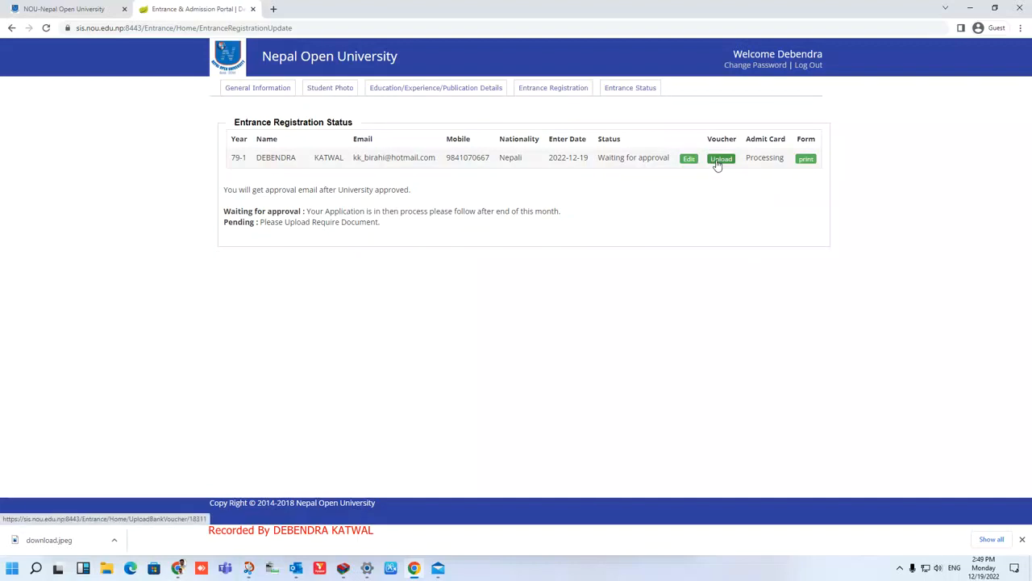
# Step: Upload voucher6483.png as the bank deposit voucher, then open the printable application form from the status page
pyautogui.click(721, 159)
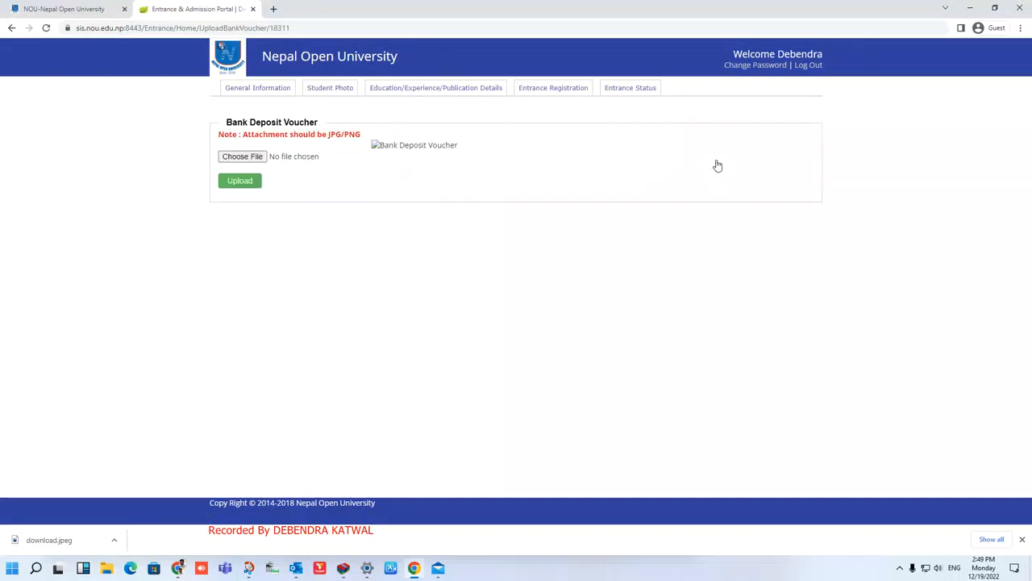
pyautogui.click(242, 157)
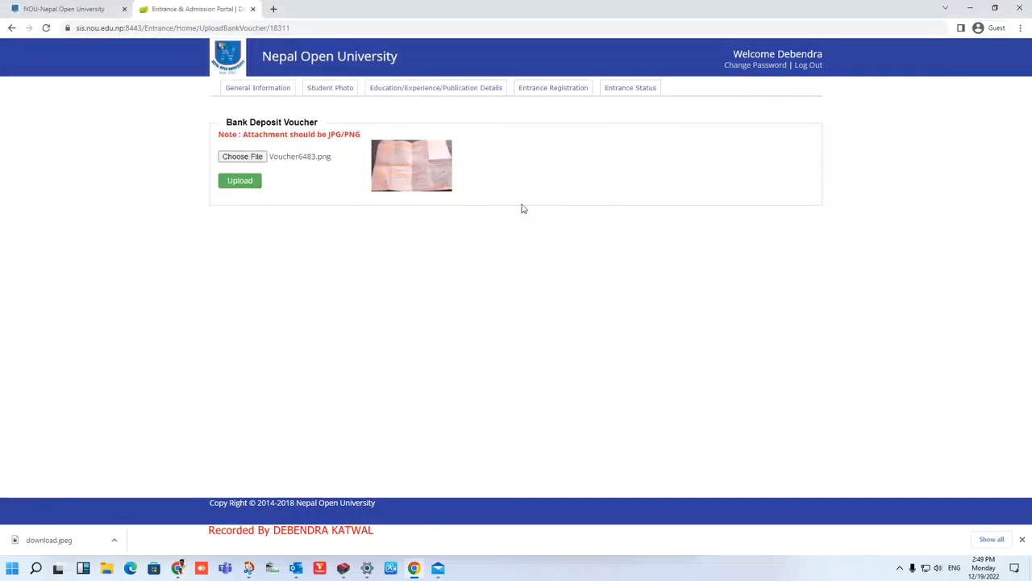
pyautogui.click(639, 87)
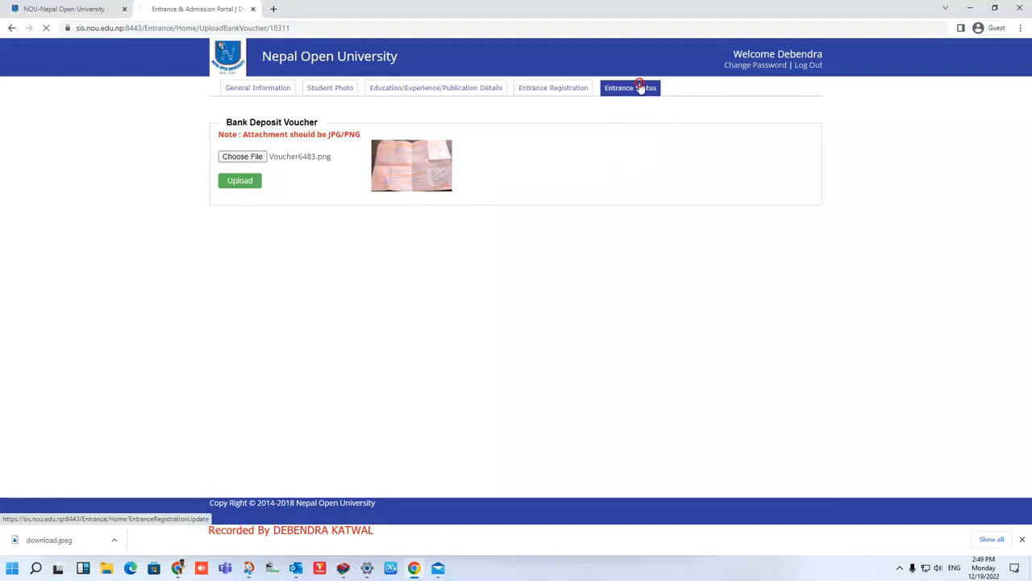
pyautogui.click(629, 87)
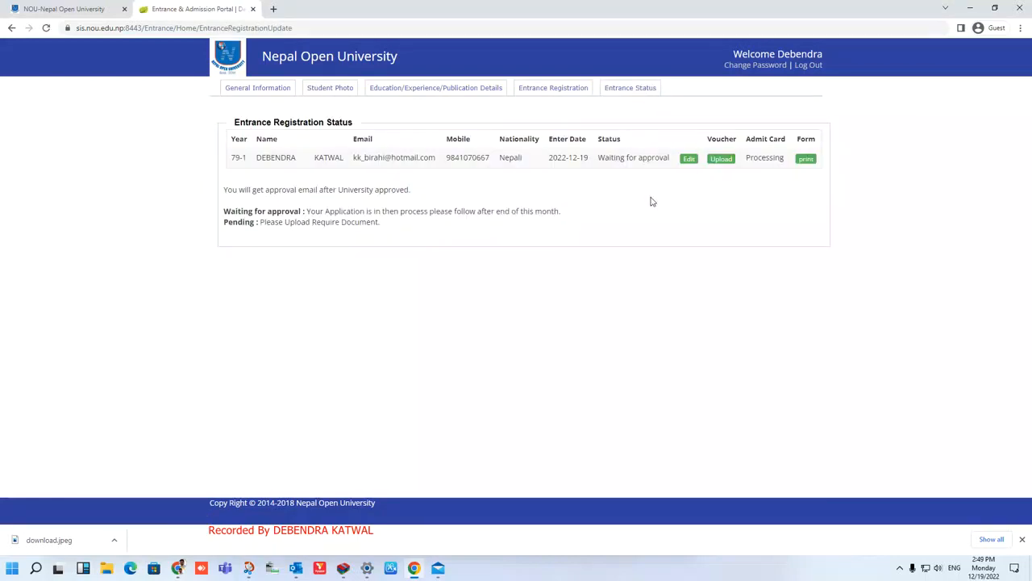
pyautogui.click(806, 158)
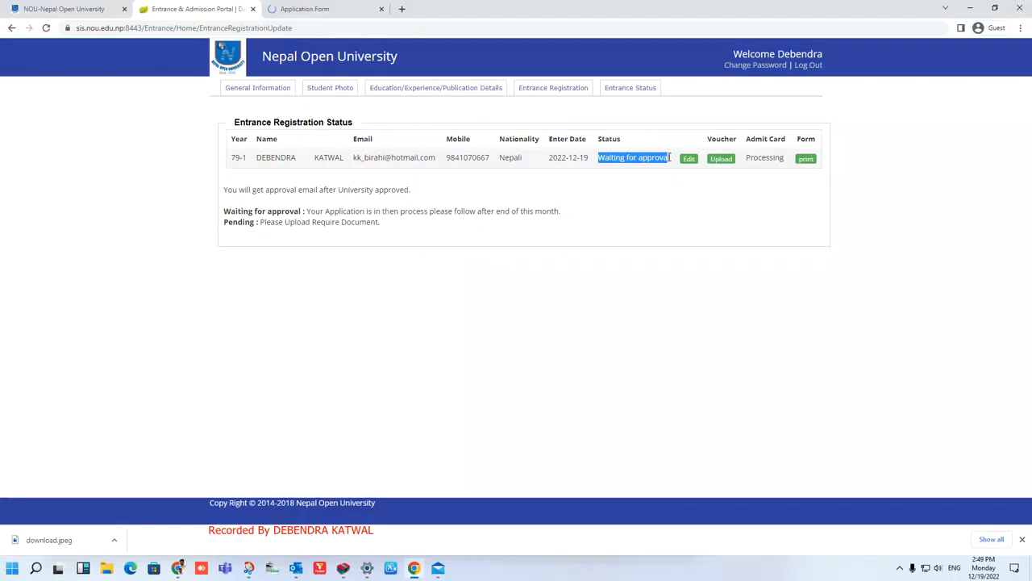
pyautogui.moveTo(755, 236)
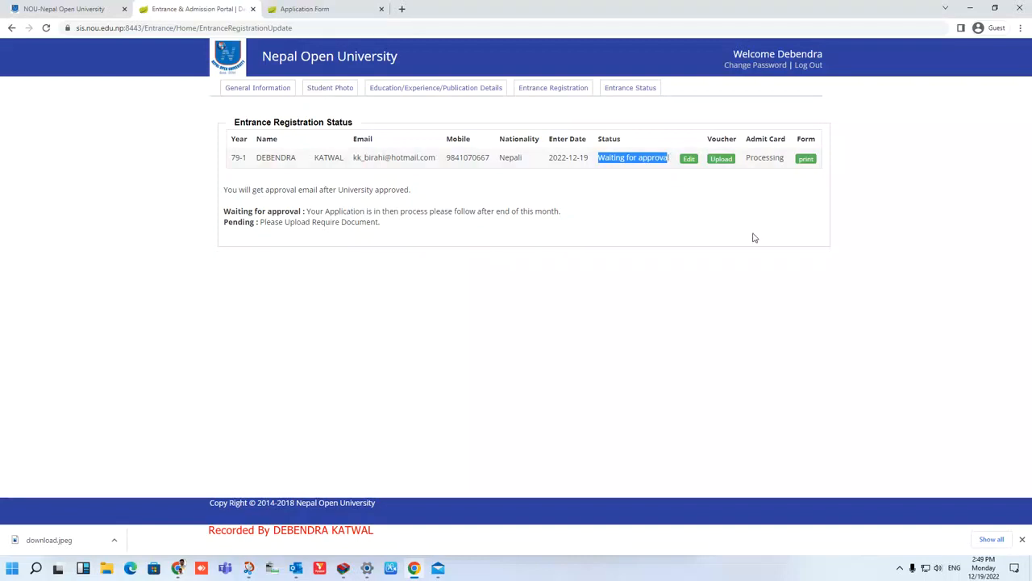
pyautogui.click(807, 158)
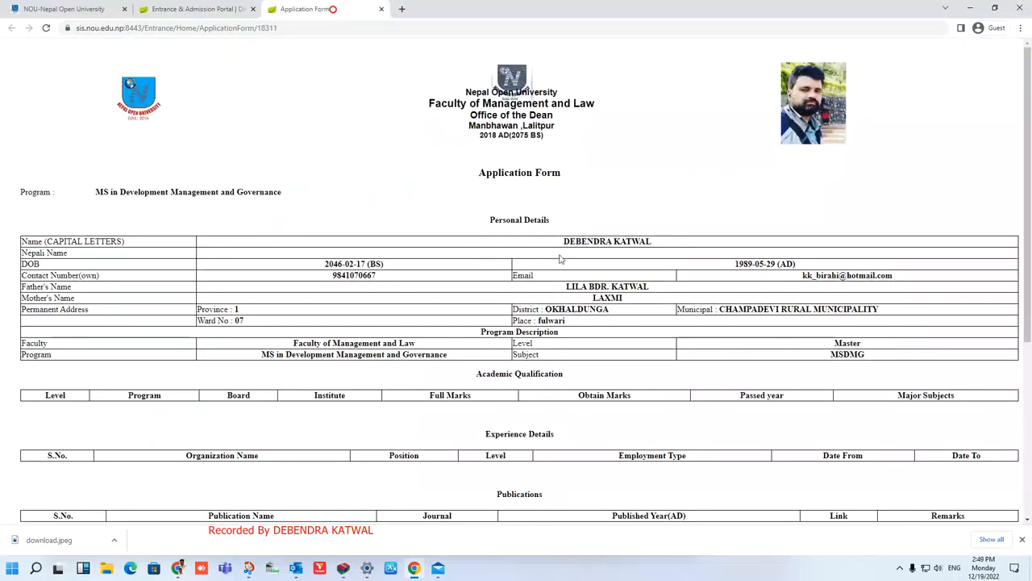
pyautogui.moveTo(886, 319)
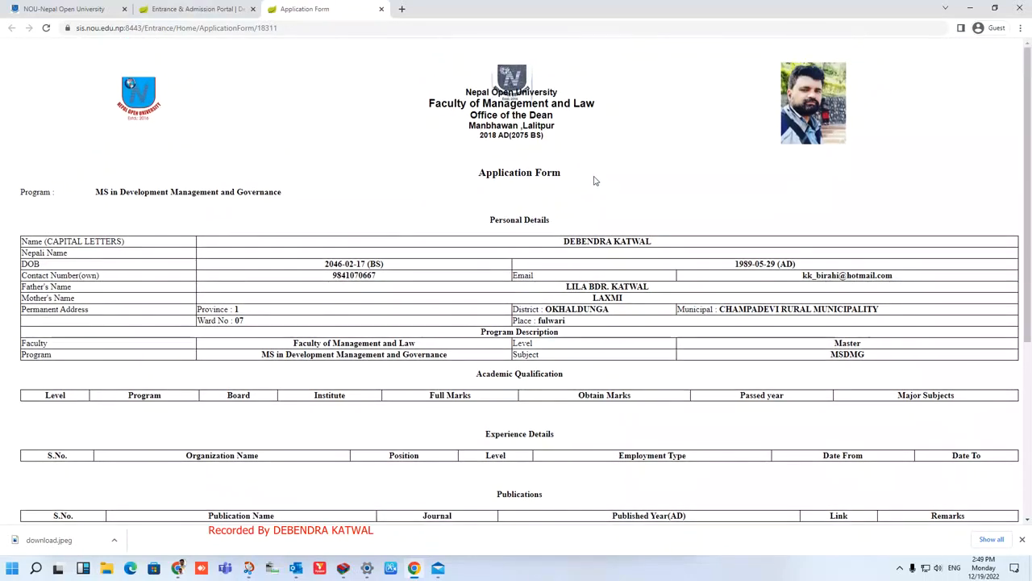
pyautogui.click(194, 9)
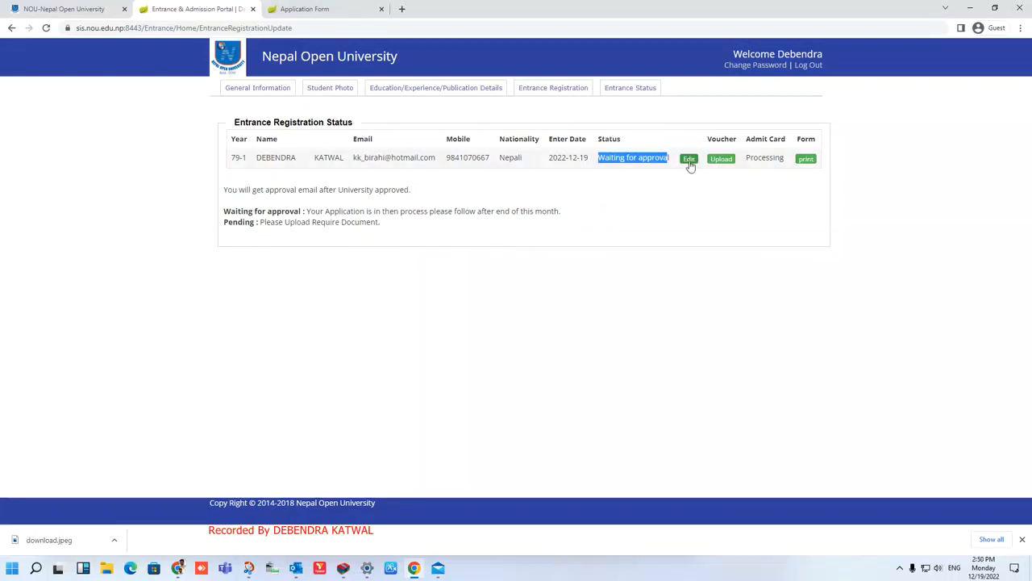
# Step: Reopen the registration and change it to Faculty of Social Sciences & Education at Bachelor level
pyautogui.click(689, 158)
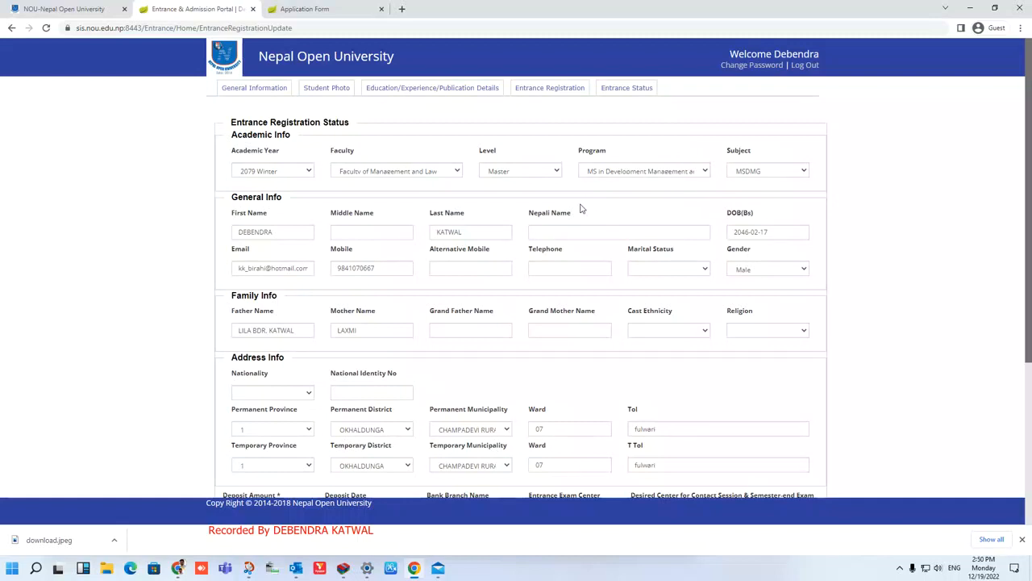
pyautogui.click(410, 171)
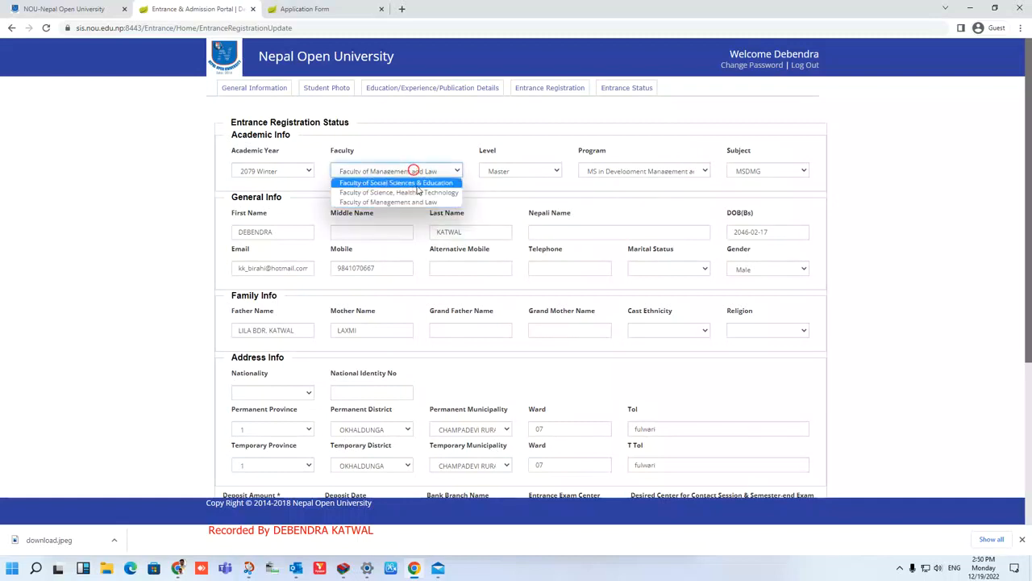
pyautogui.click(397, 183)
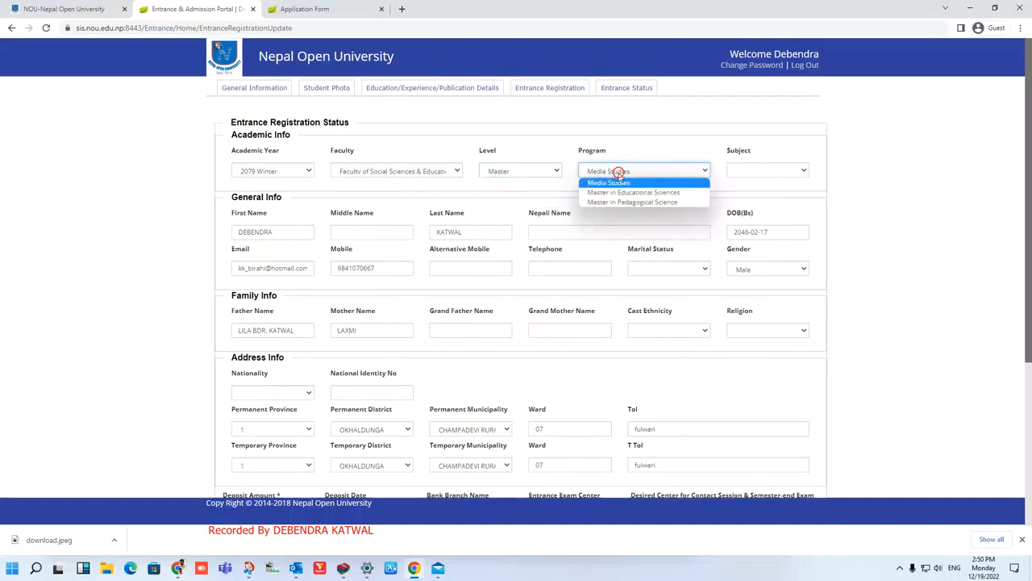
pyautogui.moveTo(632, 192)
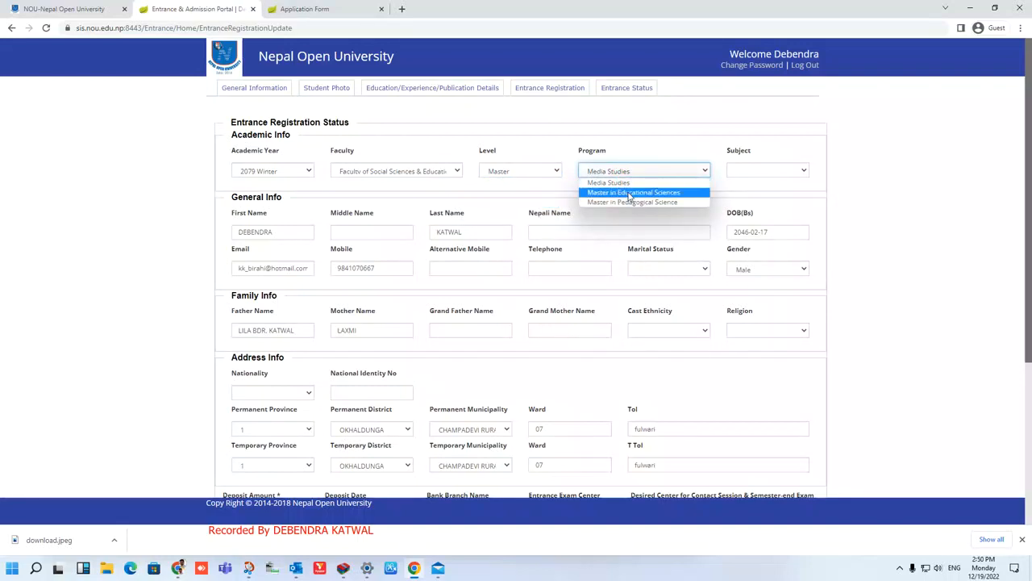
pyautogui.click(520, 171)
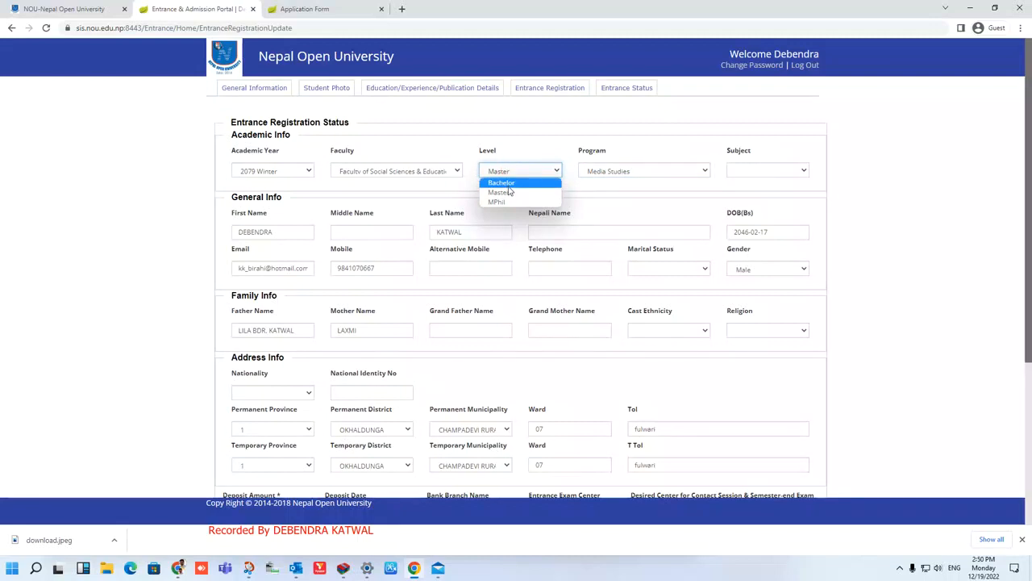
pyautogui.click(501, 182)
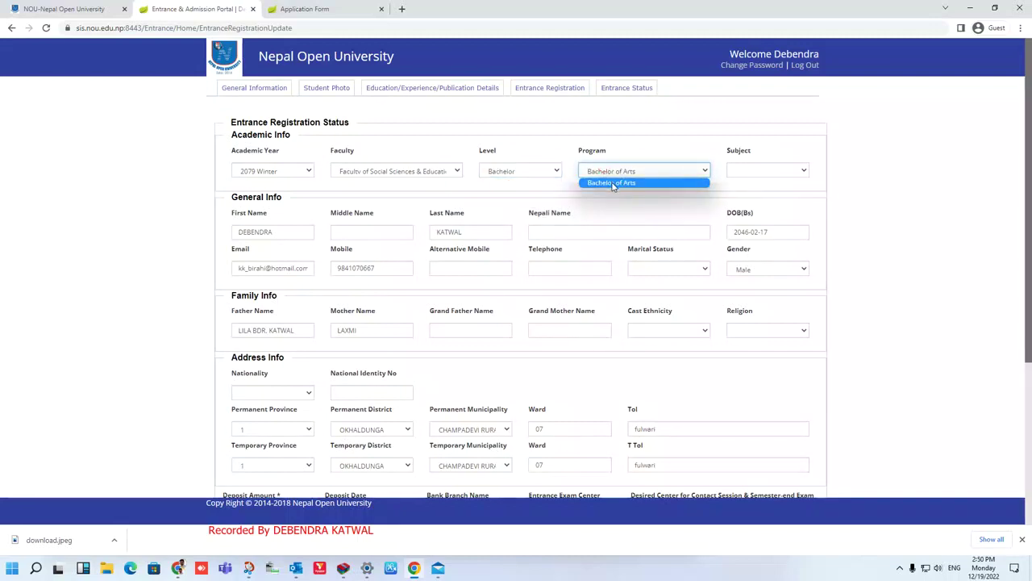